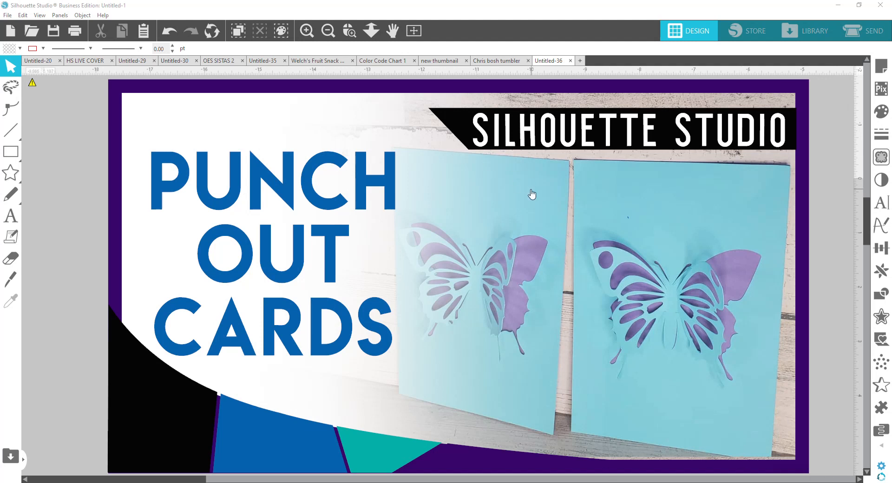
mouse_move(528, 289)
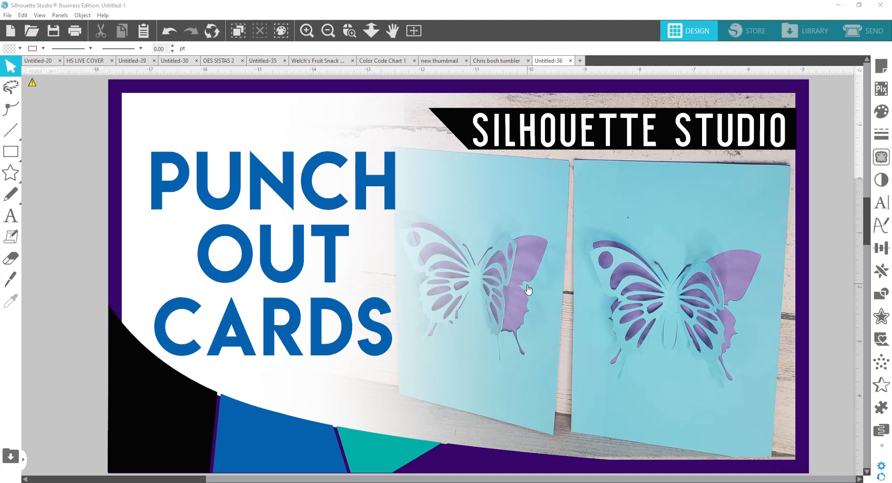
mouse_move(498, 194)
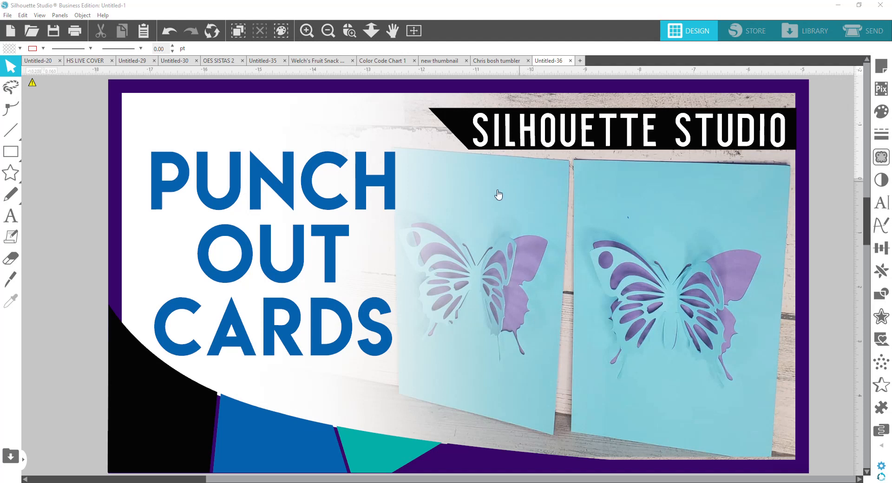
mouse_move(501, 298)
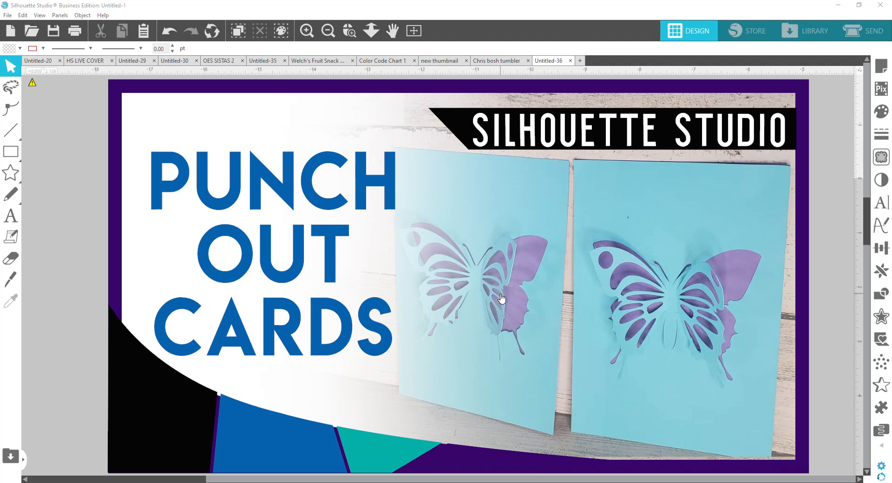
mouse_move(522, 311)
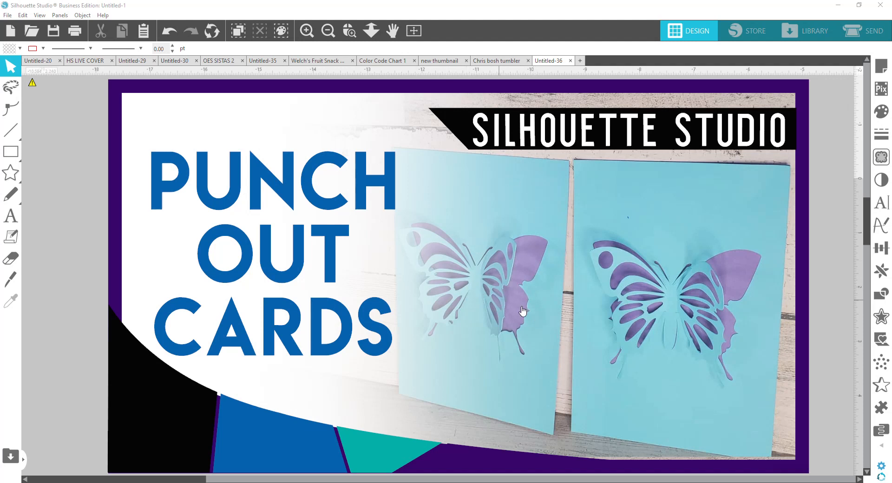
mouse_move(575, 175)
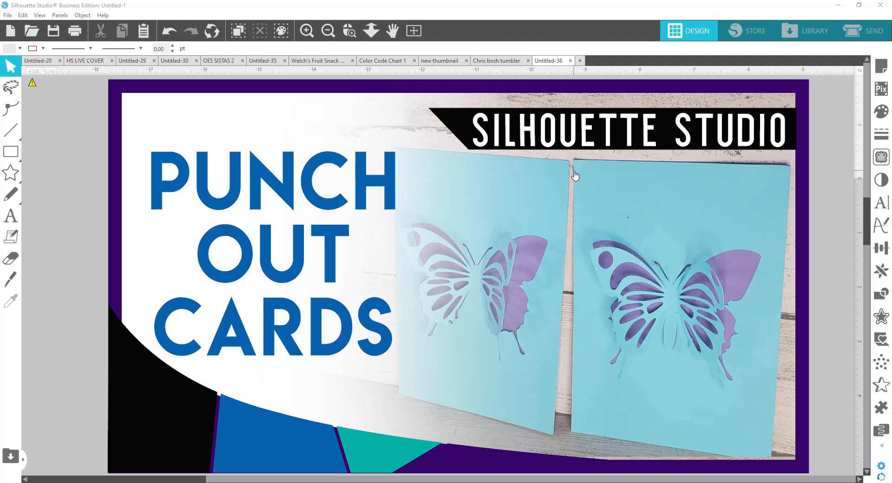
mouse_move(556, 198)
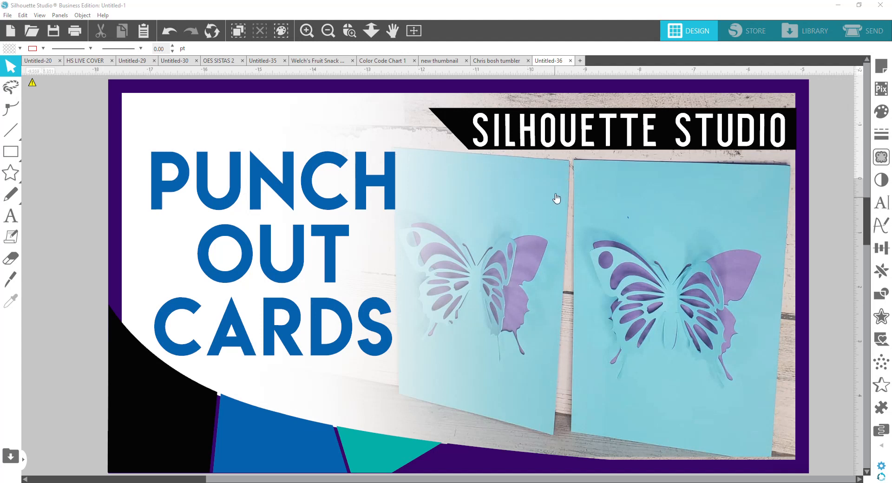
mouse_move(513, 316)
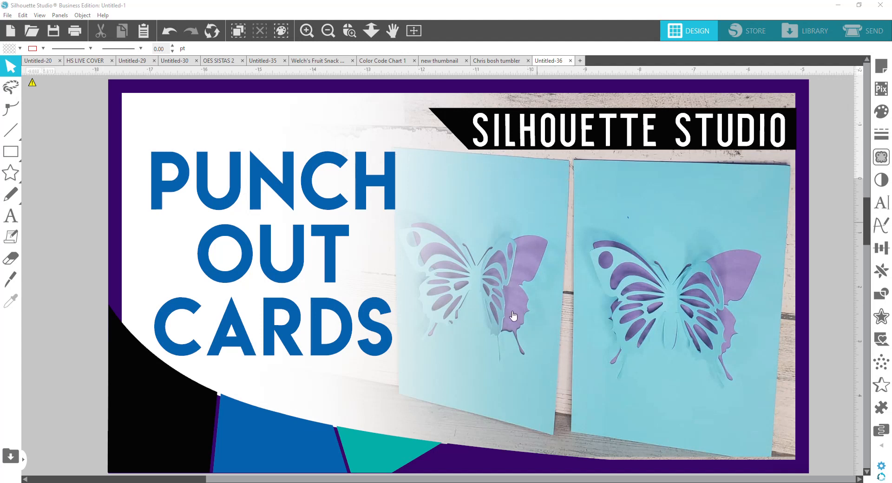
mouse_move(509, 333)
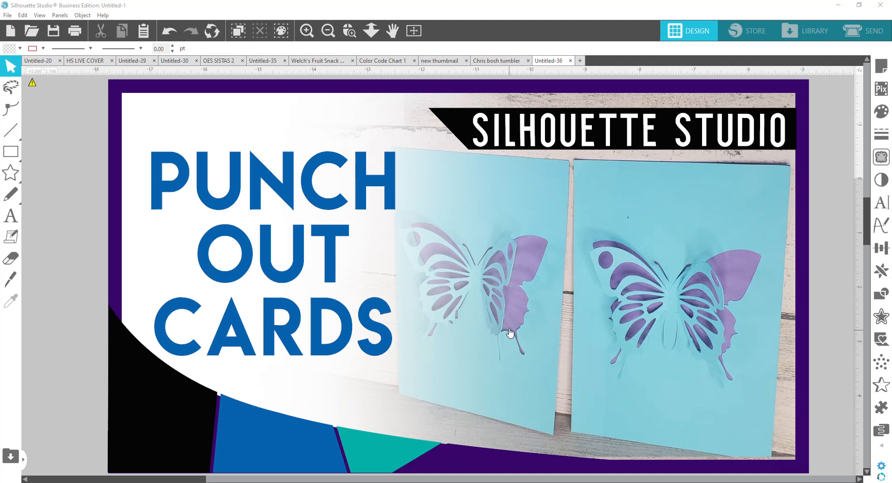
mouse_move(533, 289)
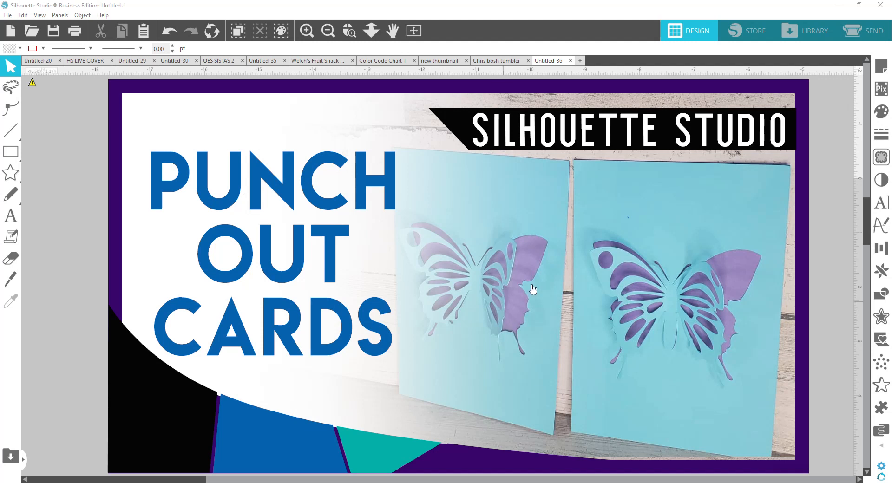
mouse_move(580, 342)
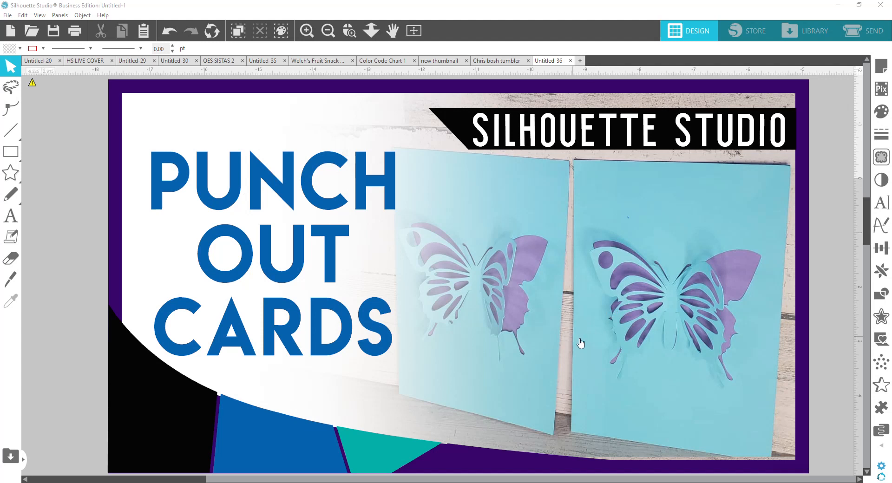
mouse_move(576, 336)
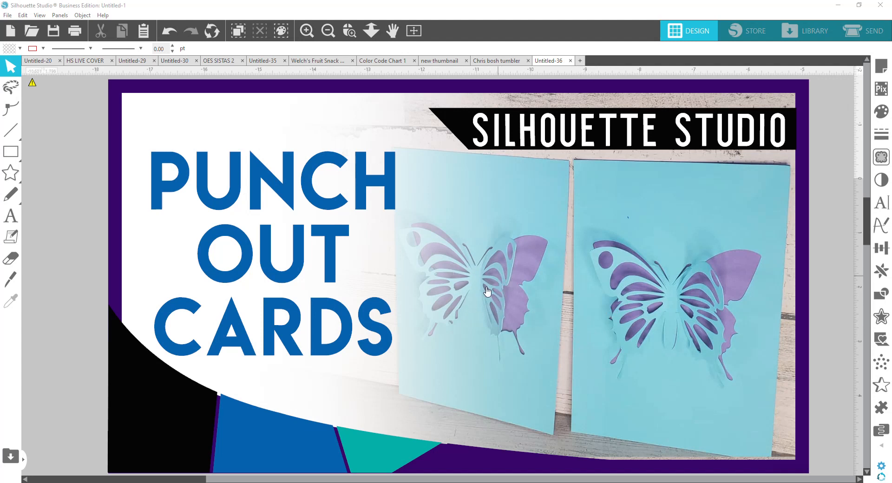
mouse_move(481, 268)
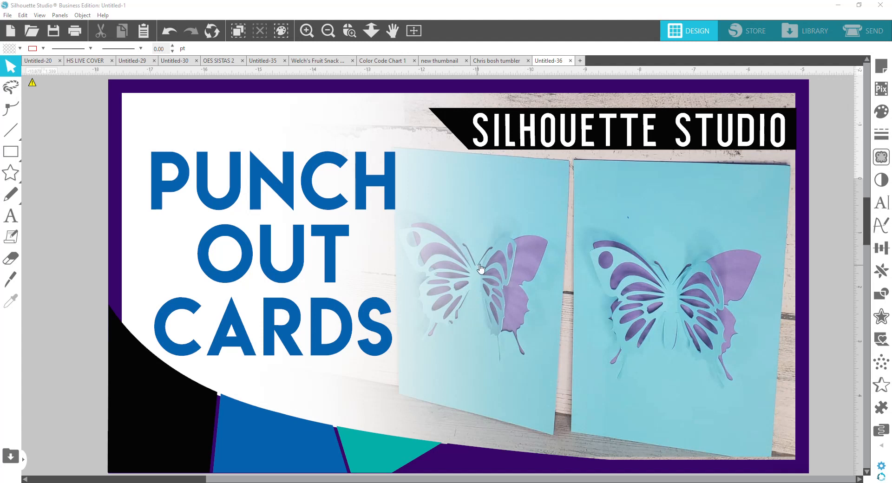
mouse_move(494, 261)
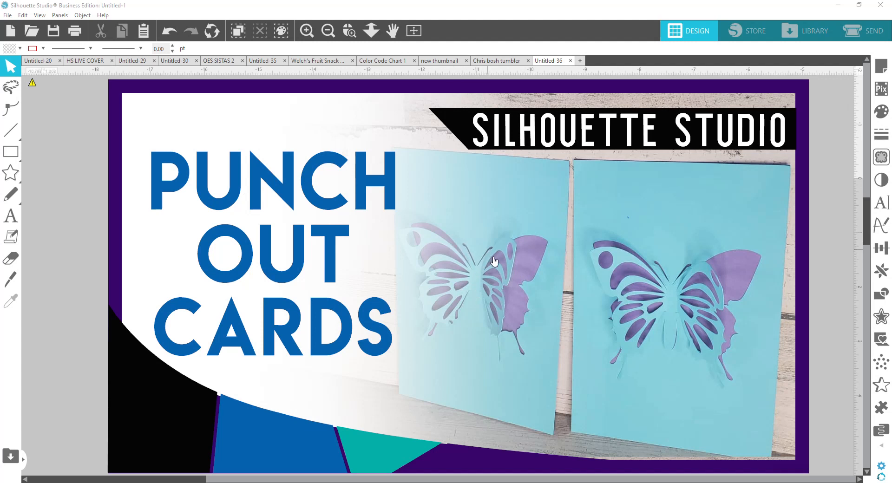
mouse_move(621, 285)
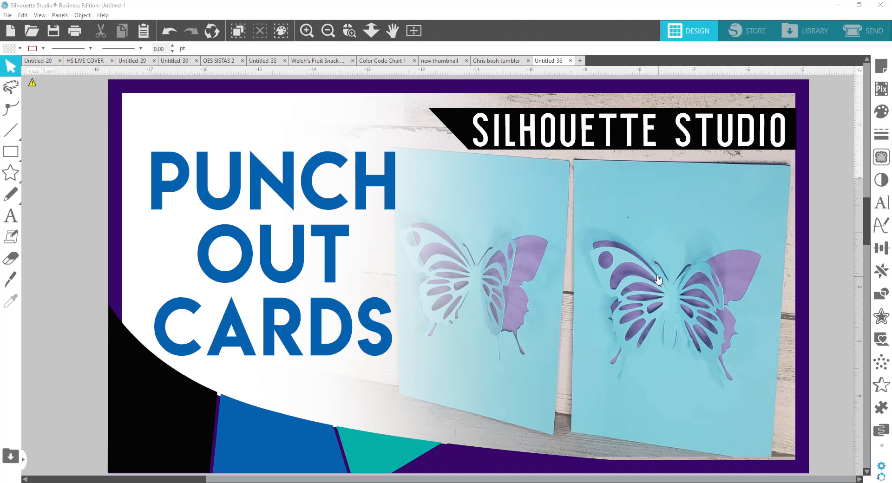
mouse_move(686, 283)
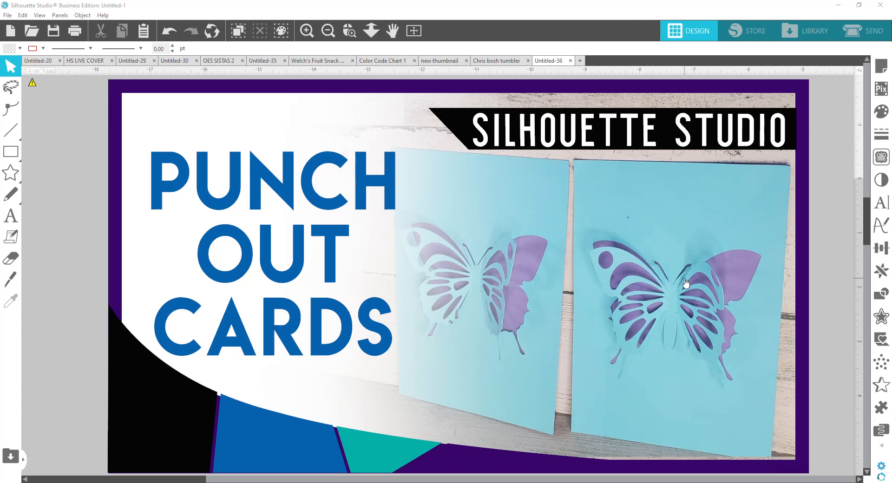
mouse_move(685, 288)
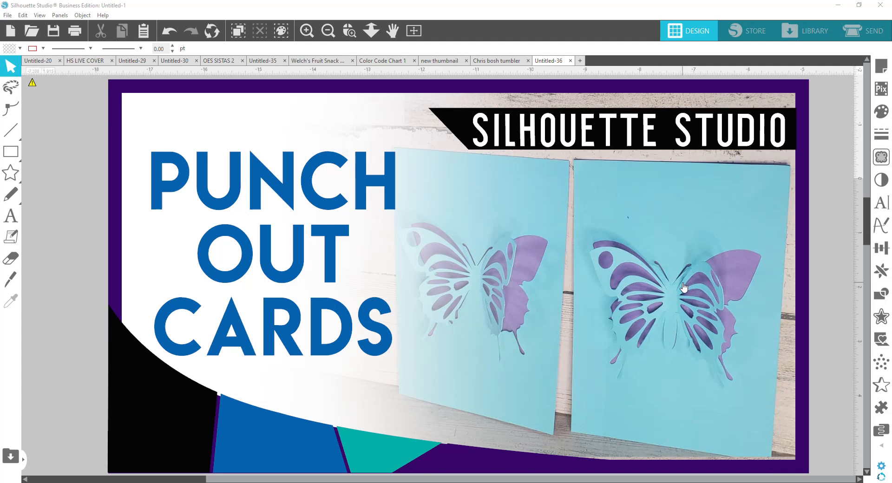
mouse_move(682, 337)
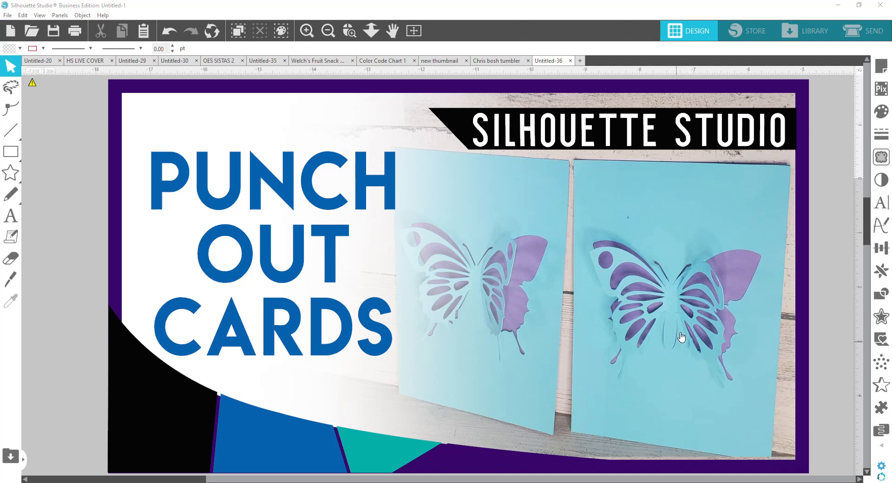
mouse_move(680, 329)
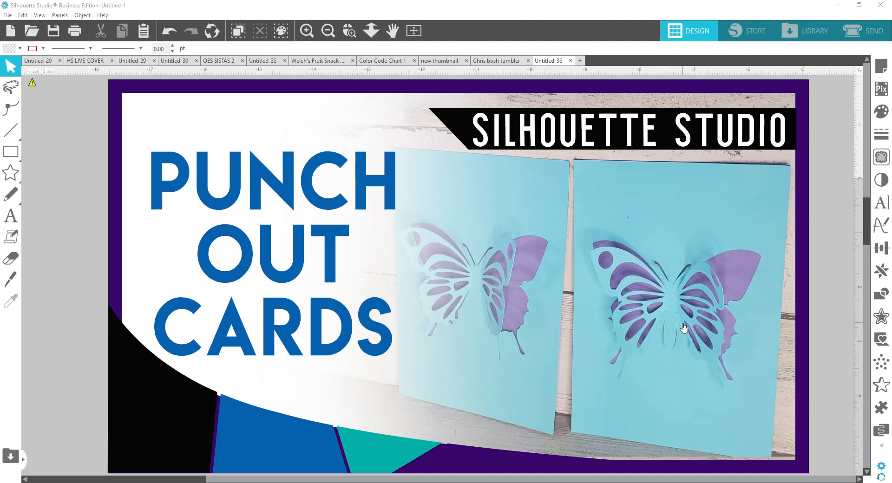
mouse_move(674, 362)
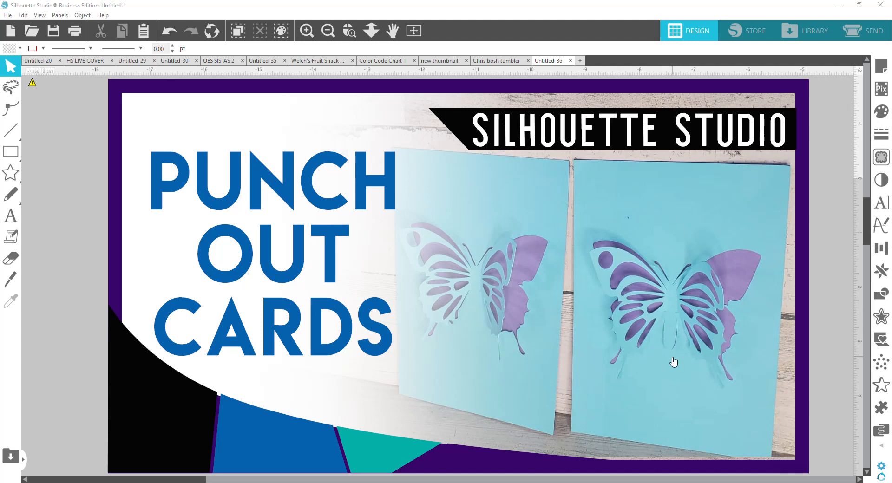
mouse_move(554, 355)
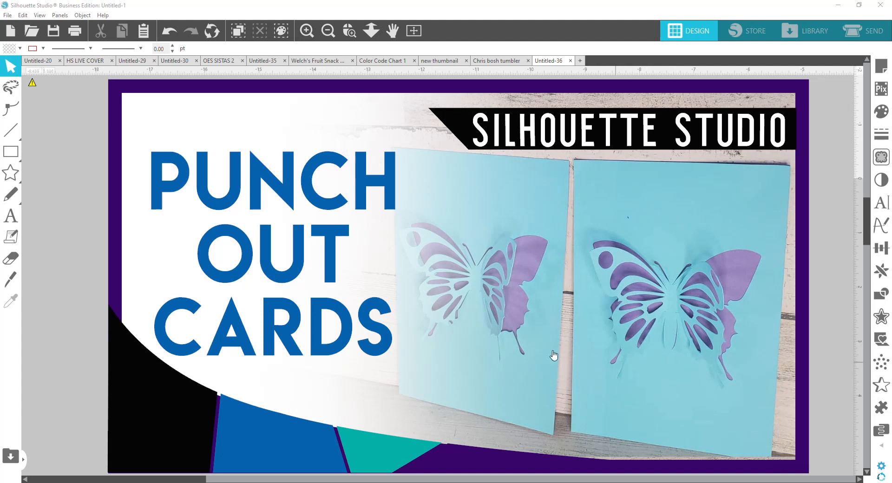
mouse_move(516, 79)
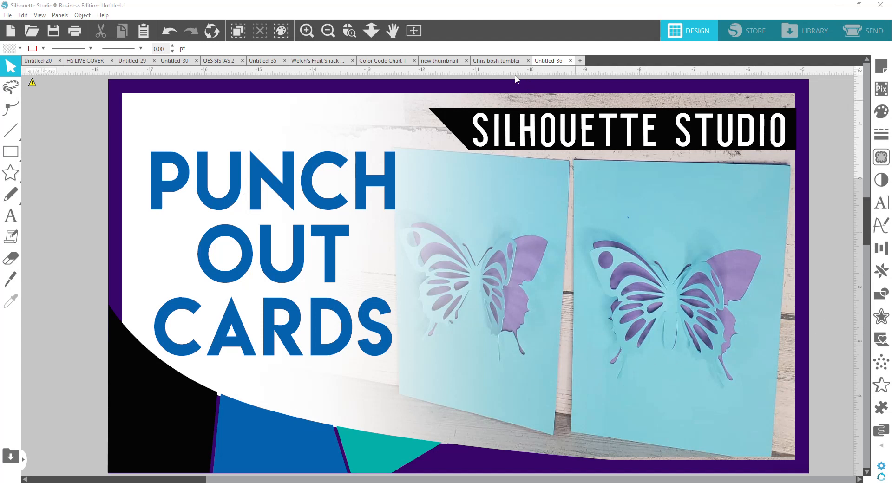
mouse_move(414, 31)
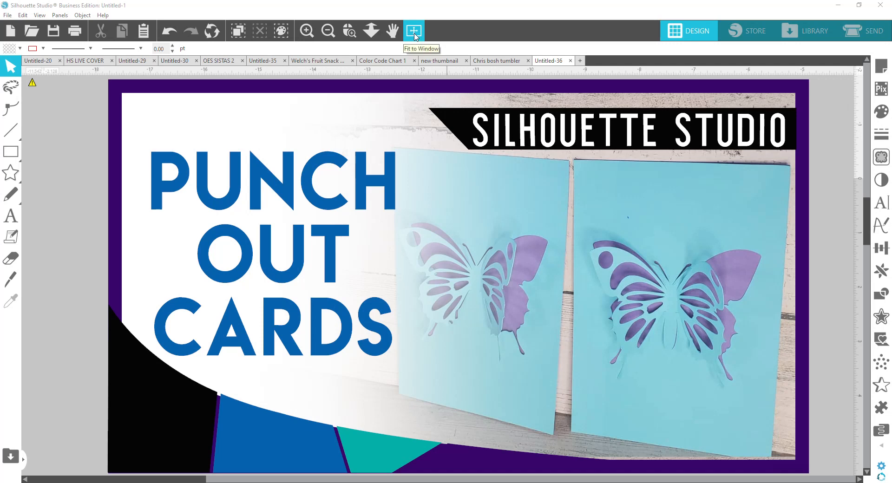
- Fit the view to the window, leaving the cards title image behind
left_click(413, 31)
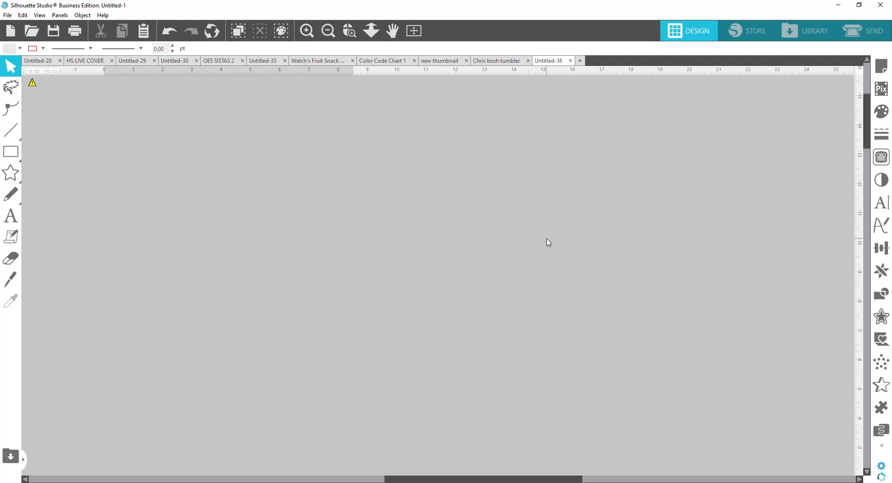
mouse_move(546, 235)
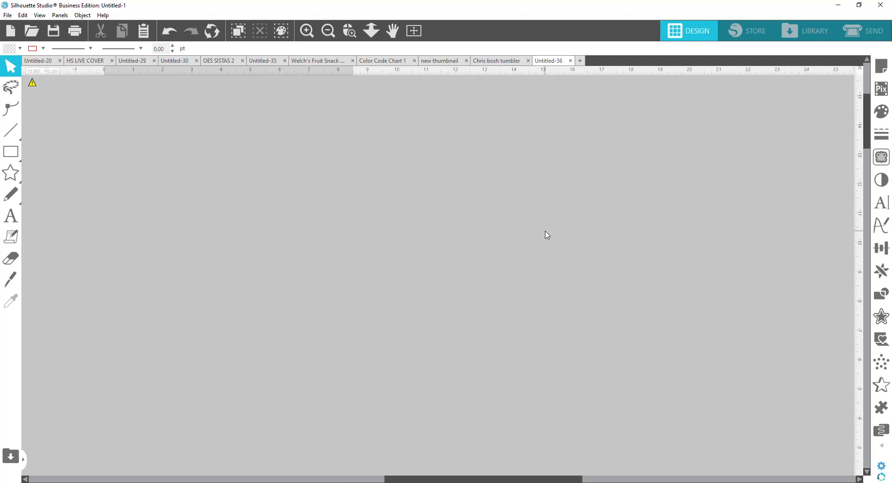
mouse_move(317, 250)
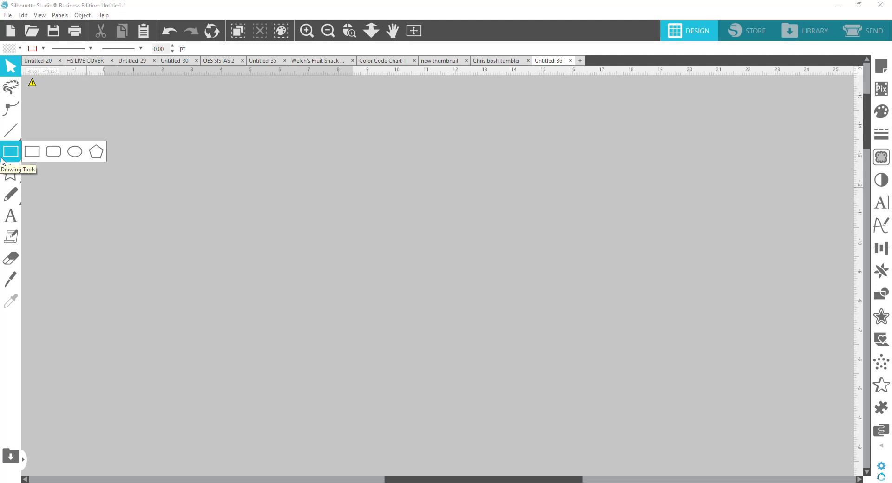
mouse_move(23, 158)
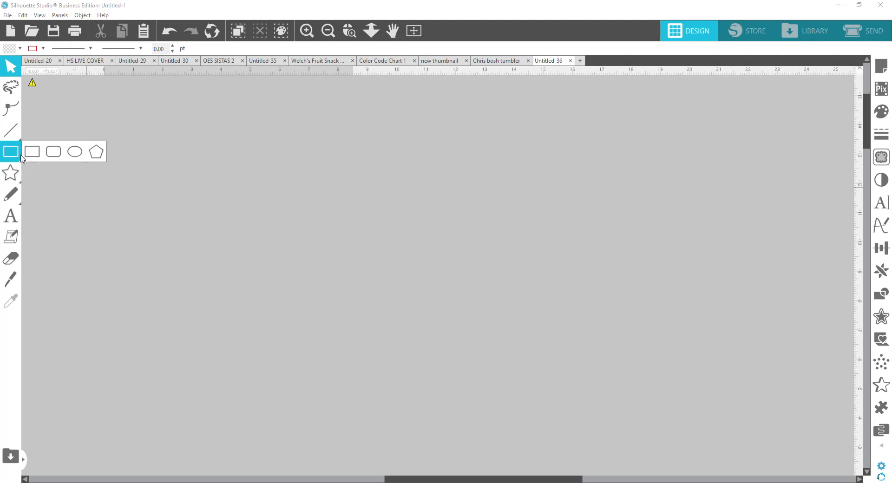
mouse_move(10, 151)
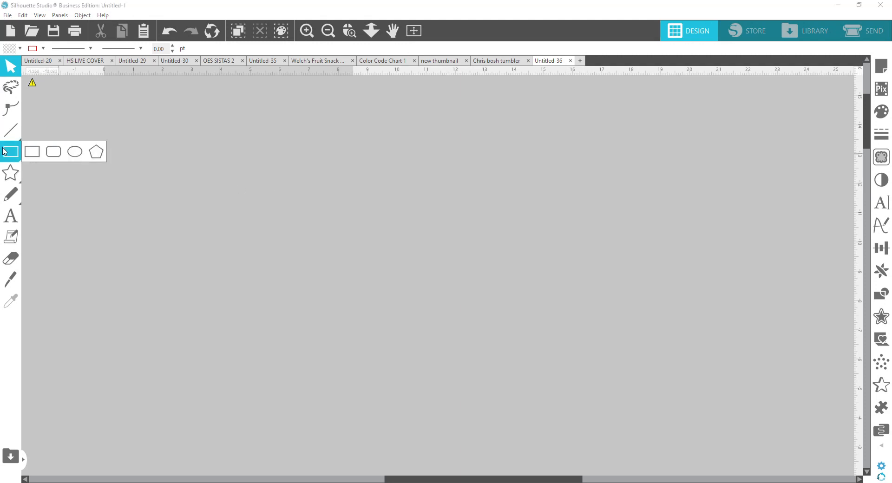
- Draw a rectangle, size it to 5 by 7 inches and reposition it on the page
left_click_drag(227, 159, 284, 274)
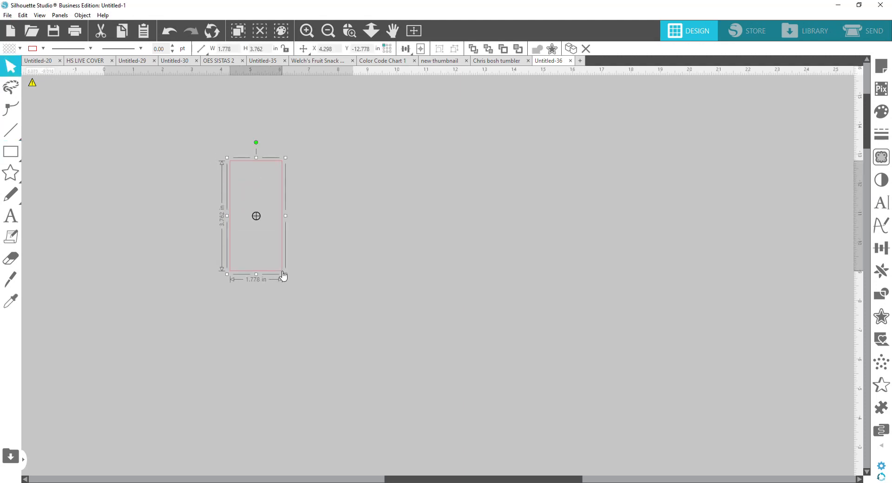
triple_click(226, 48)
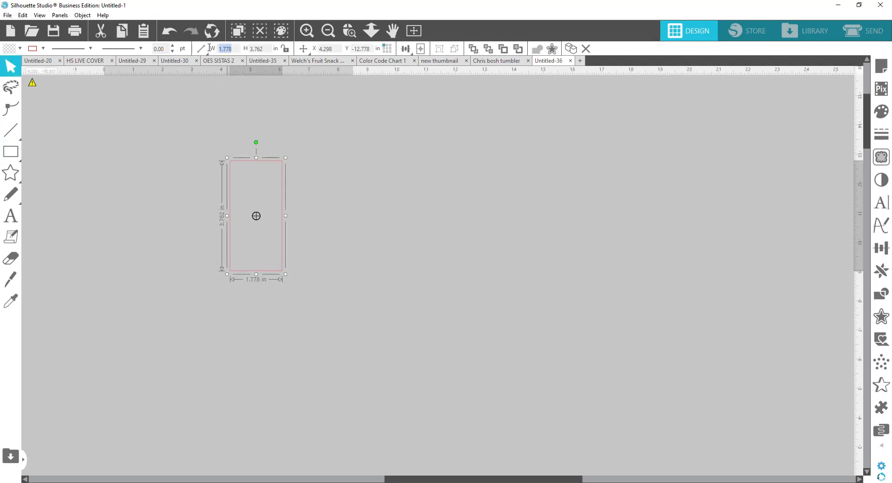
left_click(200, 49)
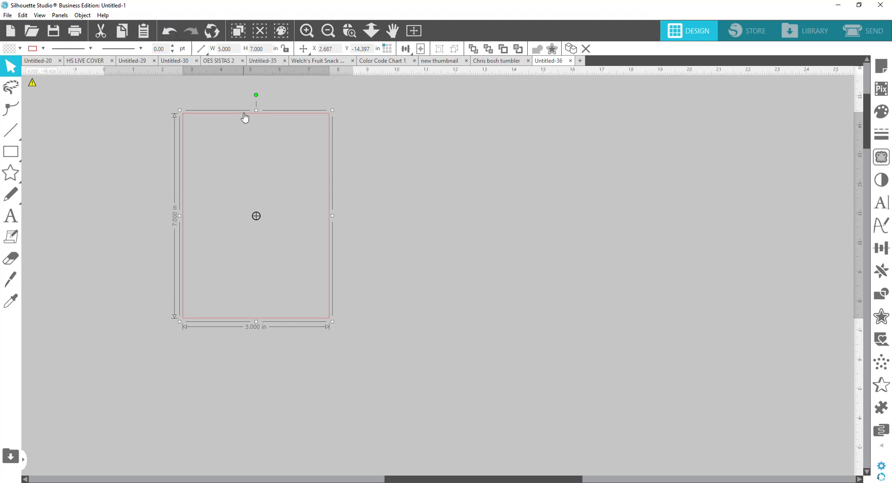
left_click_drag(255, 216, 500, 230)
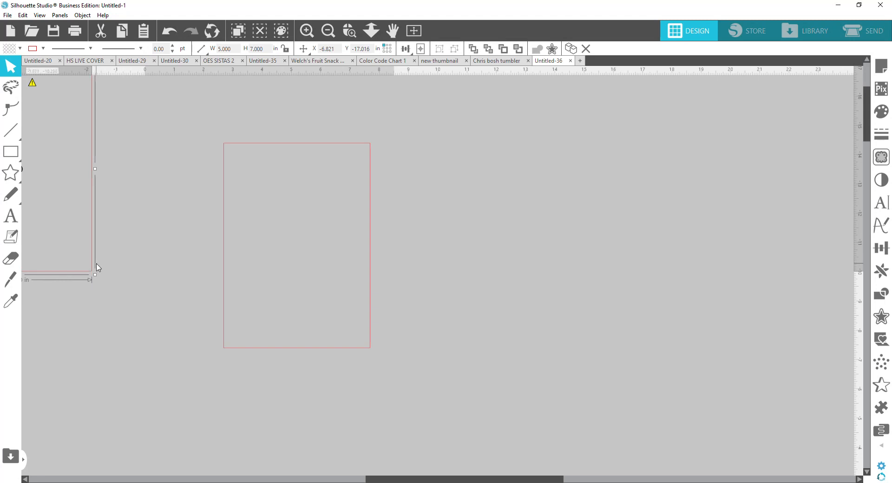
mouse_move(297, 149)
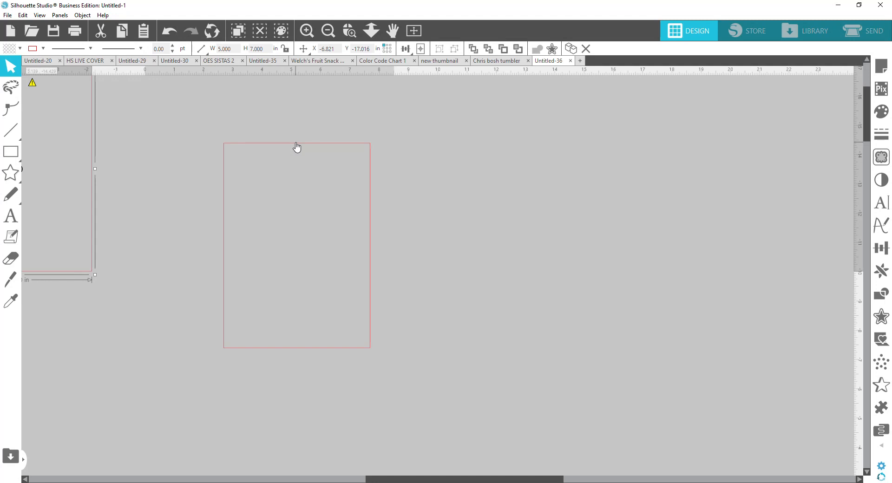
mouse_move(247, 148)
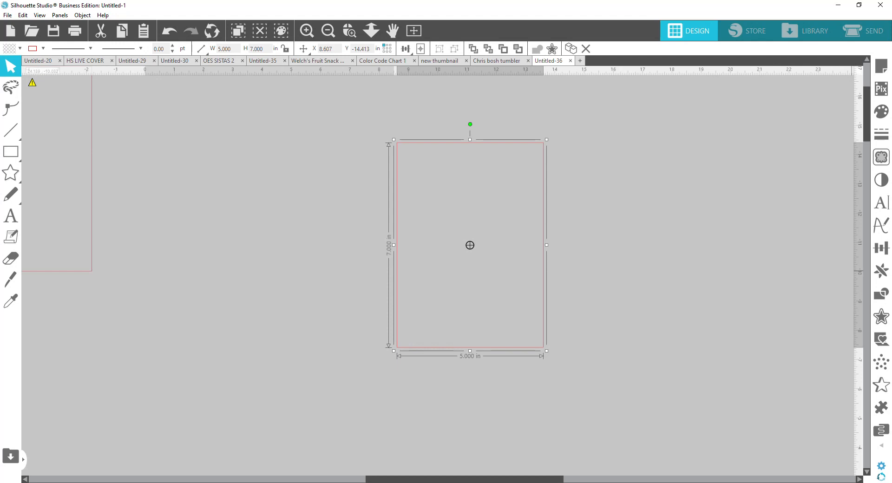
mouse_move(881, 248)
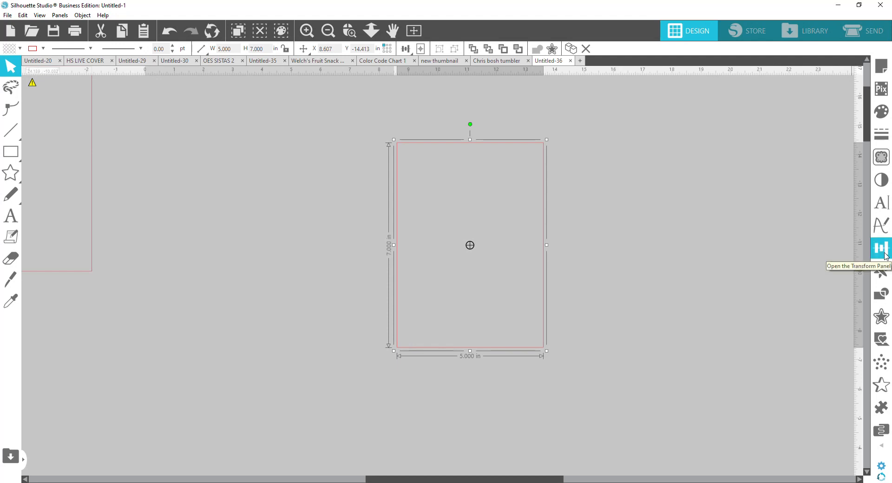
mouse_move(885, 286)
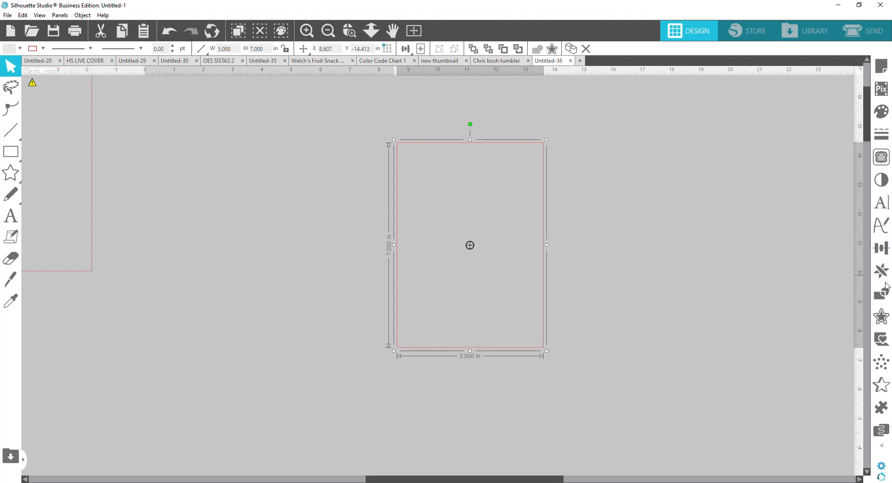
mouse_move(361, 214)
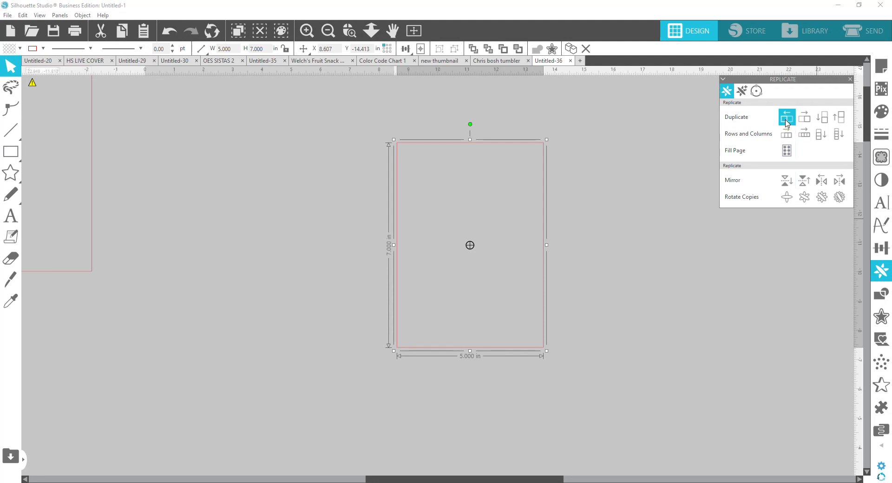
- Duplicate the card to its left and draw a vertical line aligned to the shared edge
left_click(787, 117)
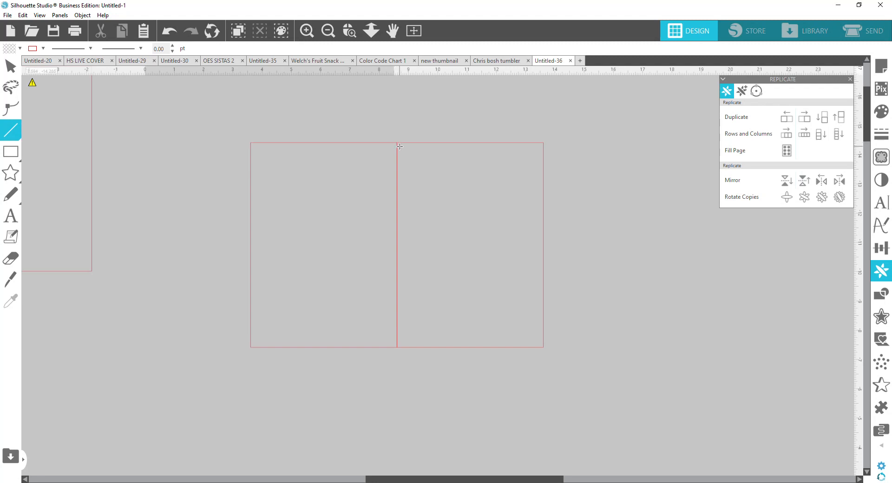
left_click_drag(399, 147, 405, 288)
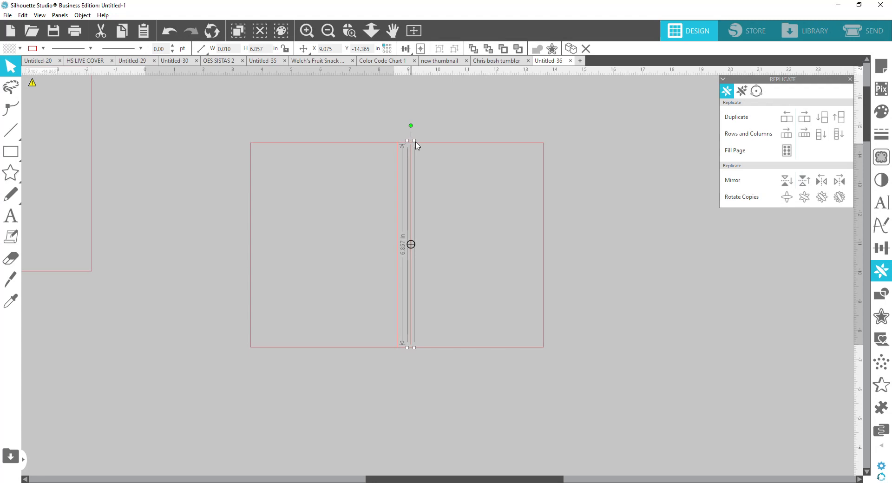
left_click(418, 142)
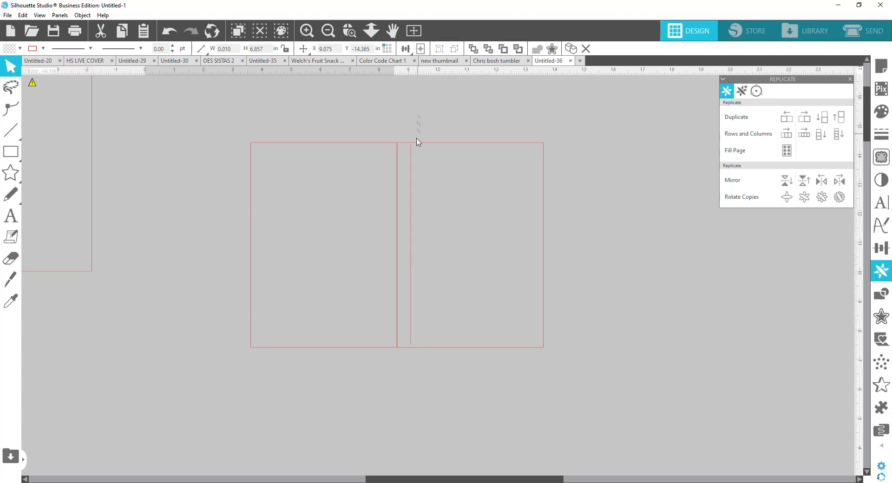
left_click(478, 245)
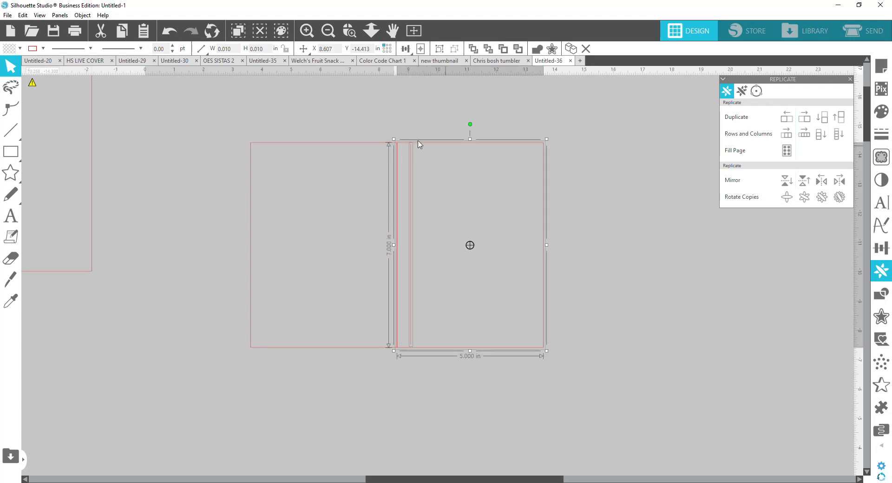
mouse_move(411, 155)
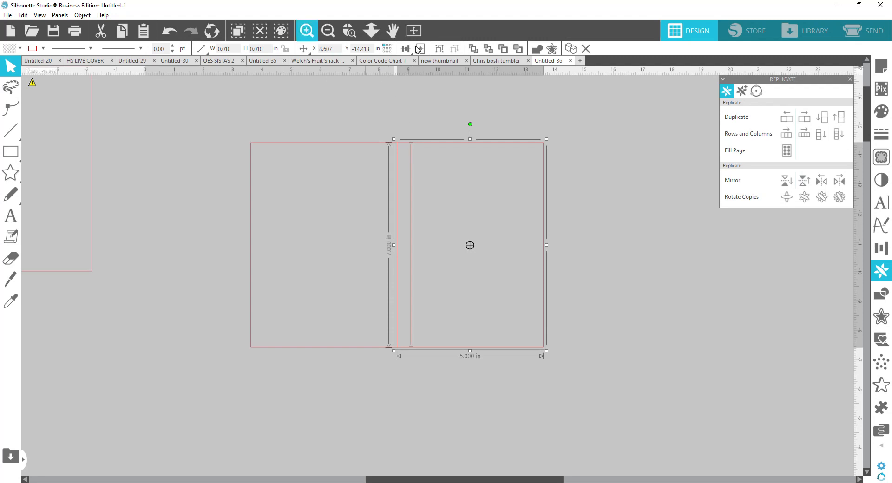
left_click(405, 48)
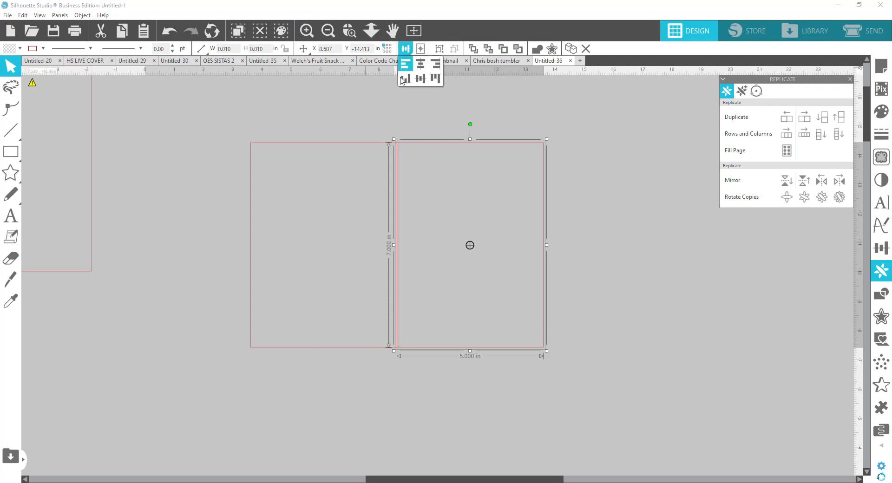
left_click(423, 147)
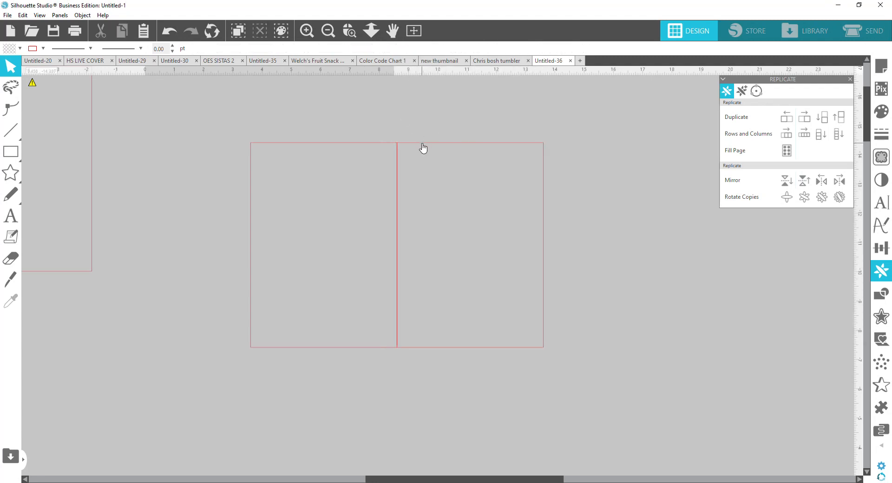
- Try point editing on the shared edge, then undo the stray point edit
left_click(10, 108)
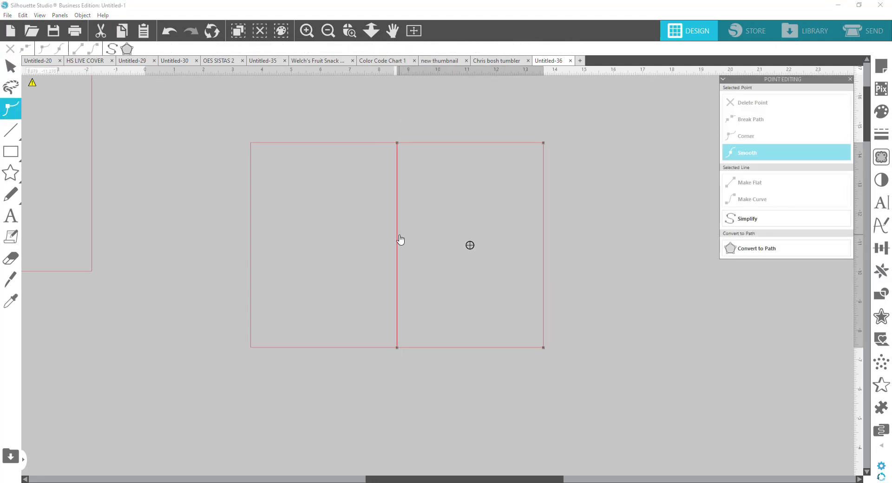
left_click(397, 245)
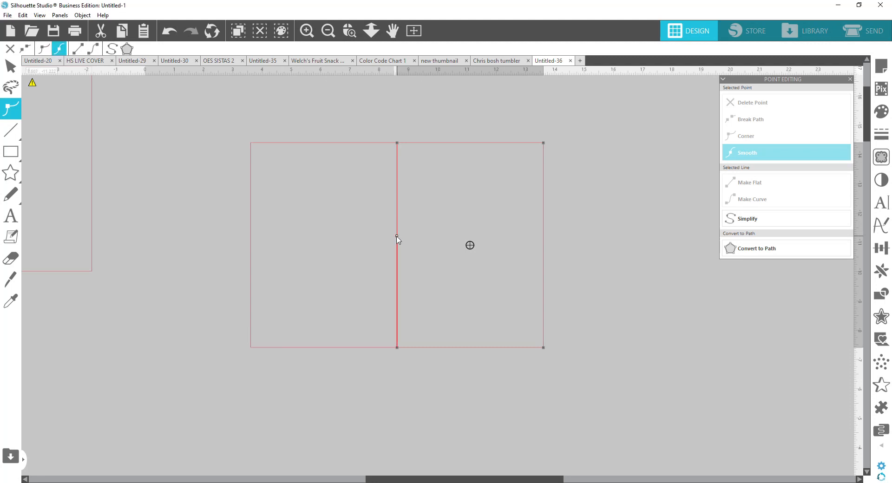
left_click_drag(396, 238, 332, 231)
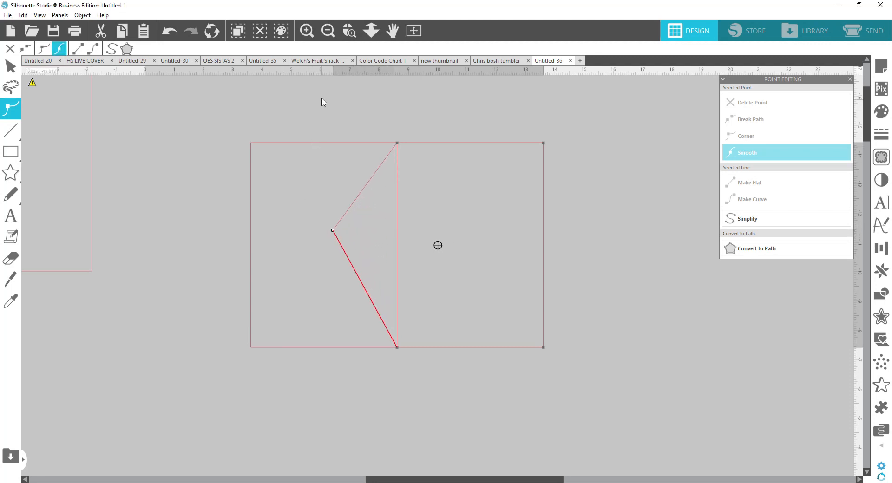
left_click(10, 66)
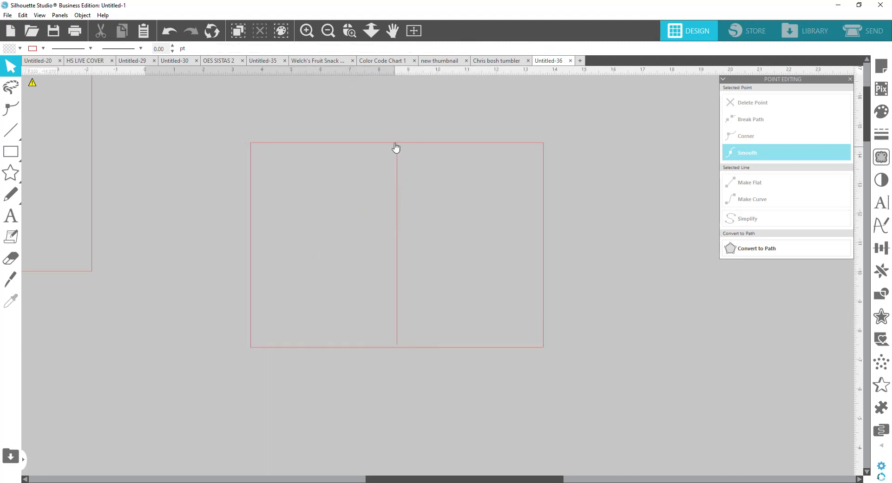
mouse_move(398, 195)
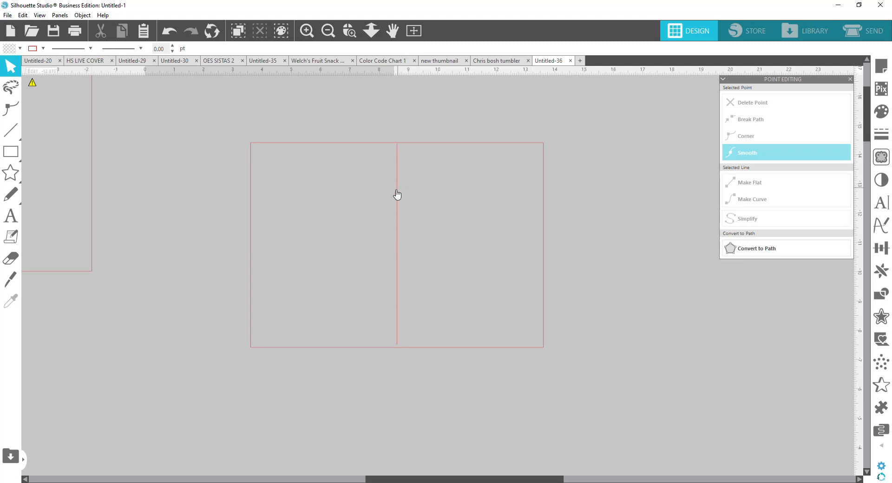
mouse_move(364, 106)
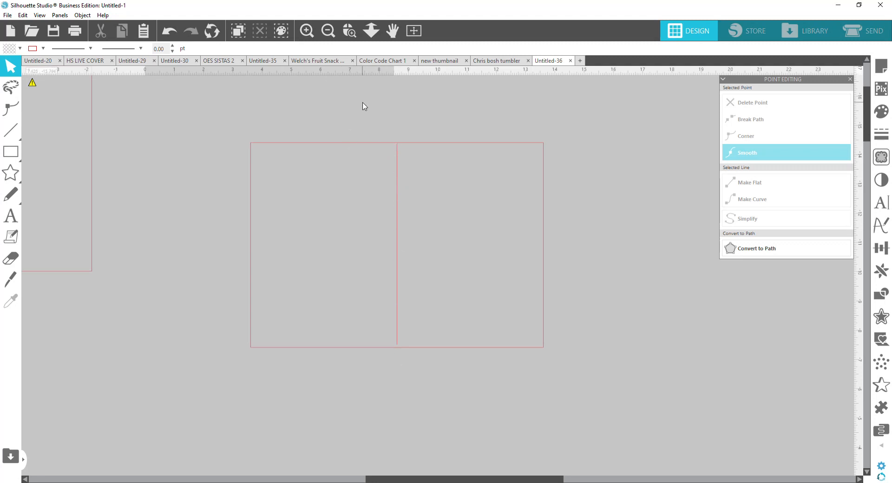
mouse_move(405, 165)
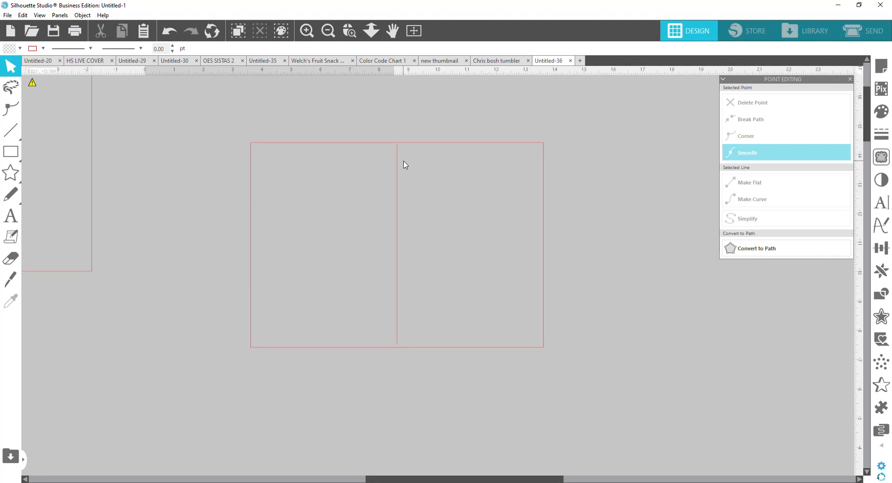
- Give the fold line a dashed line style and deselect it
left_click(396, 245)
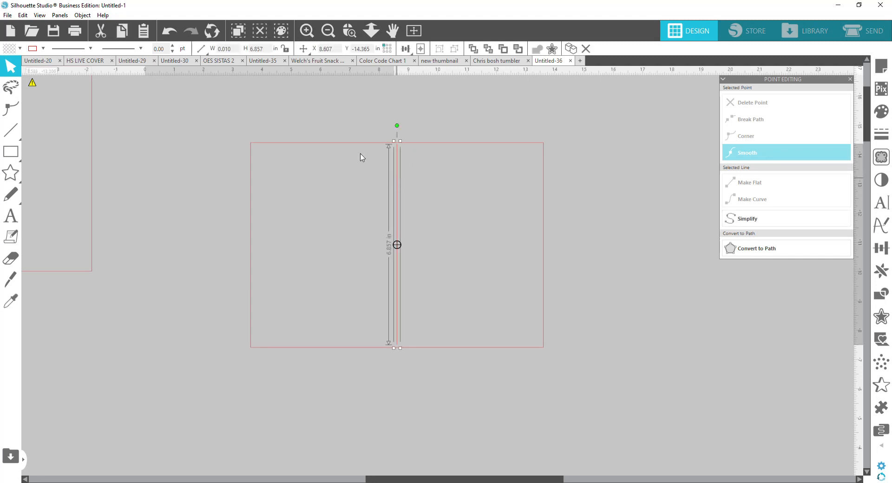
left_click(120, 48)
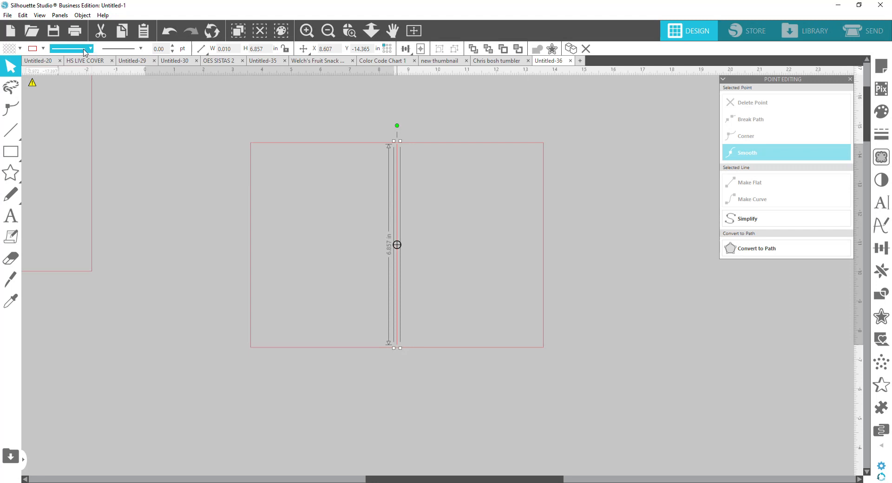
left_click(88, 48)
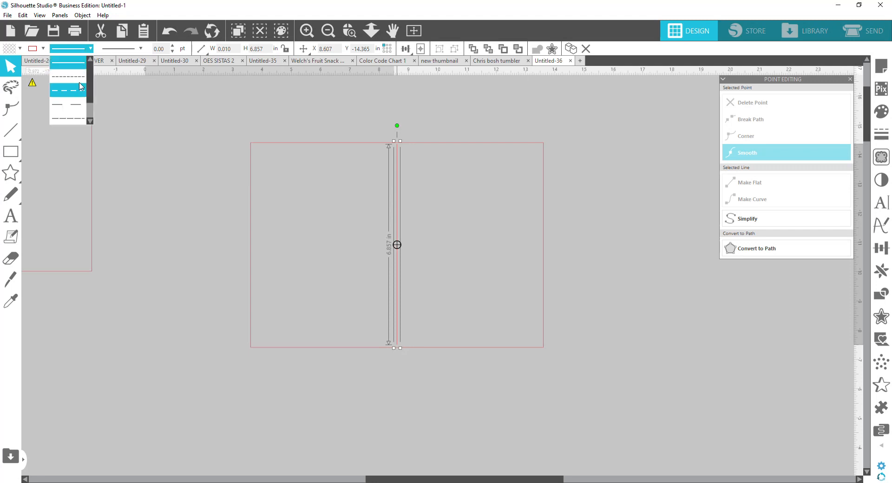
left_click(67, 87)
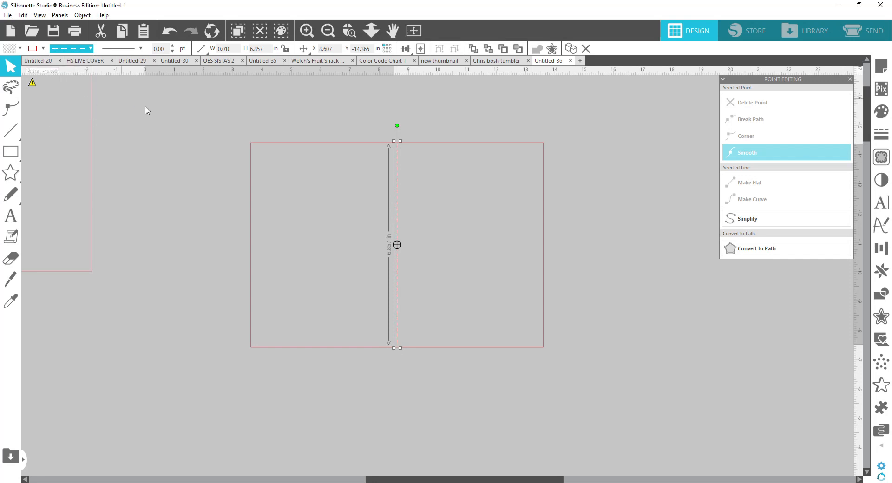
mouse_move(440, 150)
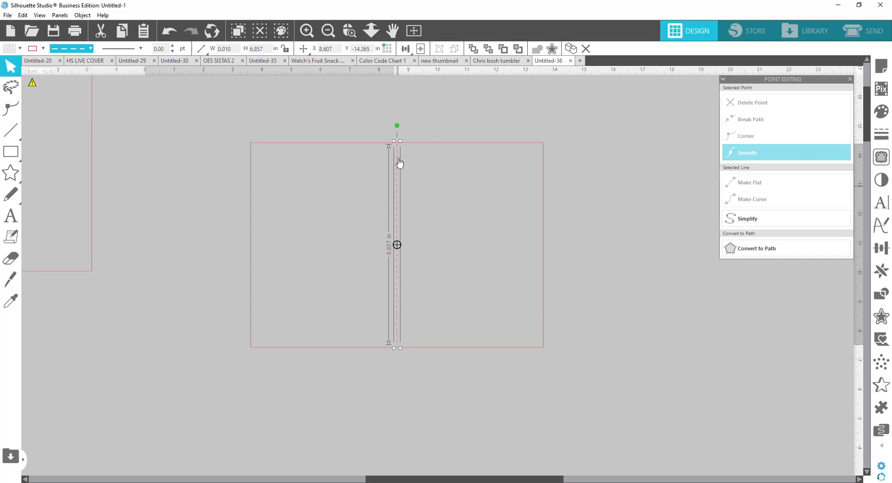
mouse_move(535, 282)
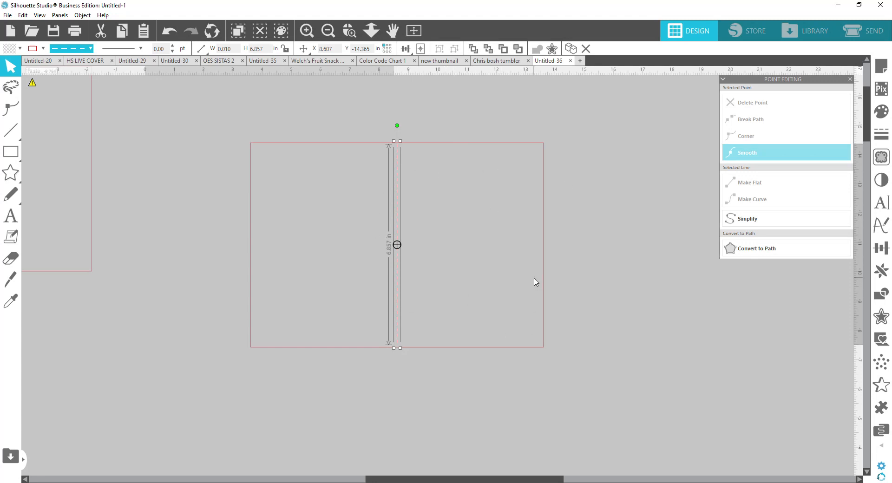
mouse_move(404, 162)
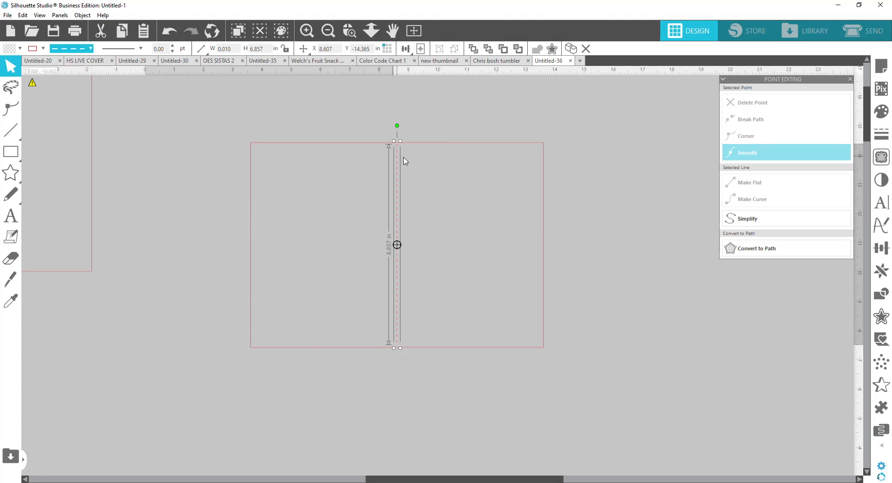
mouse_move(305, 148)
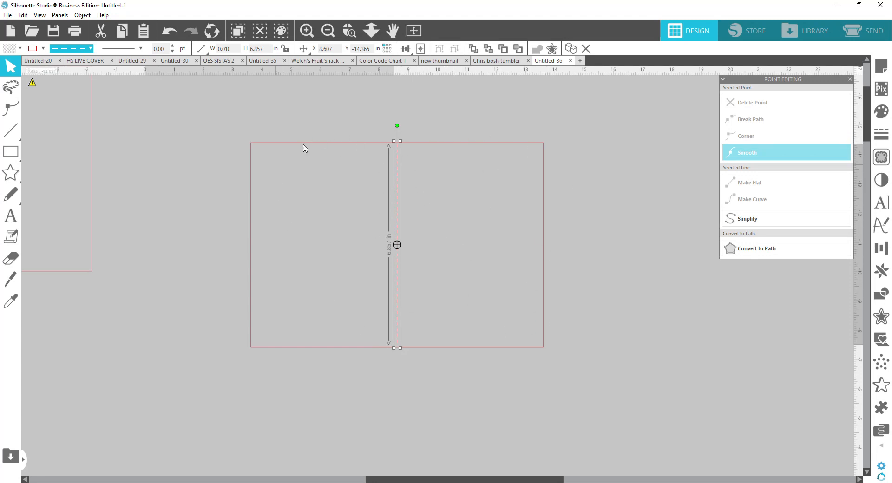
mouse_move(424, 175)
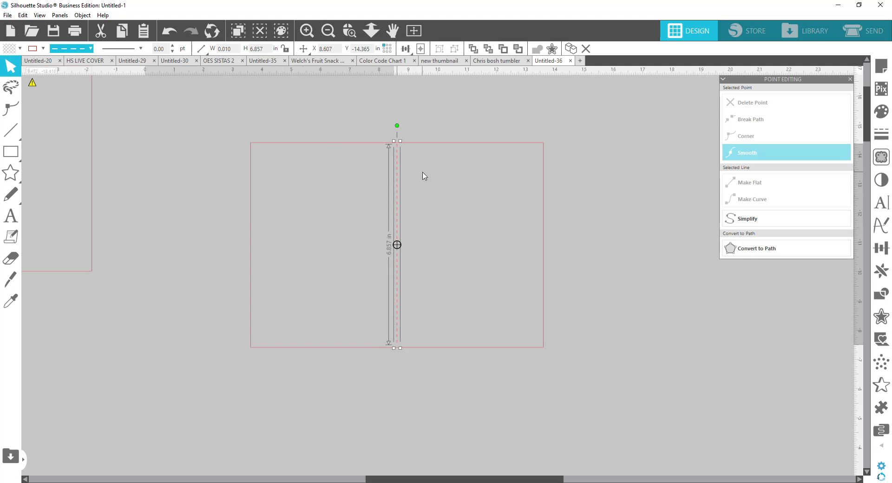
mouse_move(433, 300)
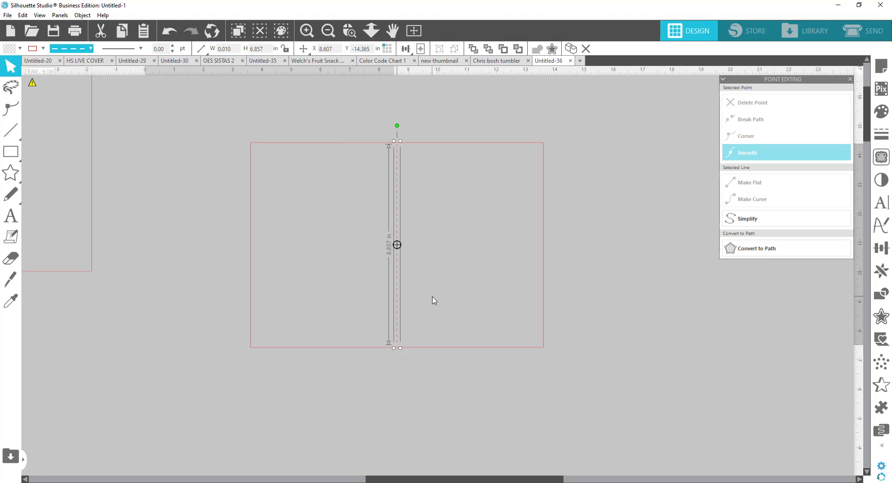
mouse_move(434, 304)
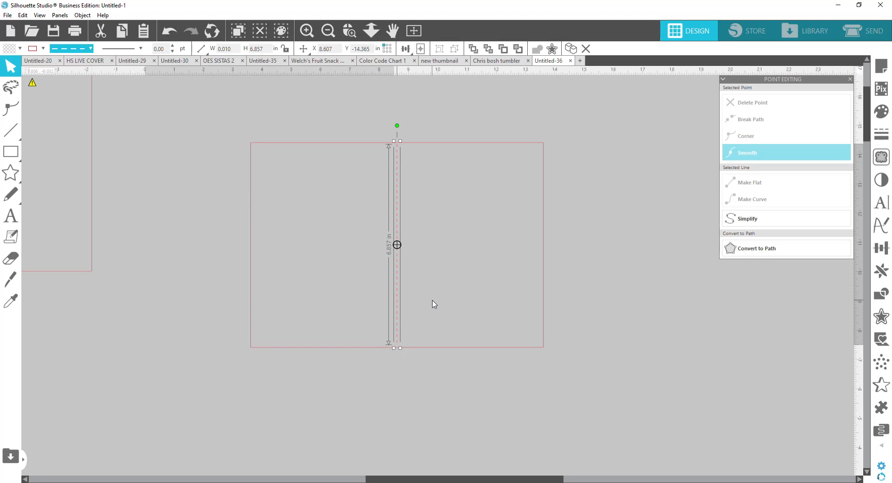
mouse_move(465, 114)
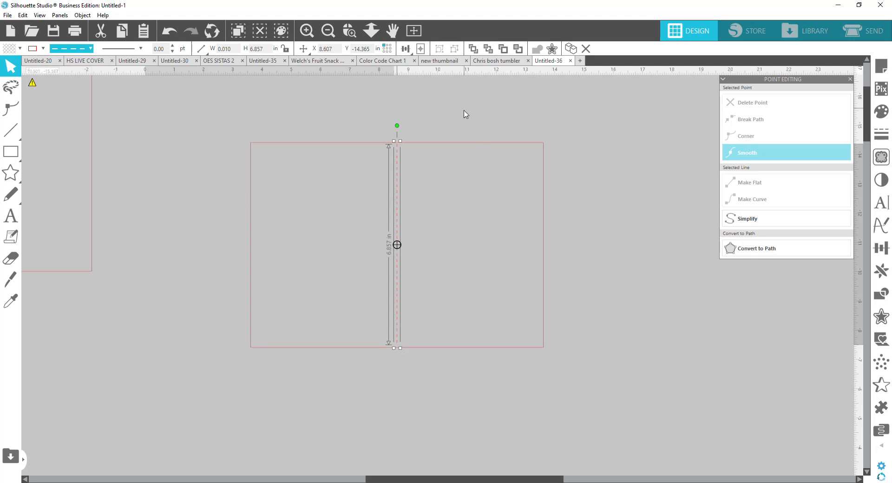
left_click(520, 278)
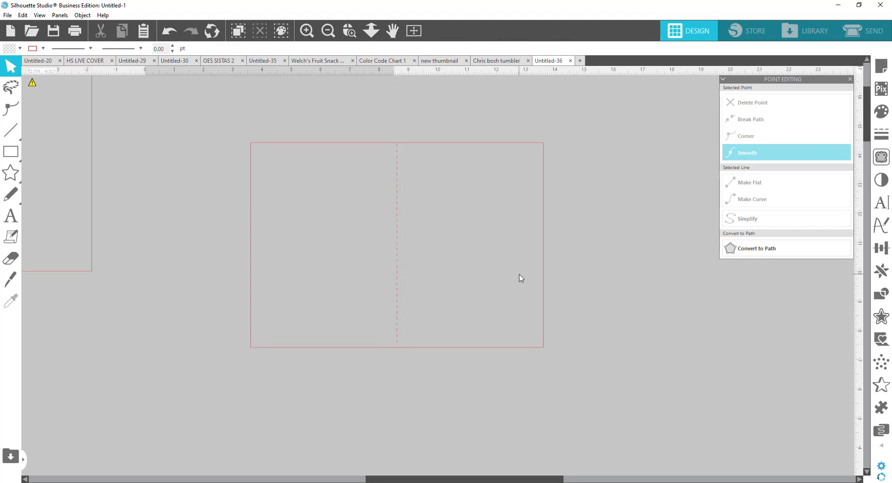
mouse_move(511, 221)
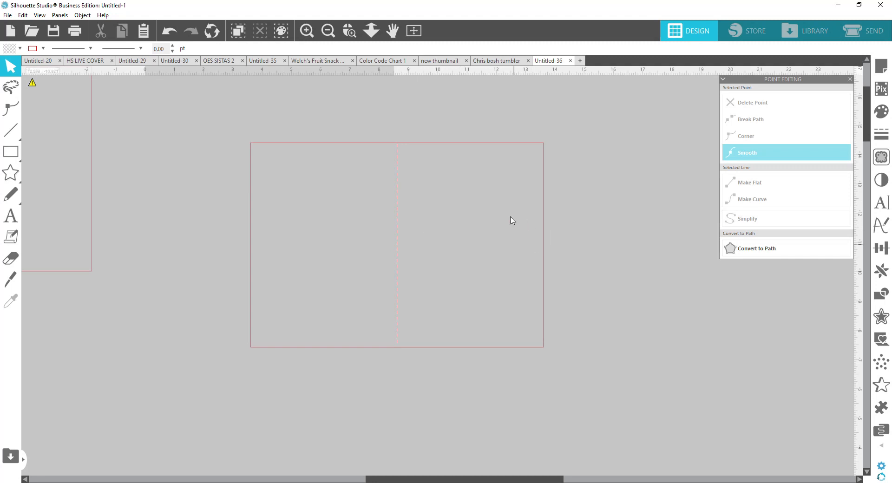
- Merge the 3-d butterfly design from the Library into the card document
left_click(812, 27)
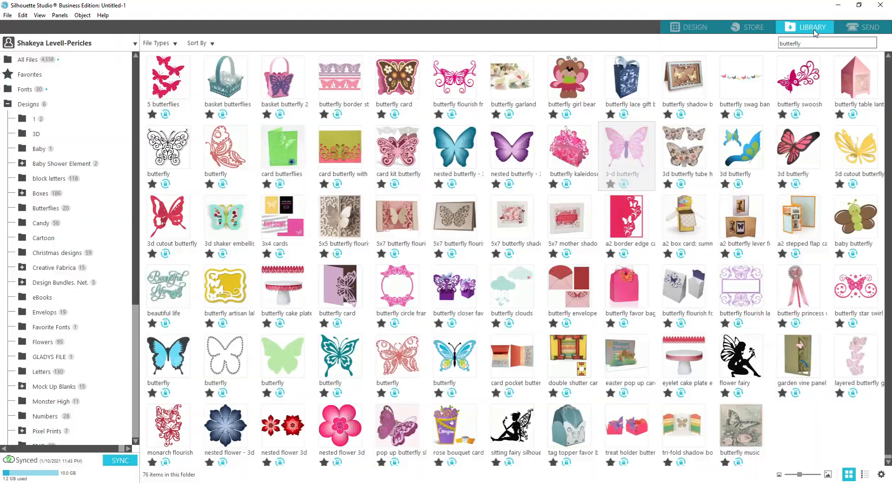
mouse_move(637, 156)
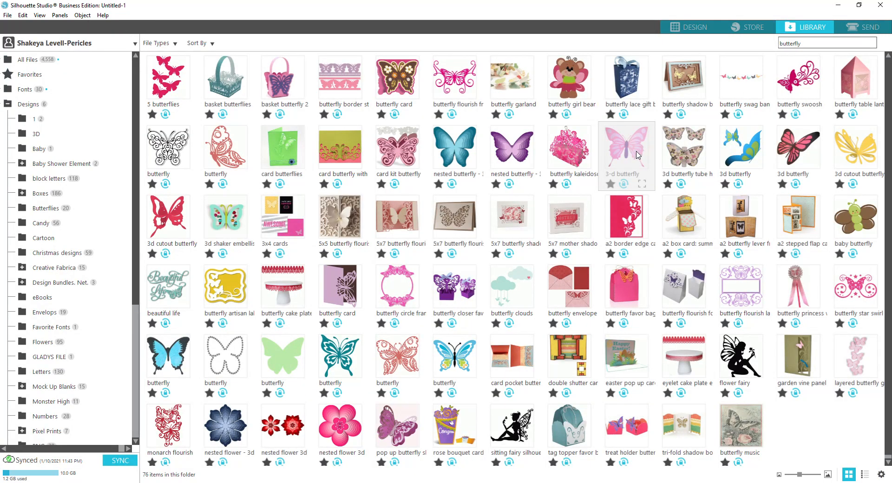
right_click(626, 151)
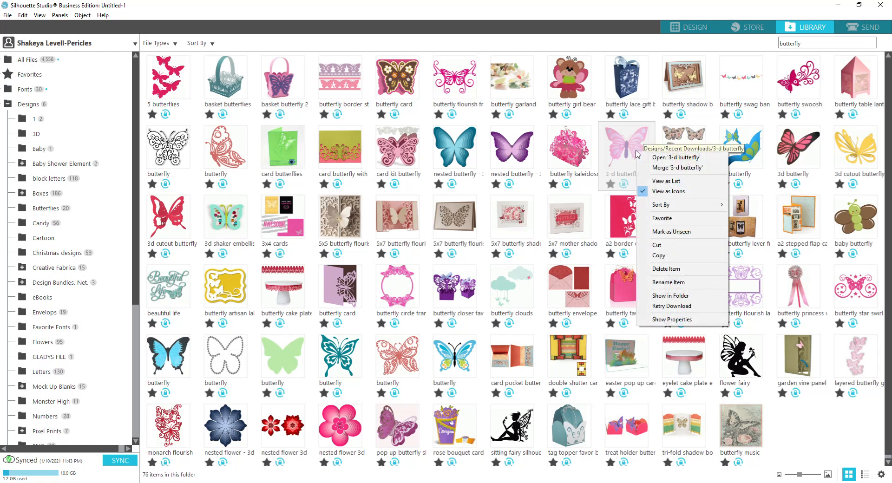
mouse_move(659, 245)
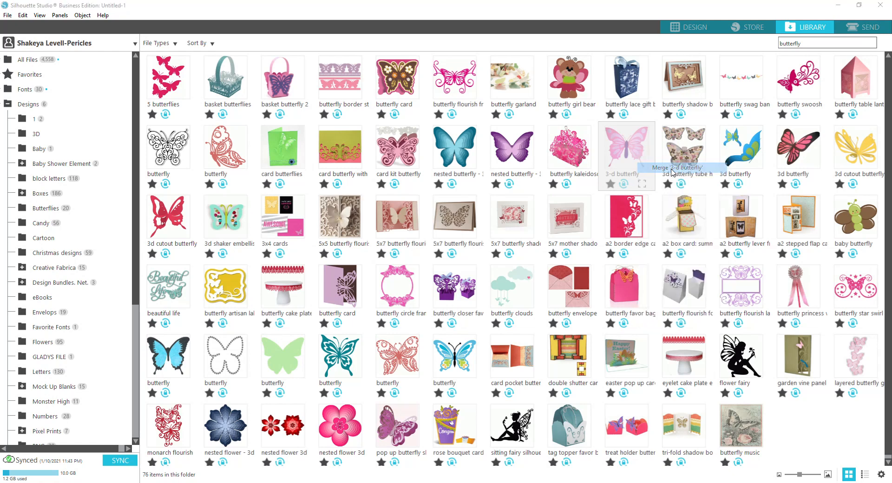
left_click(688, 31)
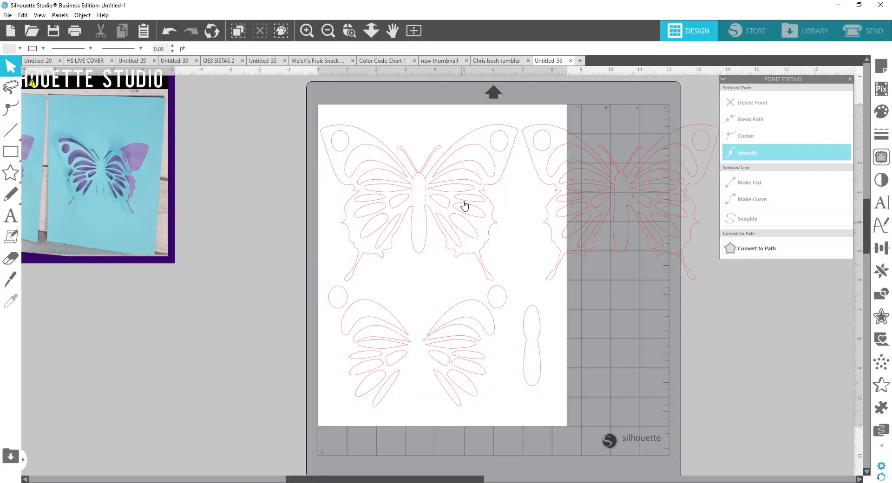
- Zoom in on the card and enlarge the butterfly to about 4.9 inches wide
right_click(463, 205)
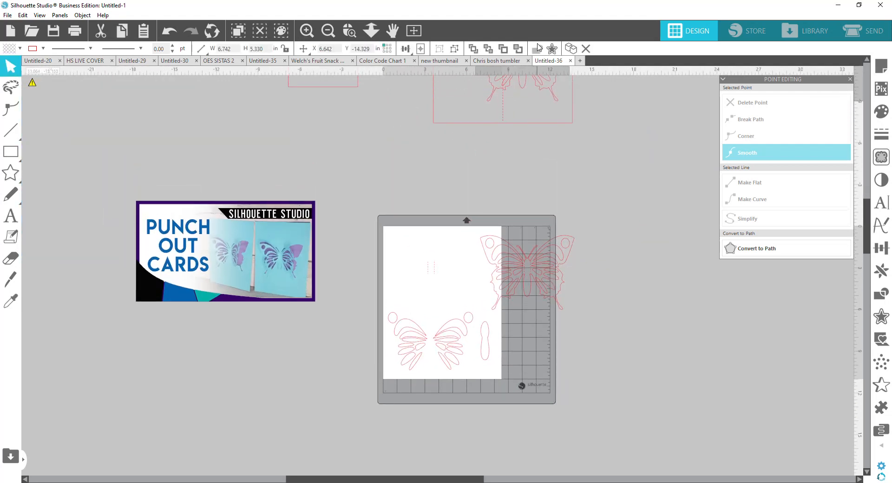
left_click(349, 30)
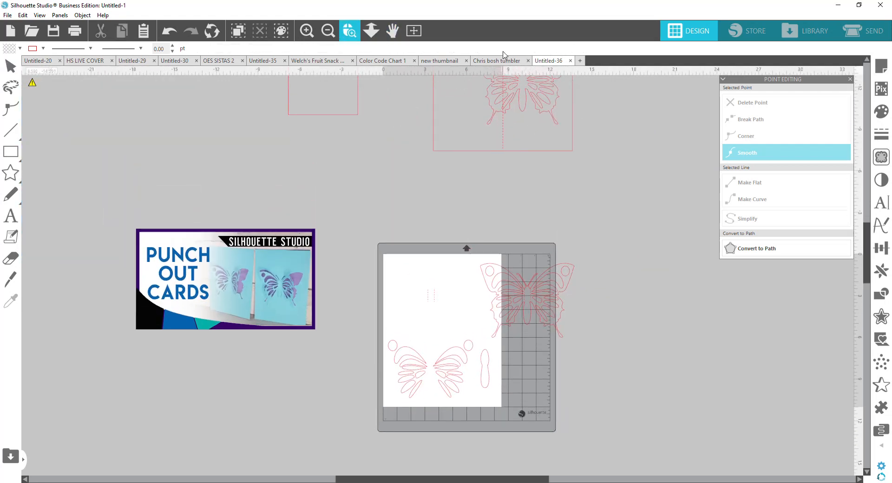
left_click(370, 31)
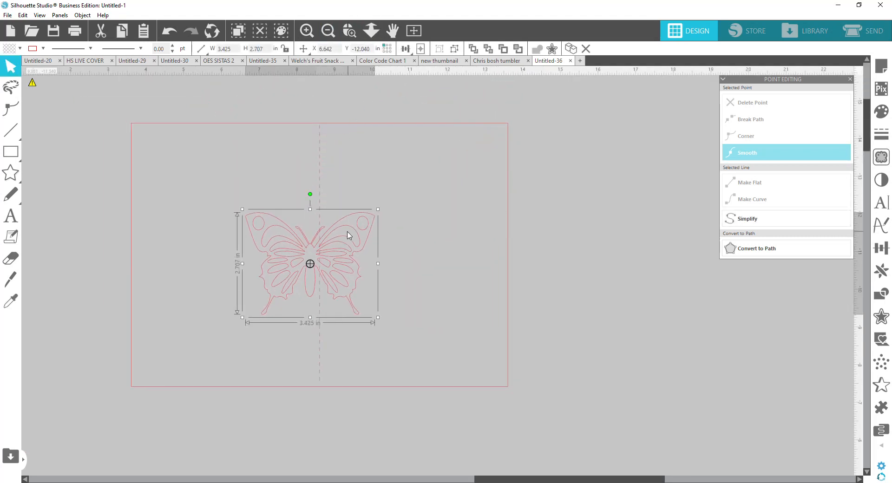
left_click_drag(310, 263, 404, 263)
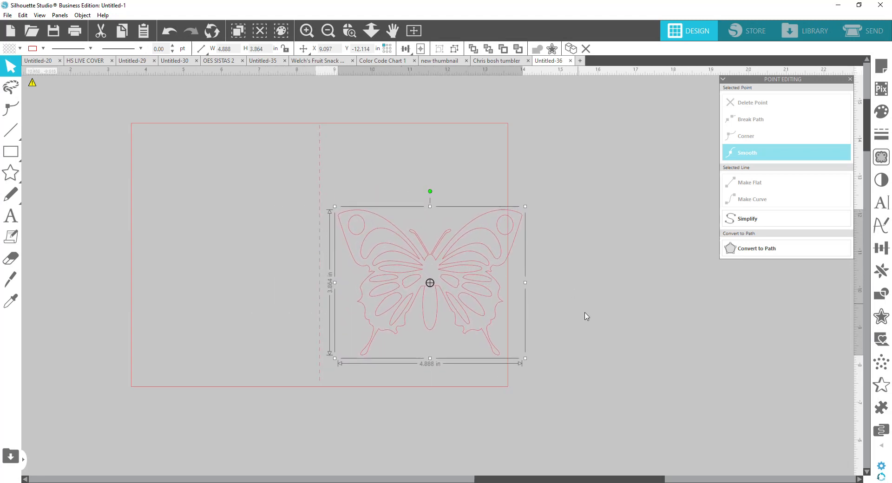
- Select the card outline for alignment and then the butterfly to fit it on the right panel
left_click(405, 48)
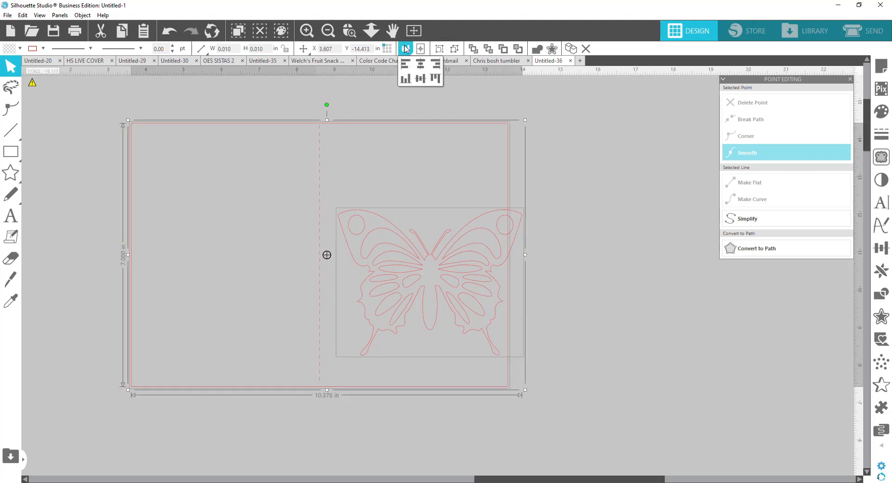
mouse_move(420, 79)
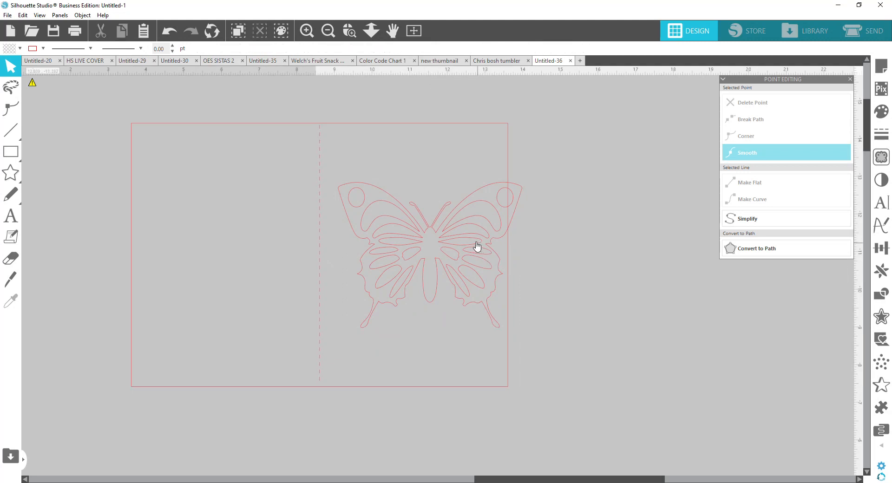
left_click(478, 242)
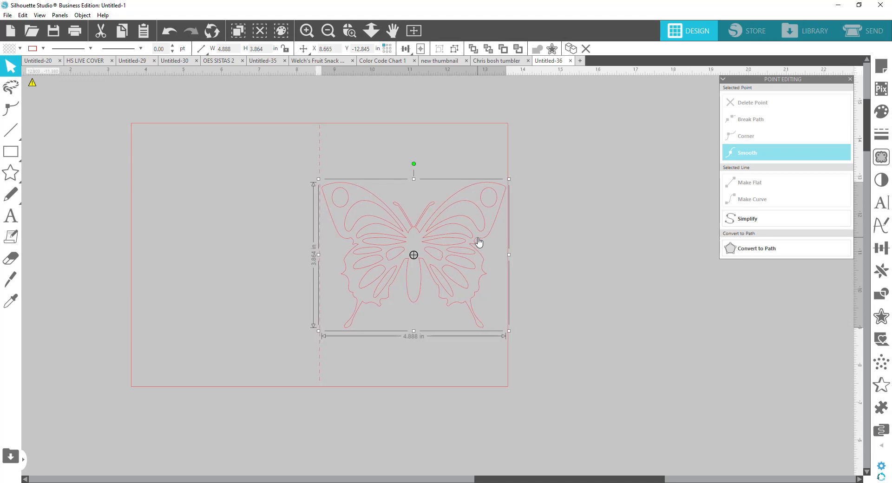
mouse_move(509, 179)
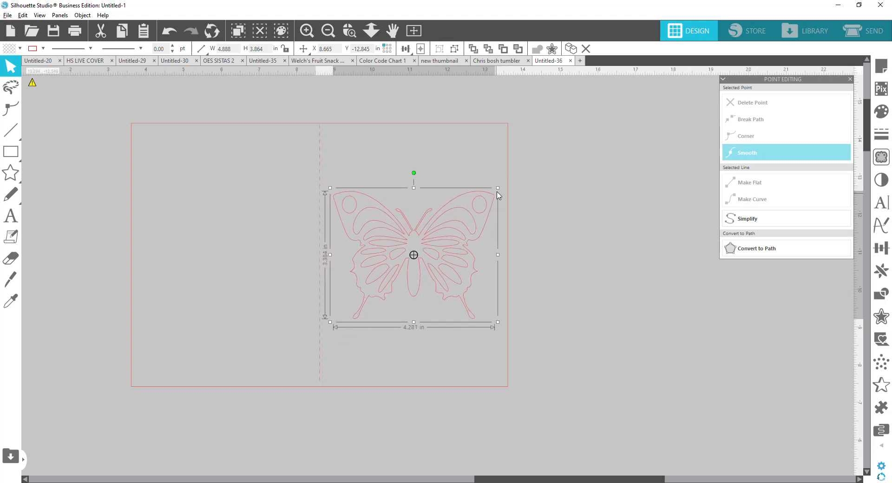
- Shrink the butterfly to about 4.46 inches wide and move it toward the card's bottom edge
left_click_drag(497, 188, 502, 185)
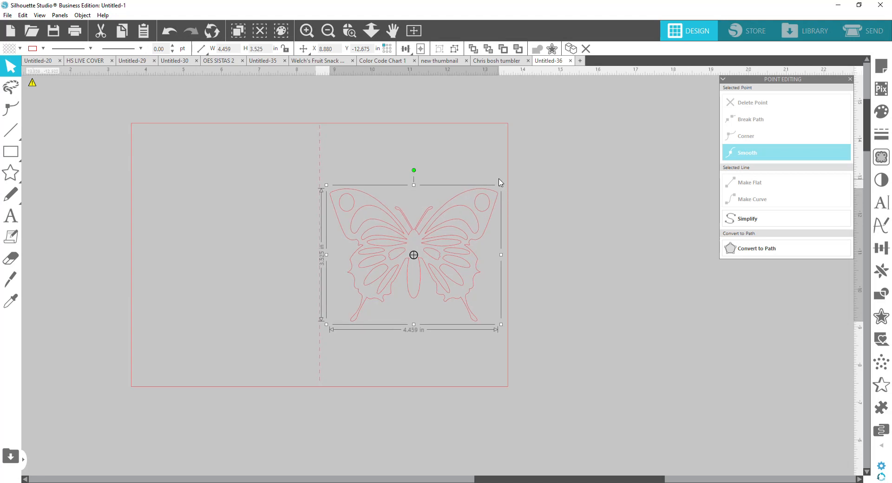
mouse_move(500, 183)
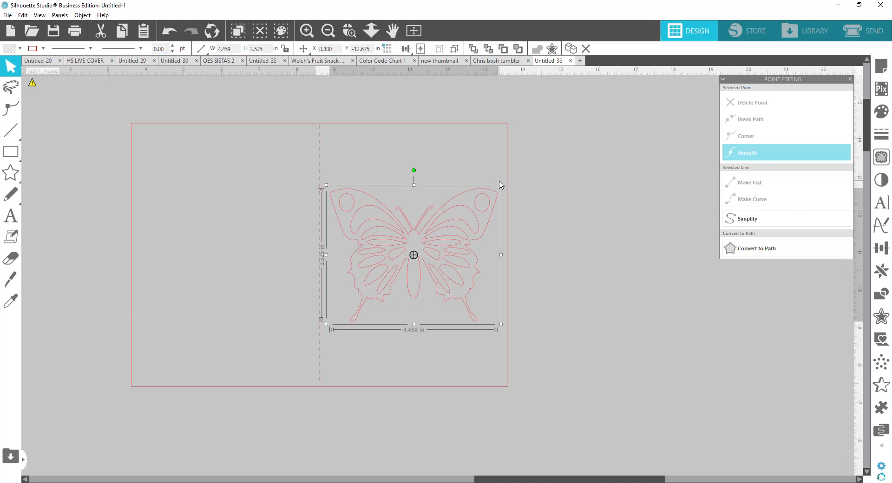
mouse_move(550, 172)
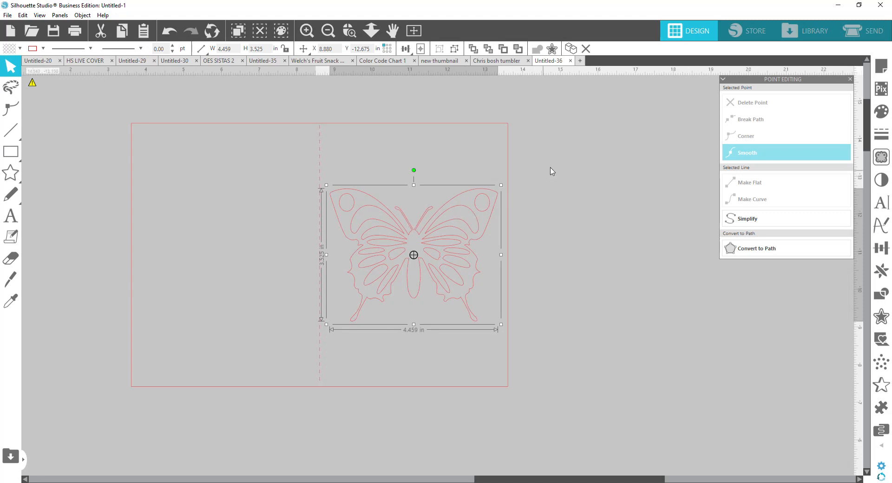
mouse_move(472, 237)
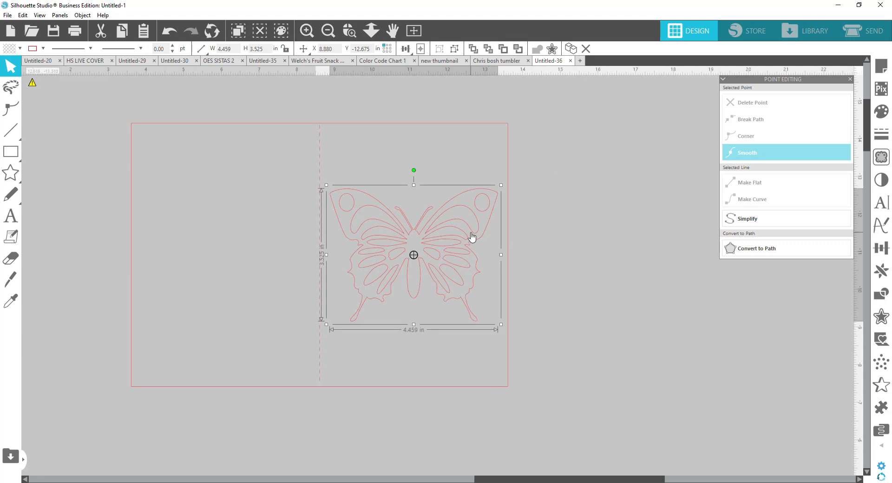
left_click_drag(414, 255, 413, 293)
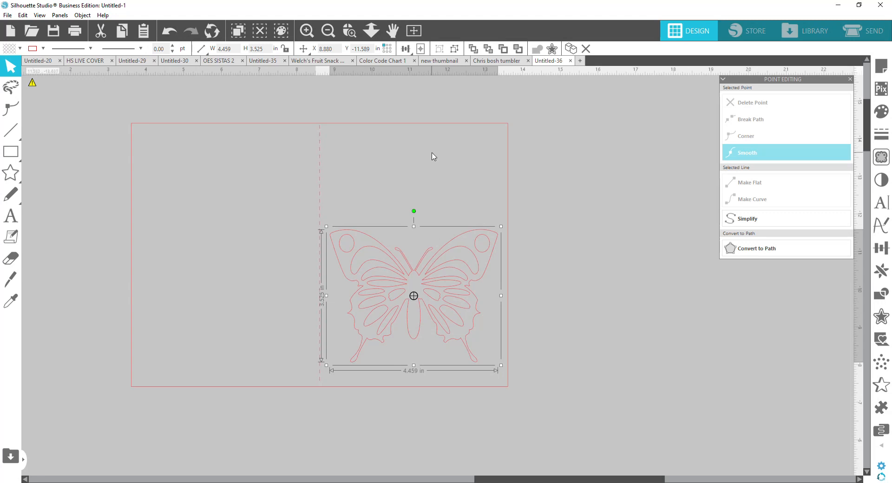
mouse_move(426, 167)
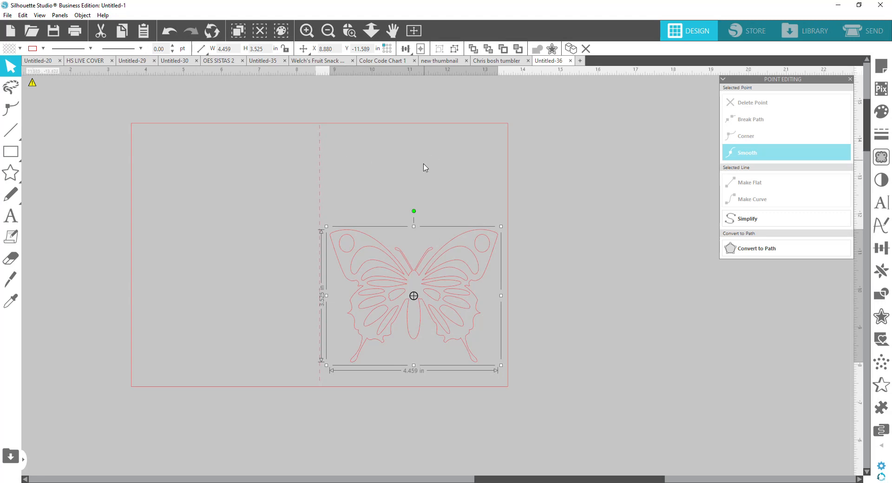
mouse_move(363, 165)
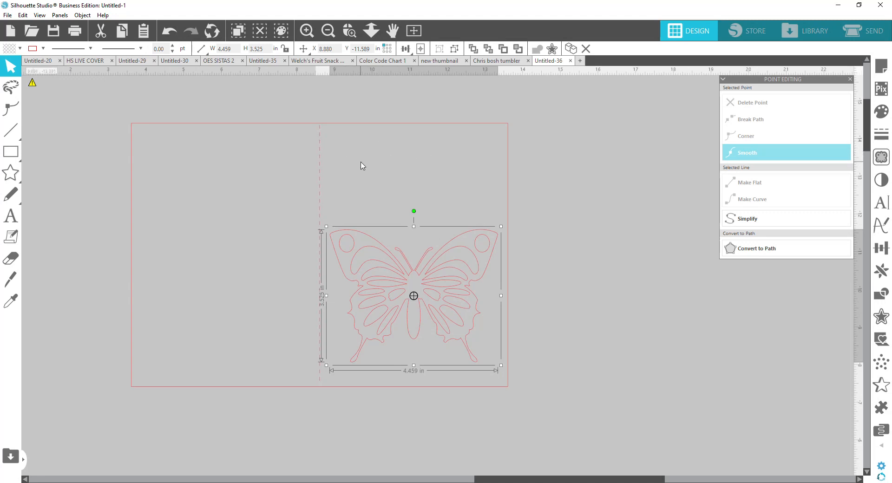
mouse_move(416, 165)
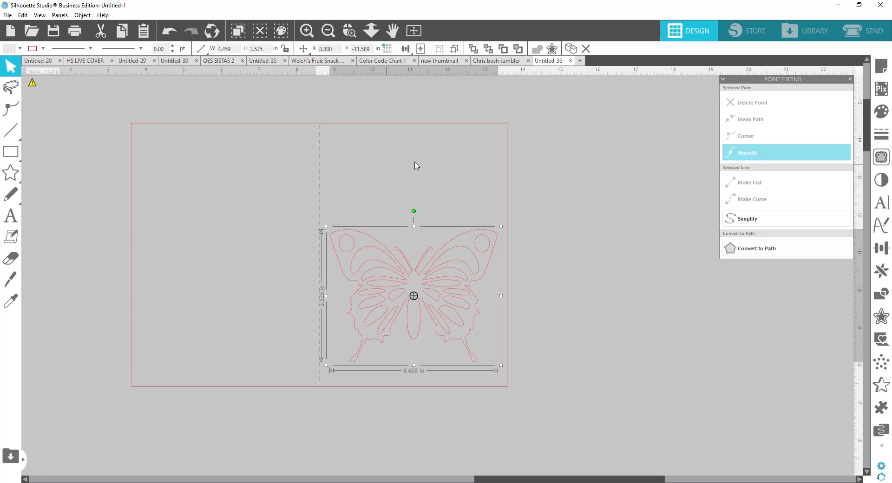
mouse_move(453, 268)
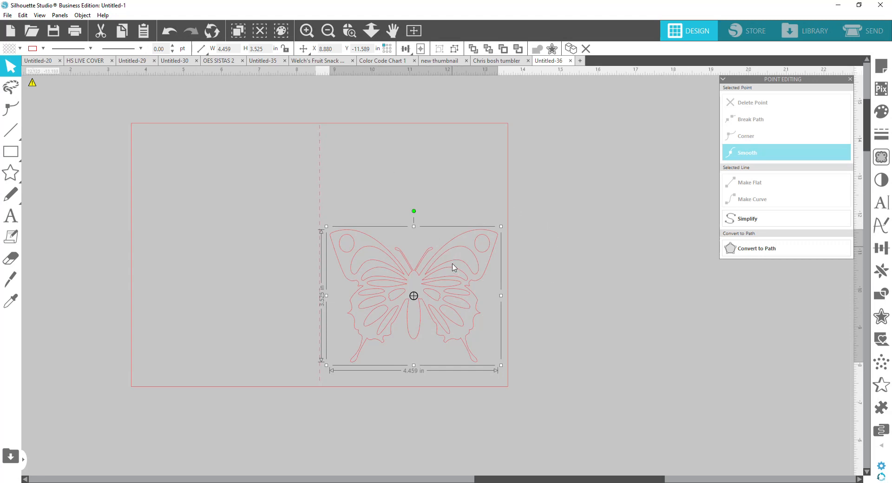
mouse_move(565, 250)
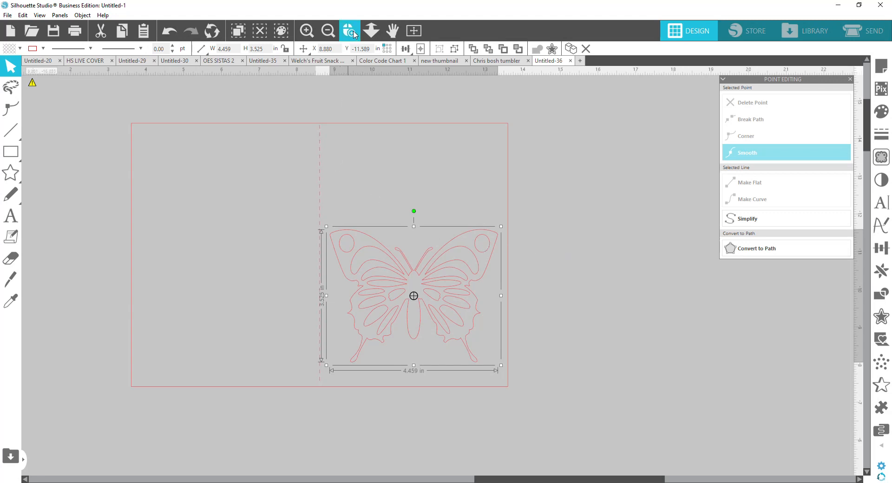
- Show the butterfly's edit points and zoom into the top of the body at the antennae
left_click(349, 31)
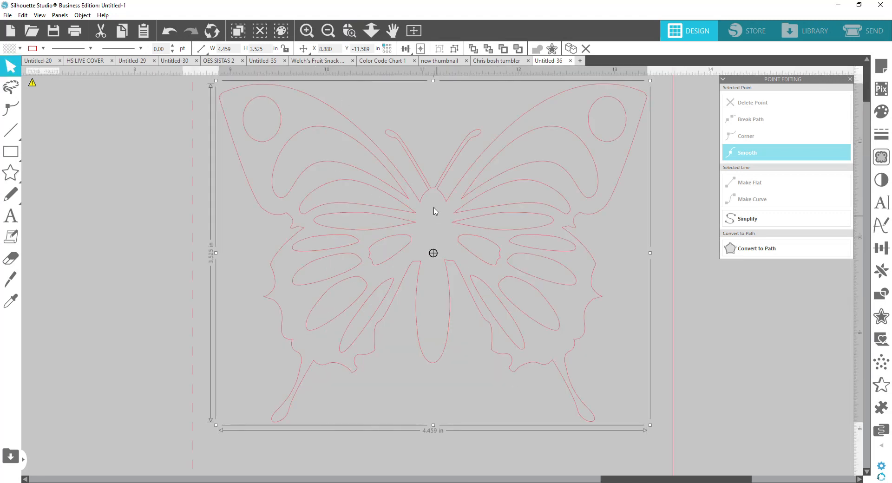
mouse_move(462, 183)
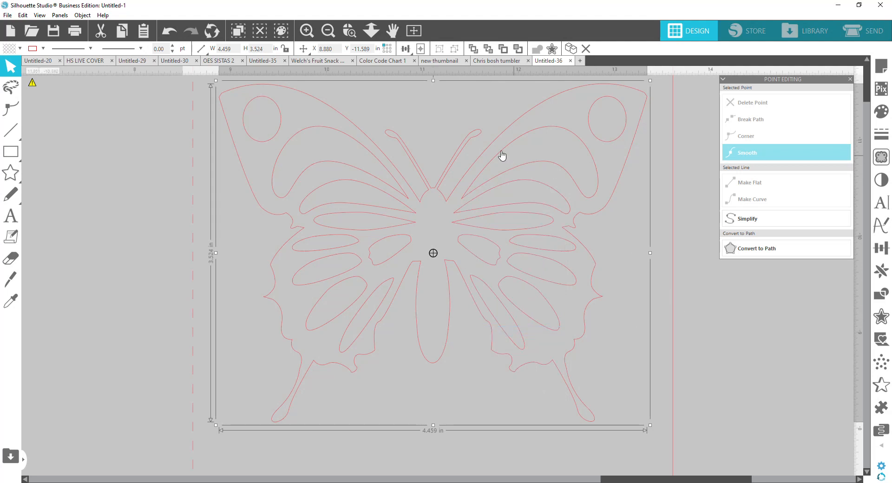
left_click(752, 327)
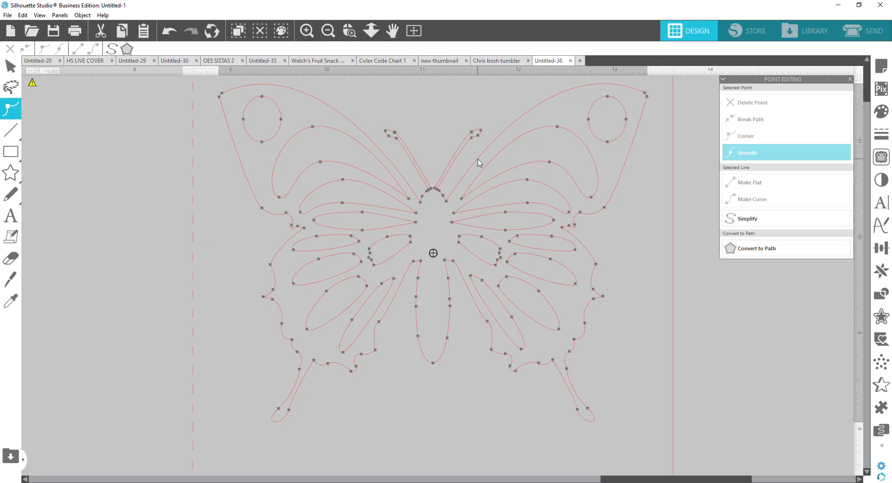
mouse_move(449, 192)
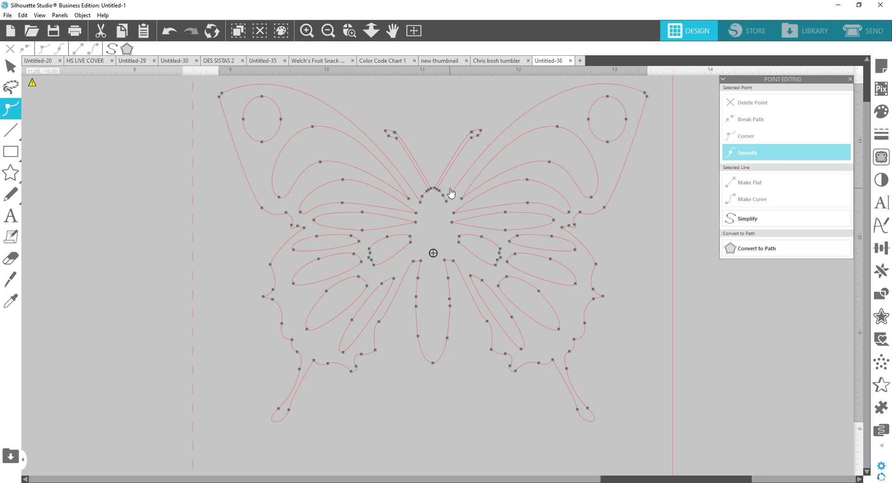
left_click(349, 30)
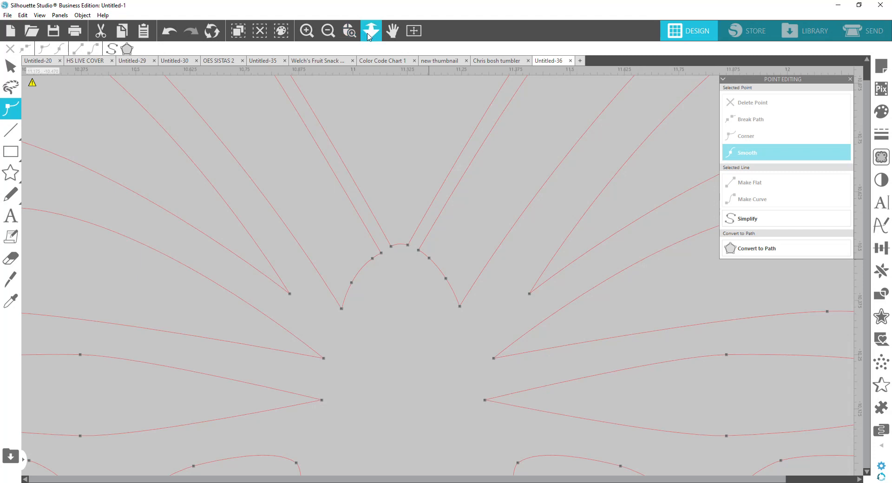
- Weld the card outline and butterfly into one shape, then view the butterfly up close
left_click(349, 30)
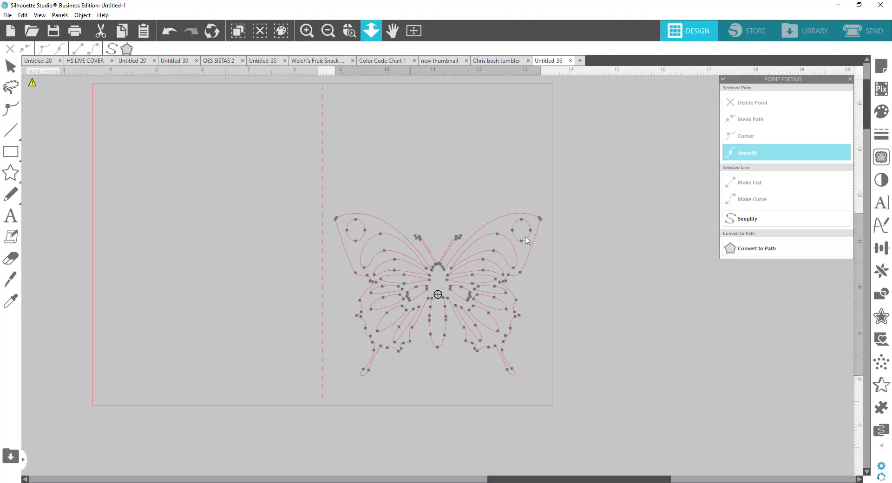
left_click(11, 66)
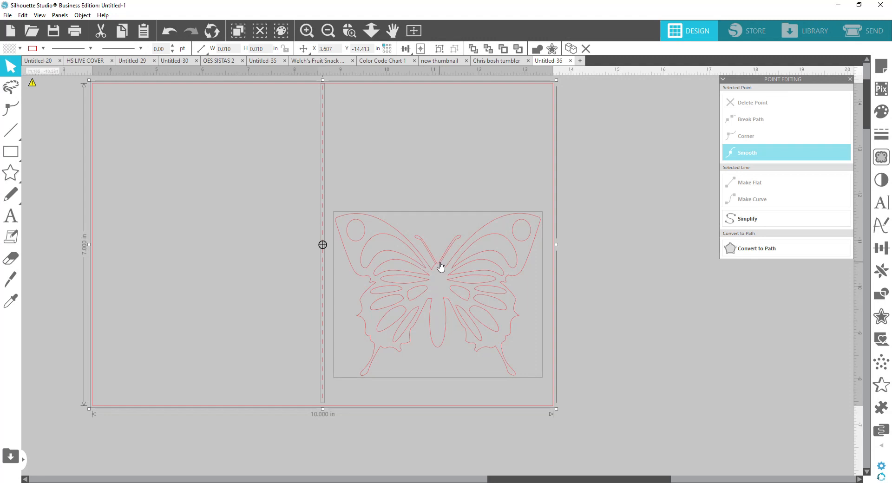
right_click(441, 266)
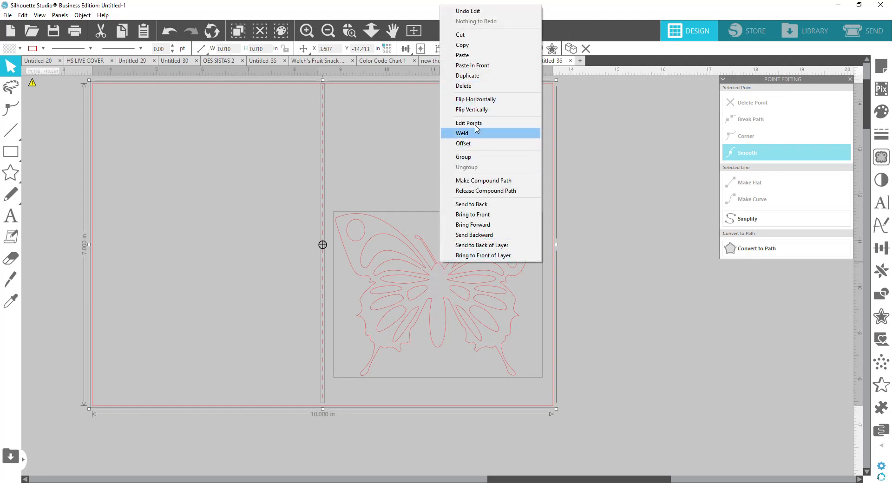
left_click(461, 132)
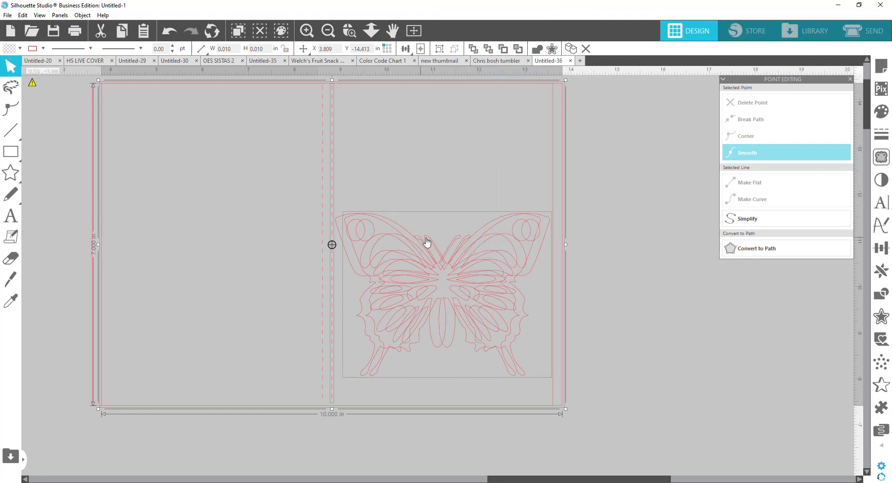
left_click(10, 300)
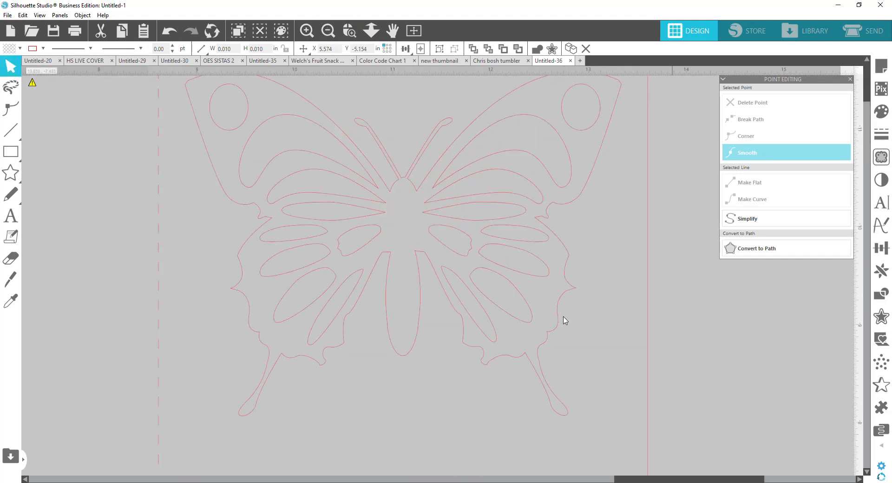
- Pick the Knife tool briefly, then show the welded butterfly's editable points
left_click(10, 279)
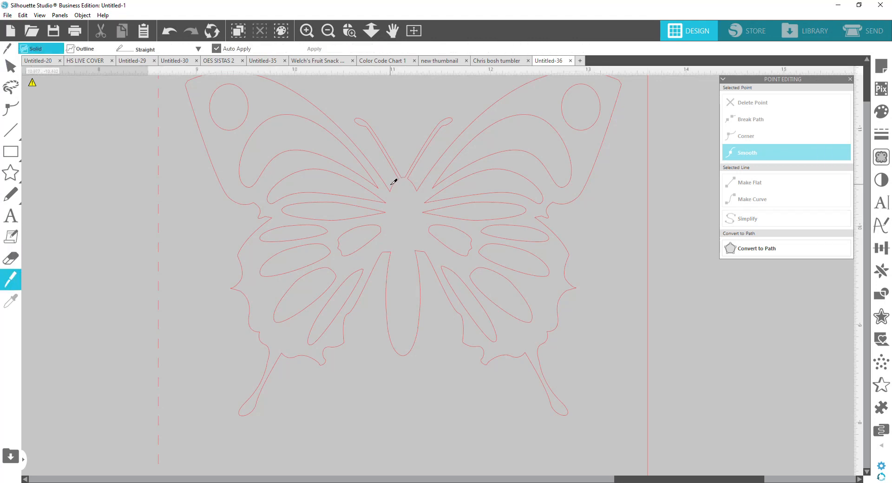
left_click(11, 67)
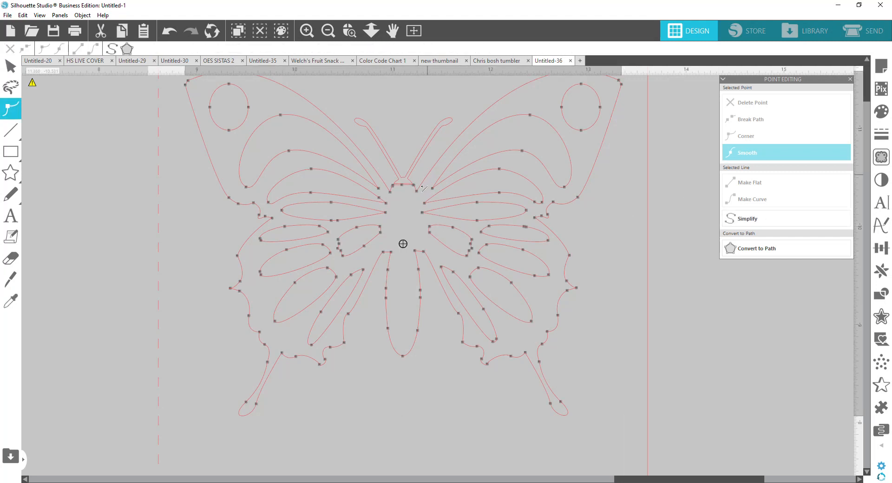
- Break the butterfly path at the four antenna-base and lower-body join points
left_click(349, 30)
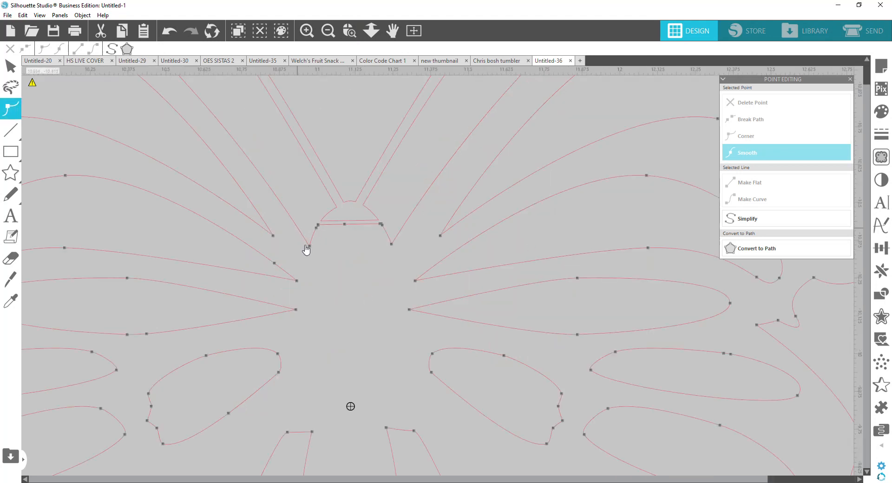
mouse_move(312, 250)
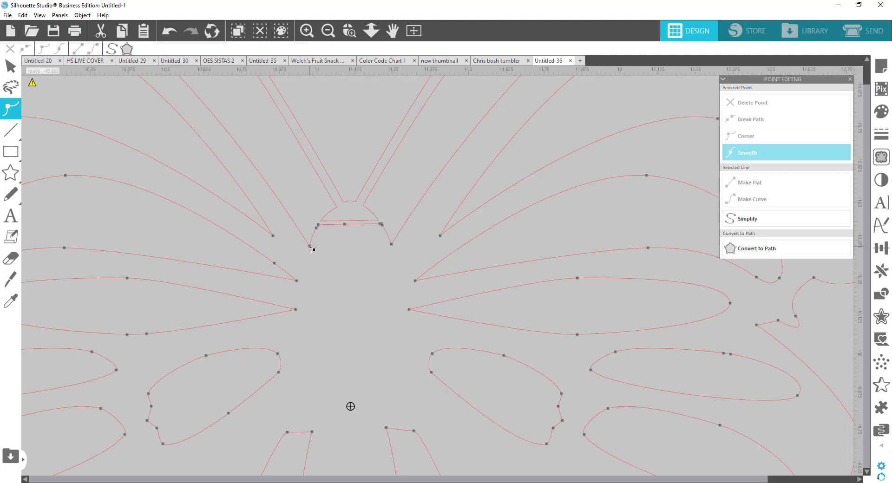
left_click(746, 135)
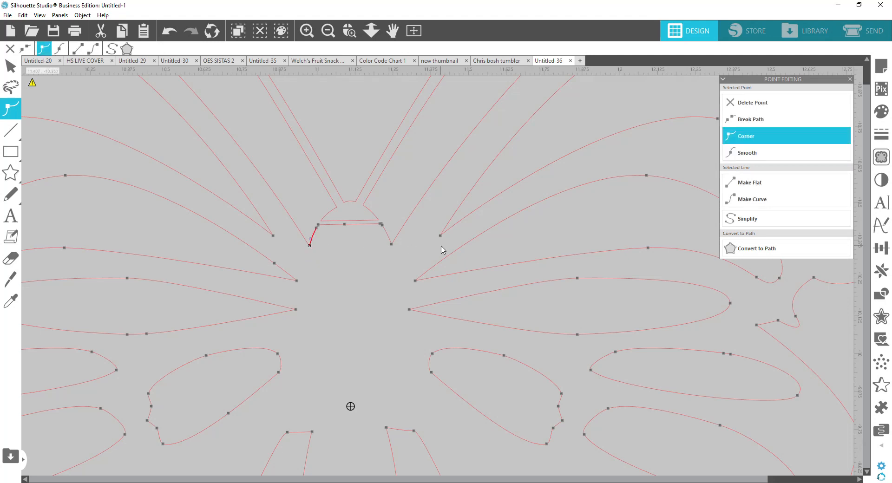
mouse_move(448, 263)
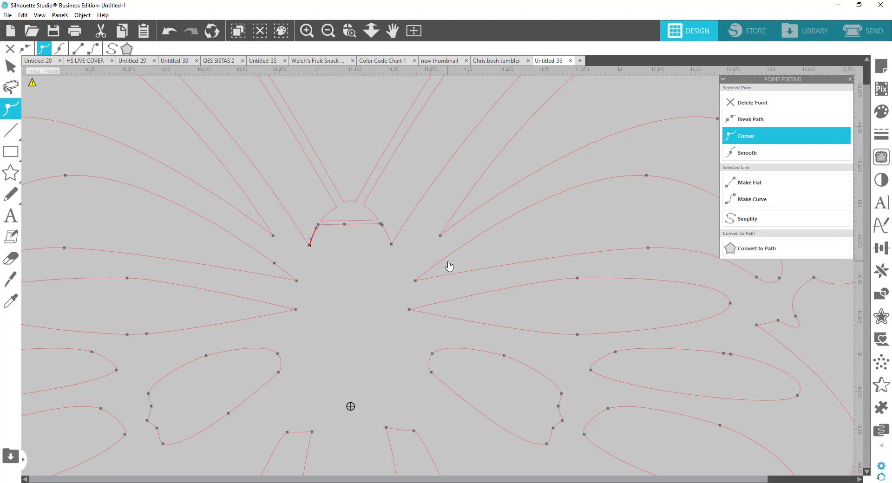
mouse_move(400, 263)
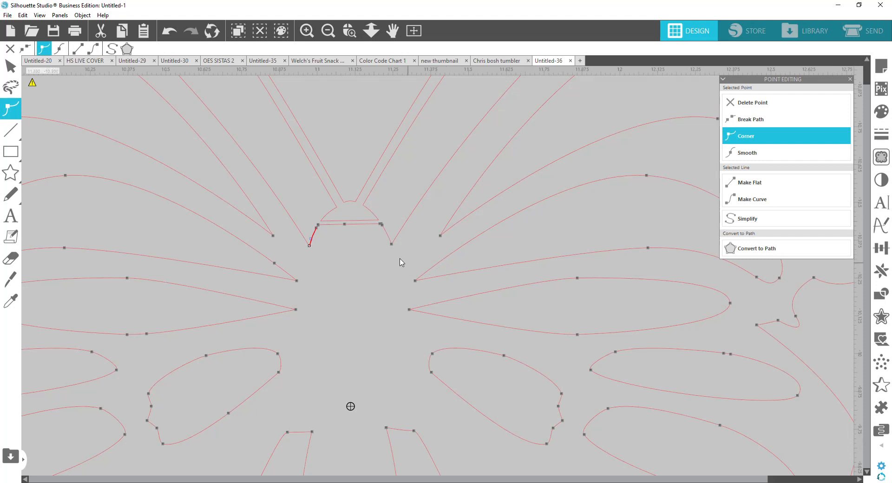
left_click_drag(390, 243, 519, 77)
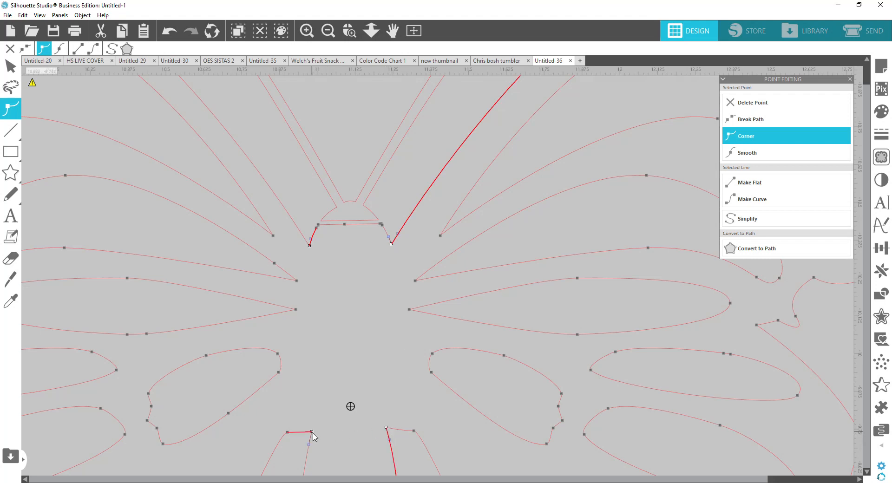
mouse_move(342, 438)
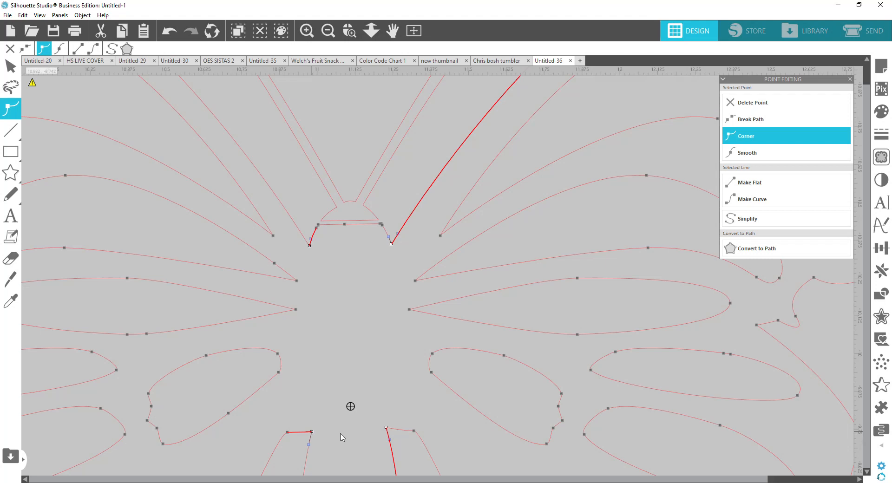
mouse_move(343, 438)
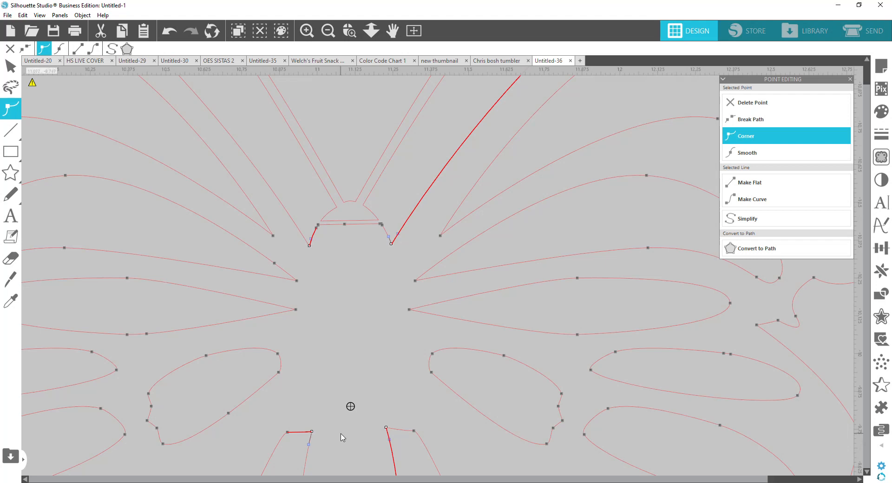
mouse_move(788, 79)
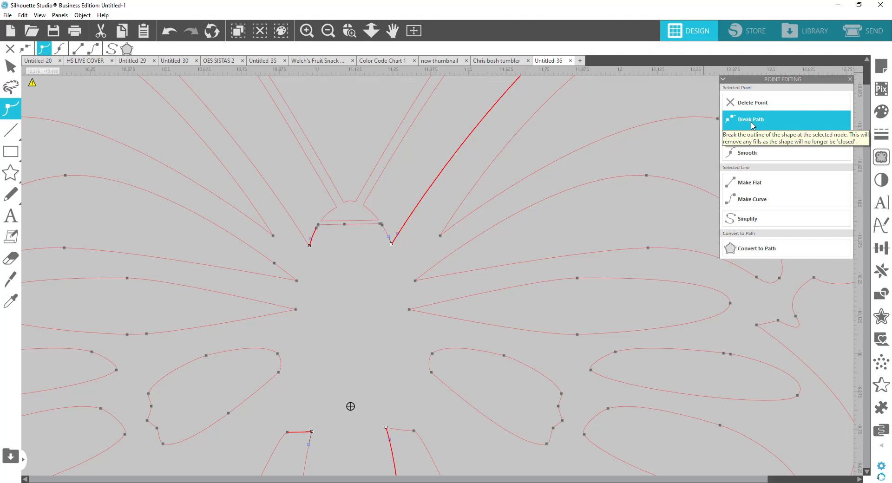
left_click(751, 119)
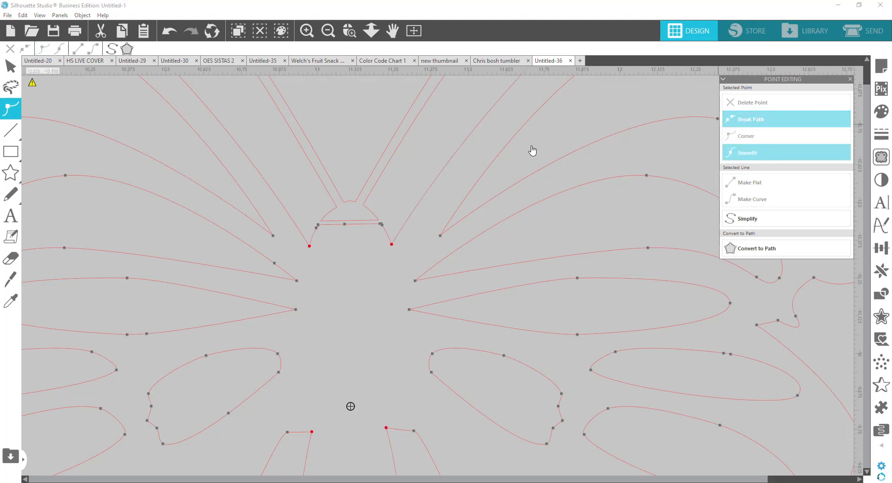
mouse_move(415, 212)
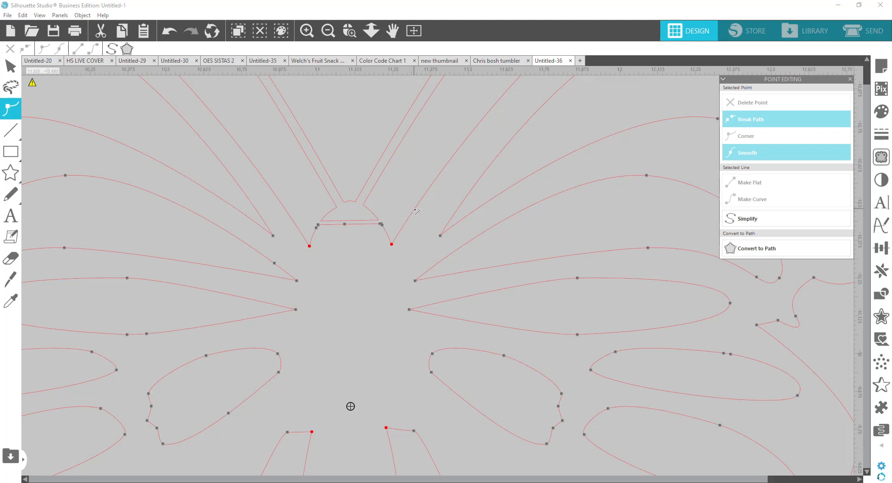
mouse_move(78, 89)
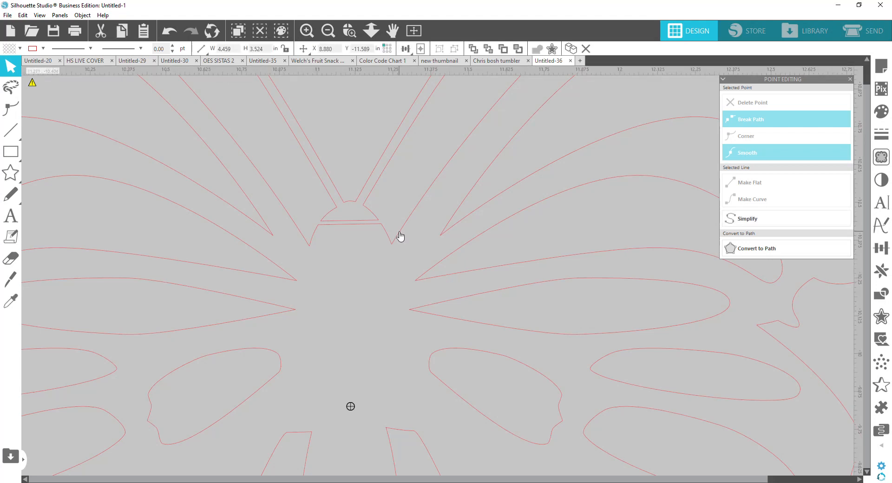
- Release the butterfly's compound path and split the outline at the antenna base and lower body
right_click(401, 235)
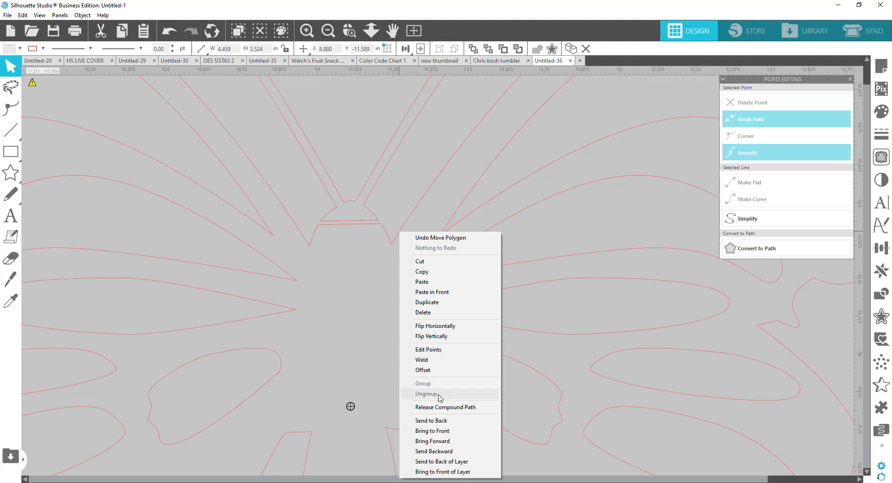
mouse_move(446, 407)
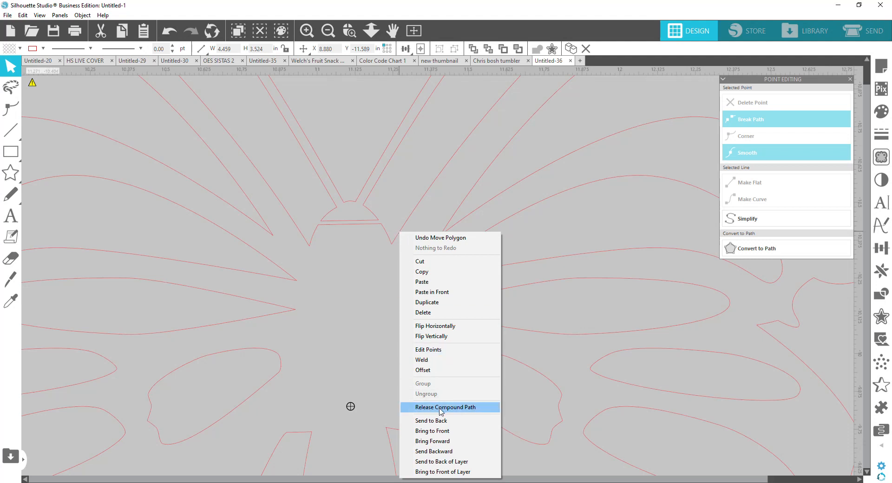
left_click(445, 407)
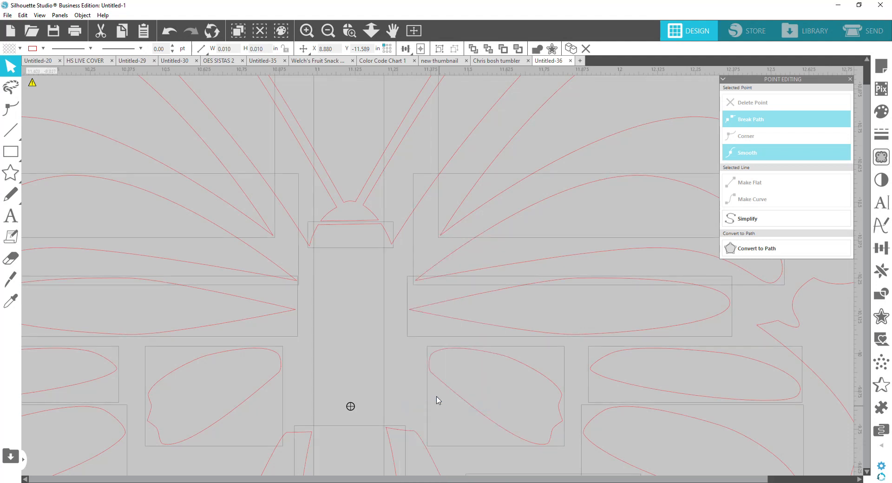
mouse_move(391, 186)
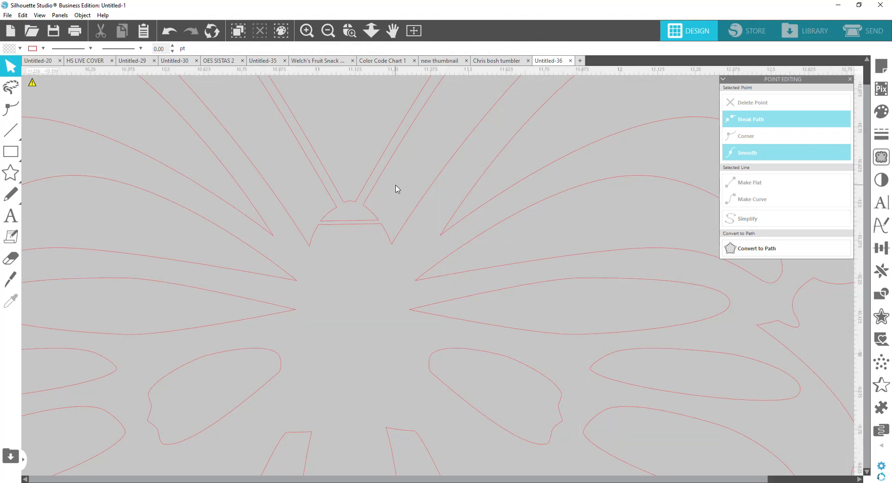
mouse_move(381, 230)
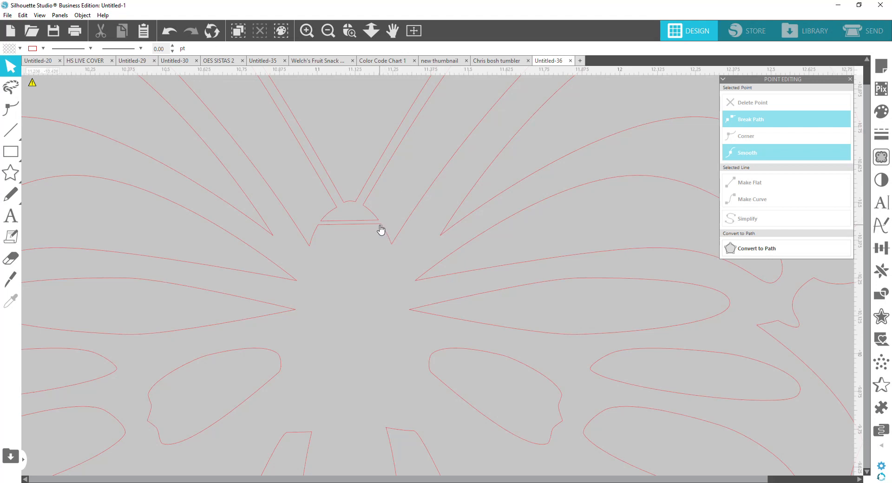
left_click(373, 221)
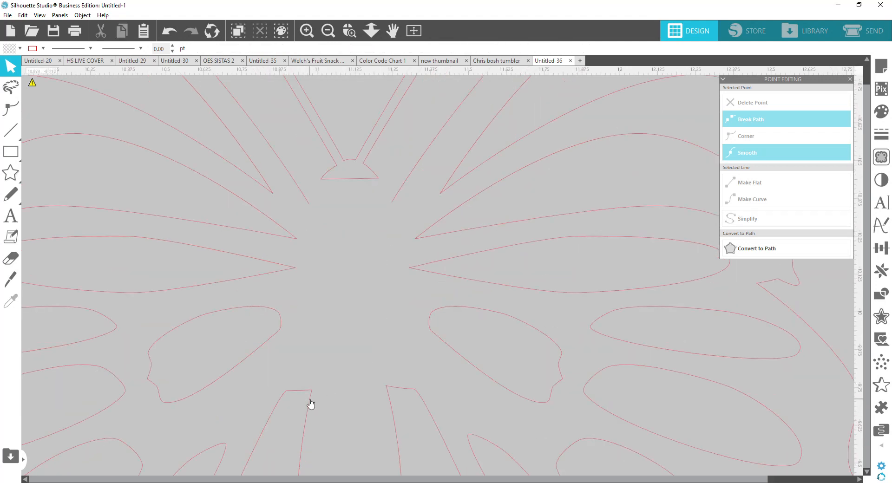
left_click(311, 395)
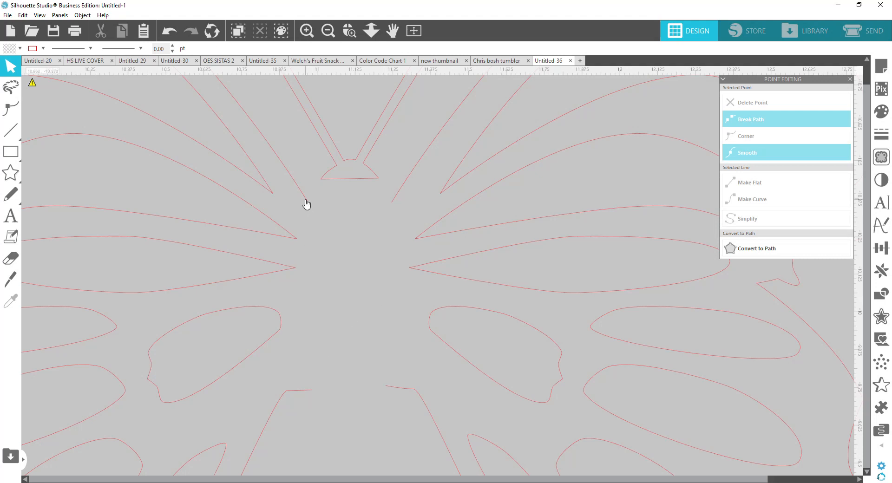
mouse_move(293, 362)
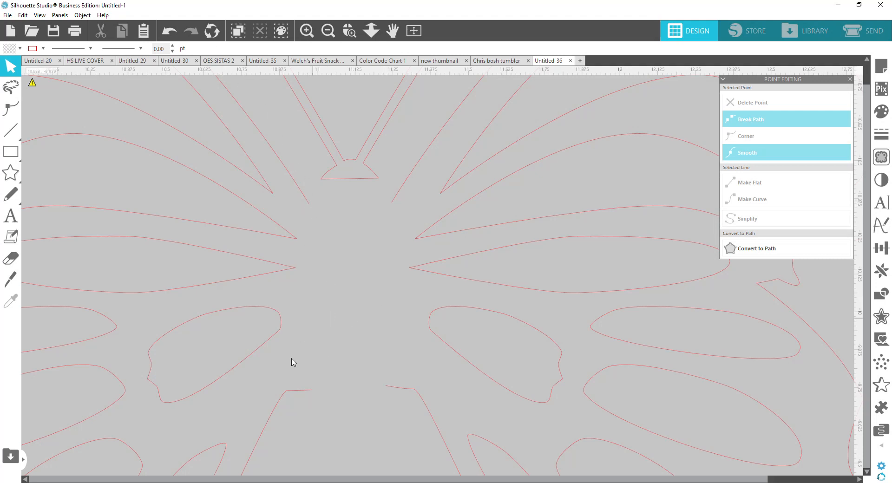
mouse_move(345, 355)
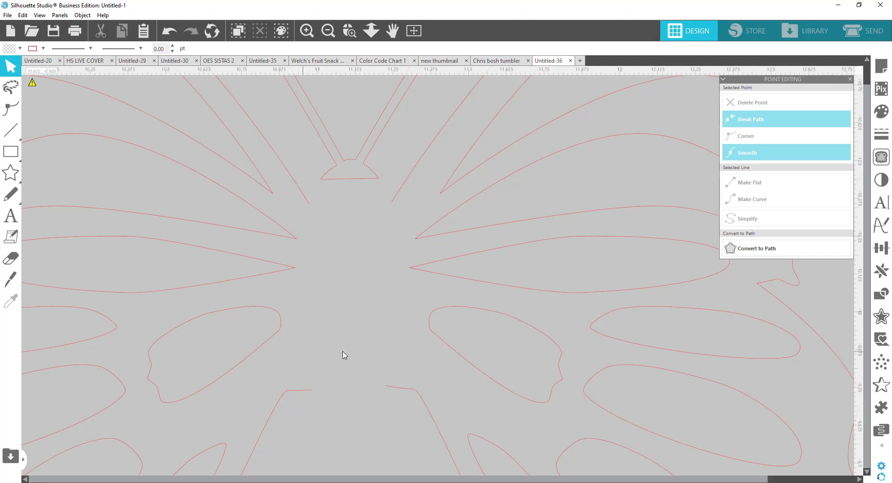
mouse_move(353, 359)
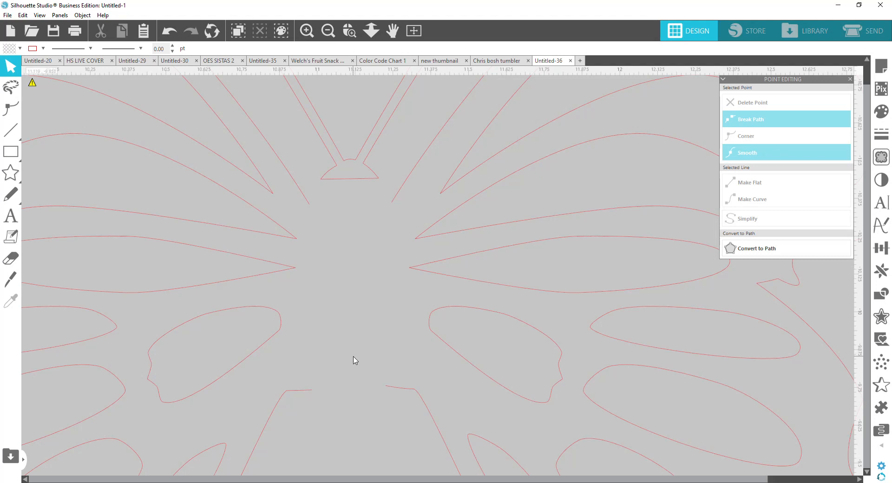
mouse_move(344, 172)
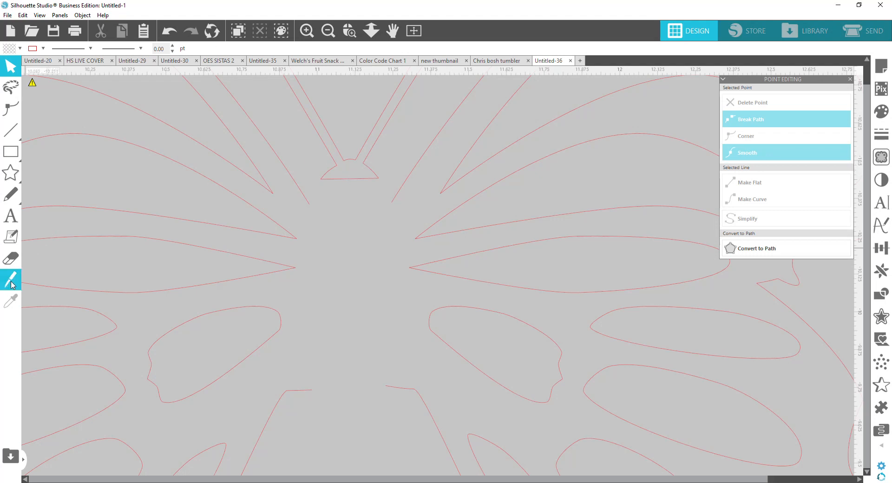
mouse_move(348, 170)
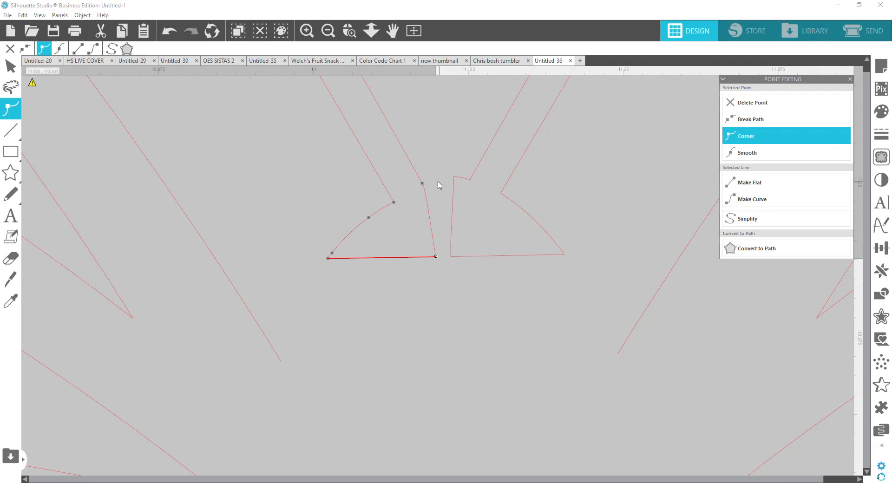
mouse_move(433, 180)
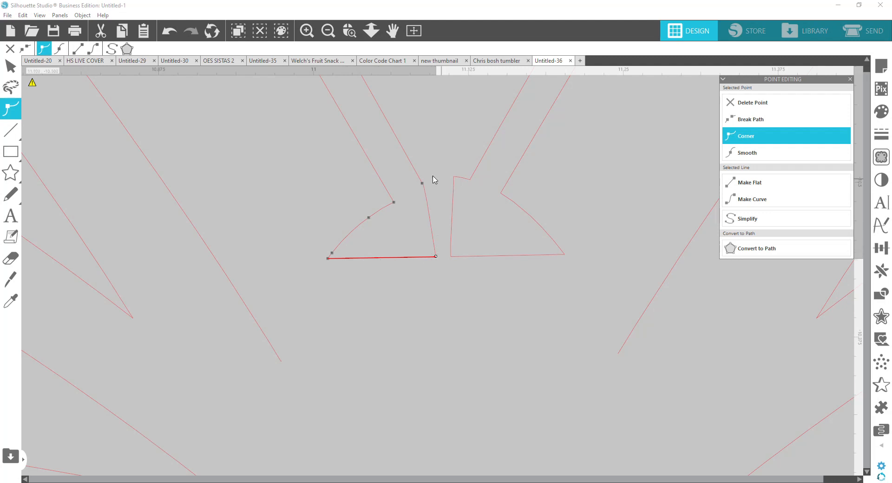
mouse_move(425, 188)
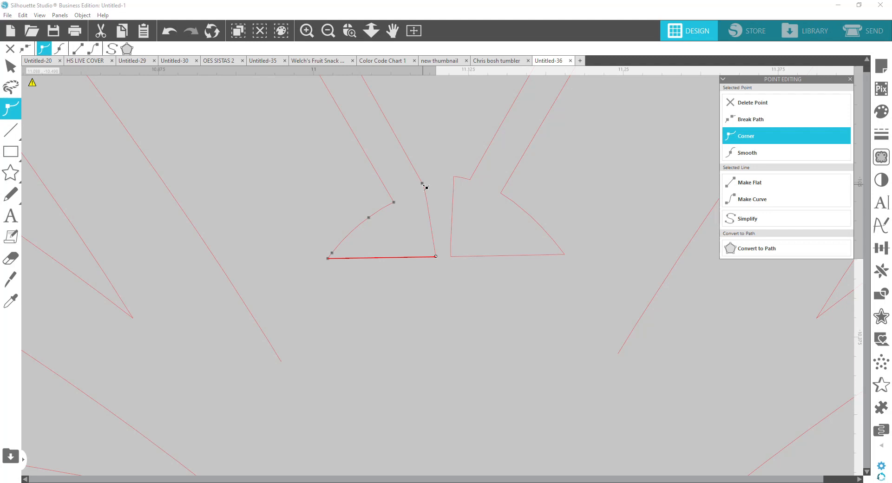
mouse_move(370, 223)
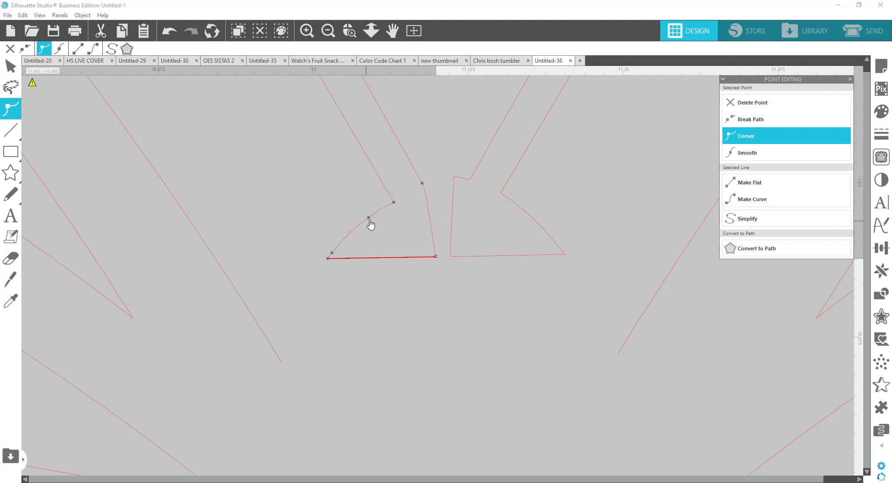
mouse_move(327, 235)
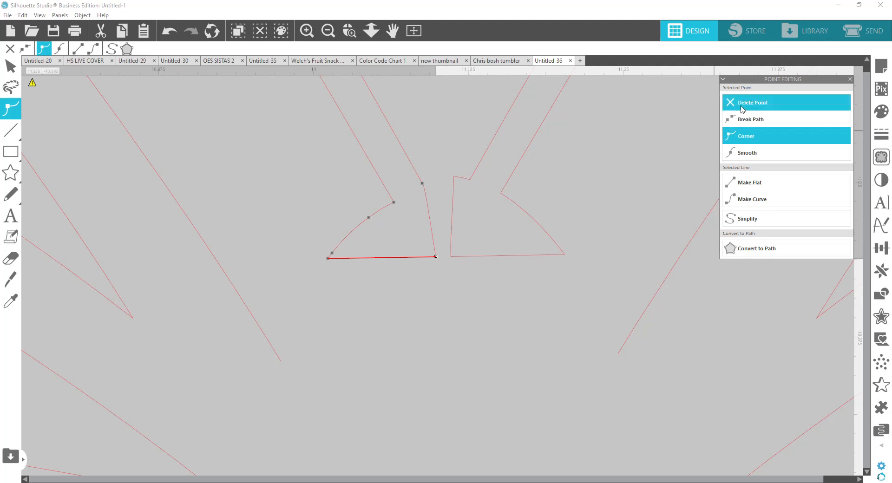
- Delete the left and right wedge points at the antenna base so the body joins the wing line
left_click(752, 102)
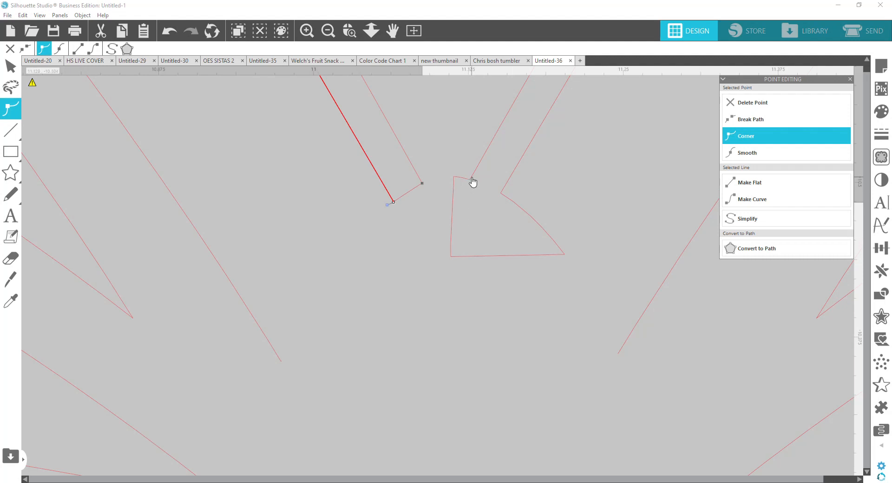
left_click(747, 152)
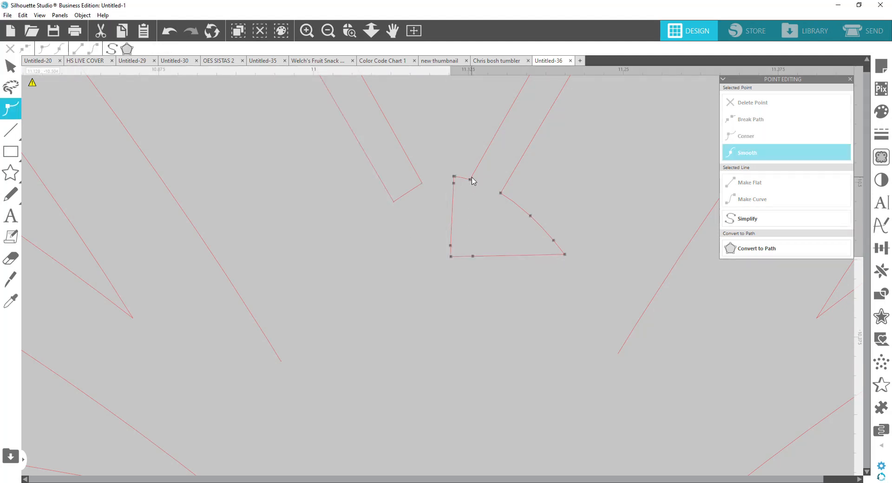
mouse_move(472, 181)
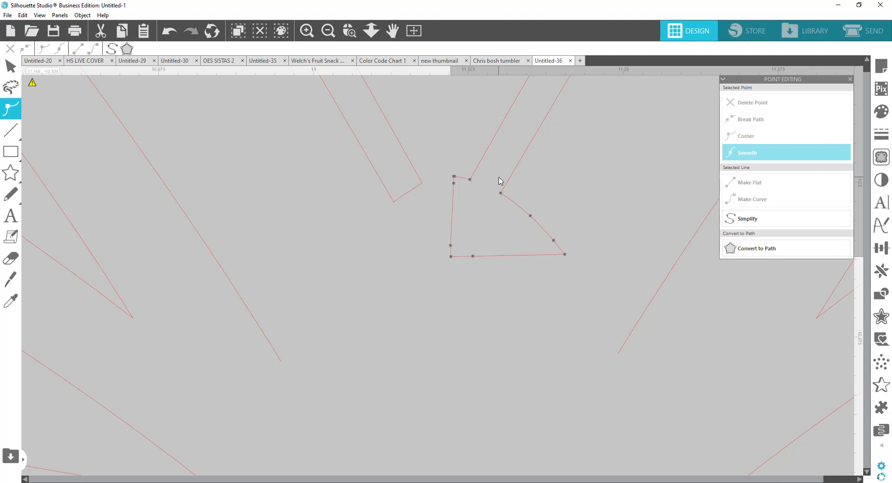
mouse_move(495, 182)
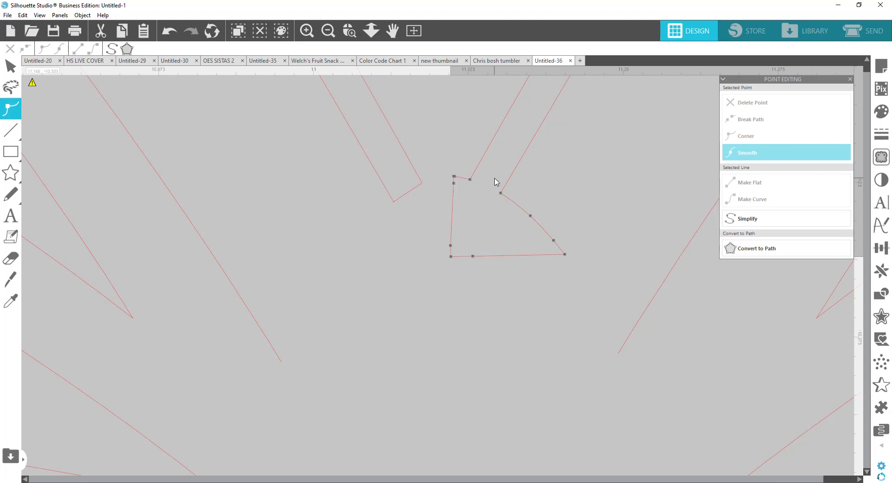
mouse_move(428, 173)
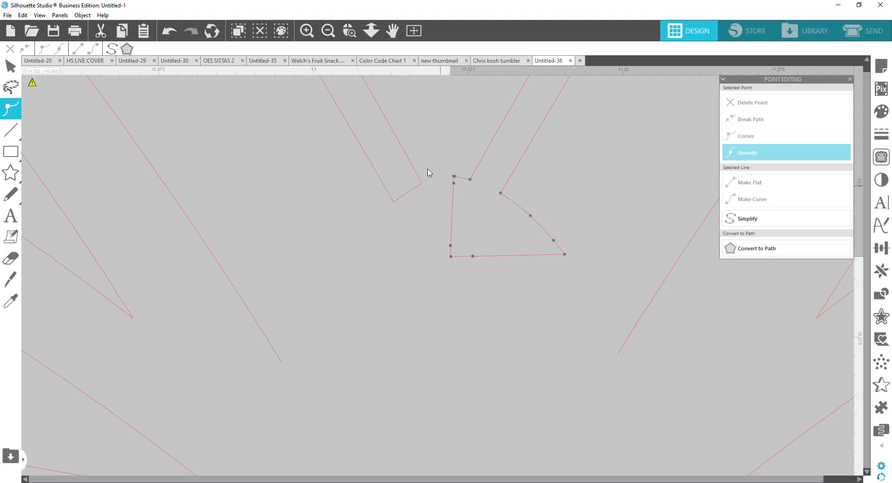
left_click_drag(429, 173, 455, 209)
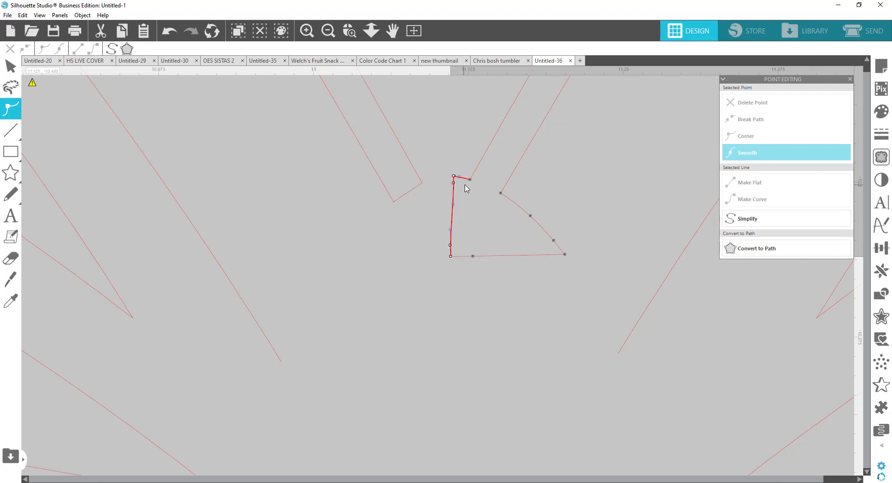
left_click(746, 136)
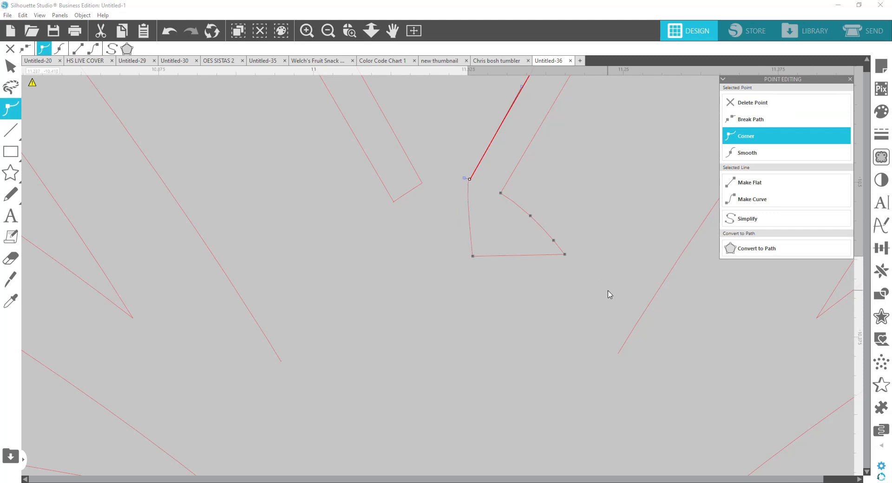
mouse_move(619, 306)
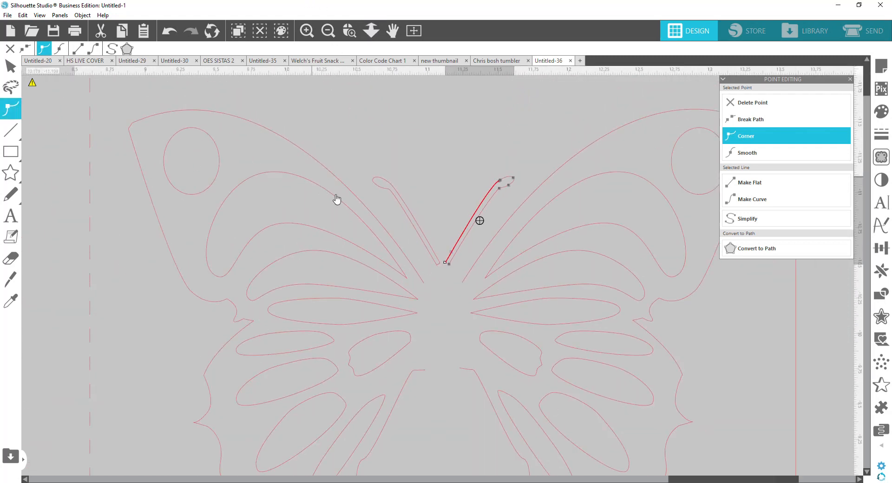
mouse_move(512, 248)
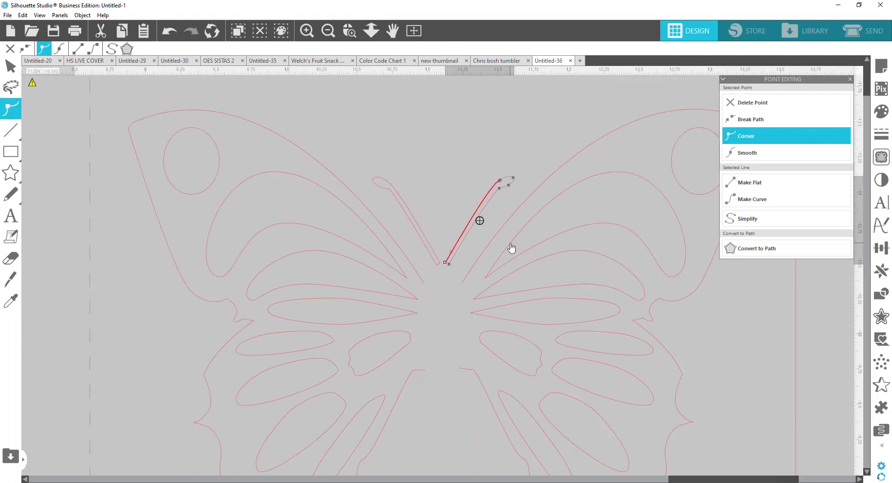
mouse_move(429, 210)
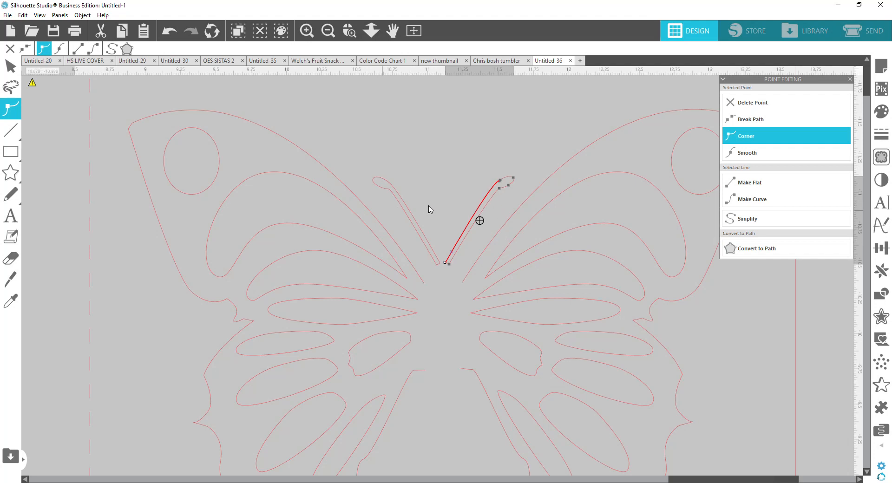
mouse_move(388, 47)
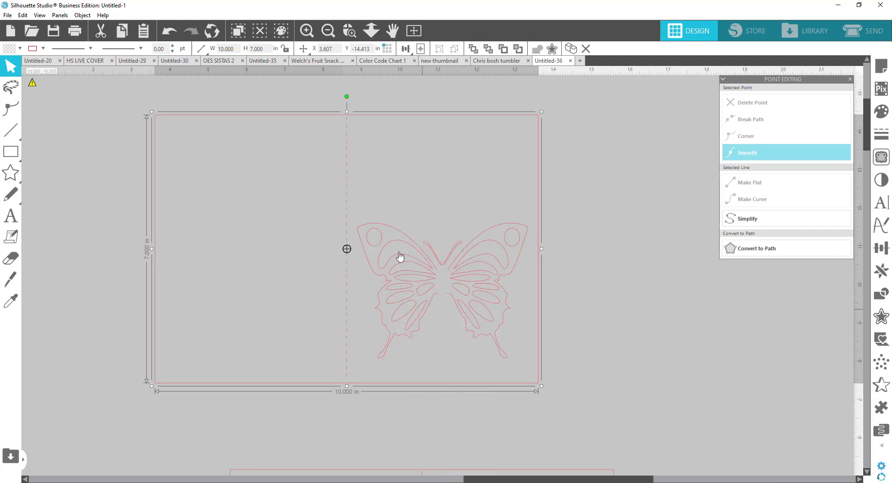
mouse_move(658, 447)
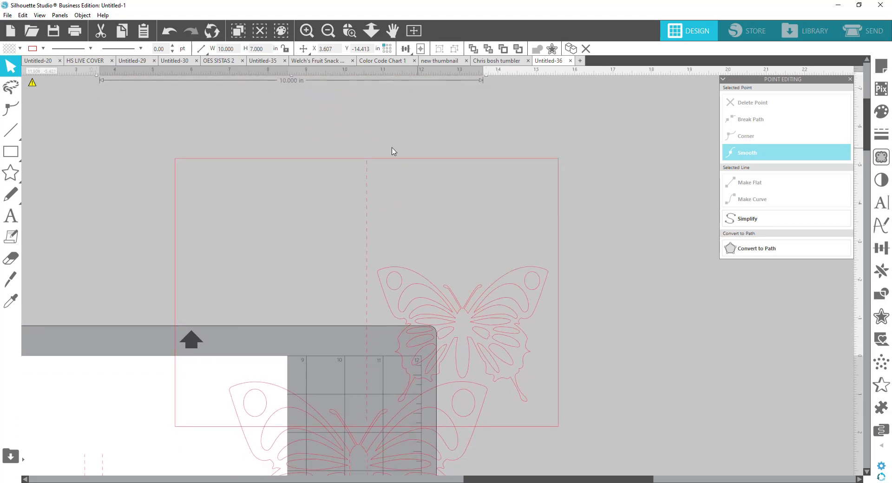
- Place the copied 10x7 butterfly card to the right of the original
left_click(492, 311)
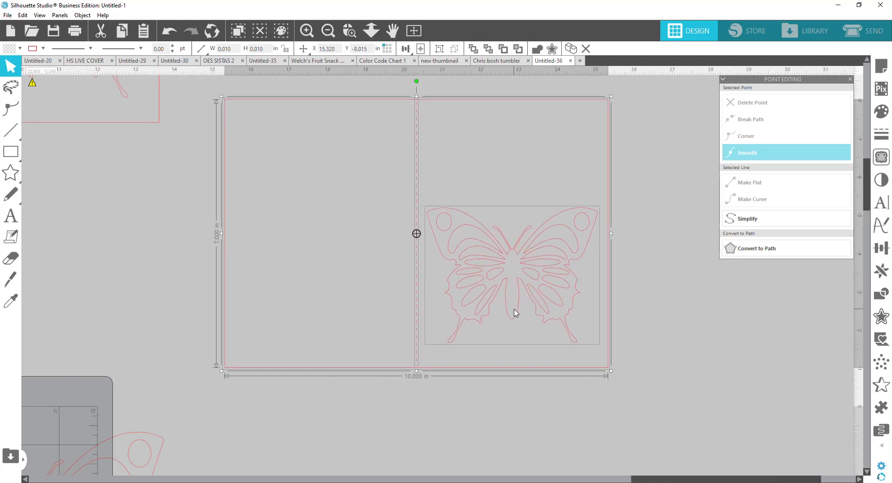
mouse_move(494, 71)
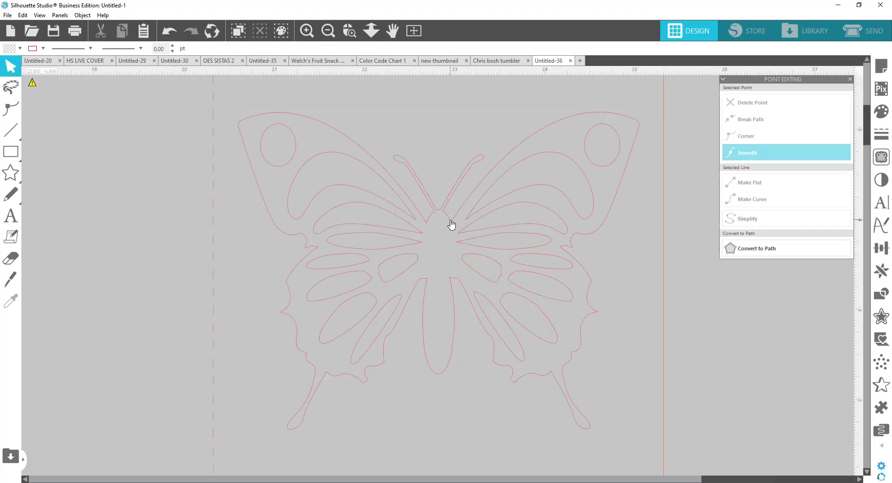
- Break the copied butterfly's outline at the head-wing junction points, dismissing the context menu
left_click(438, 227)
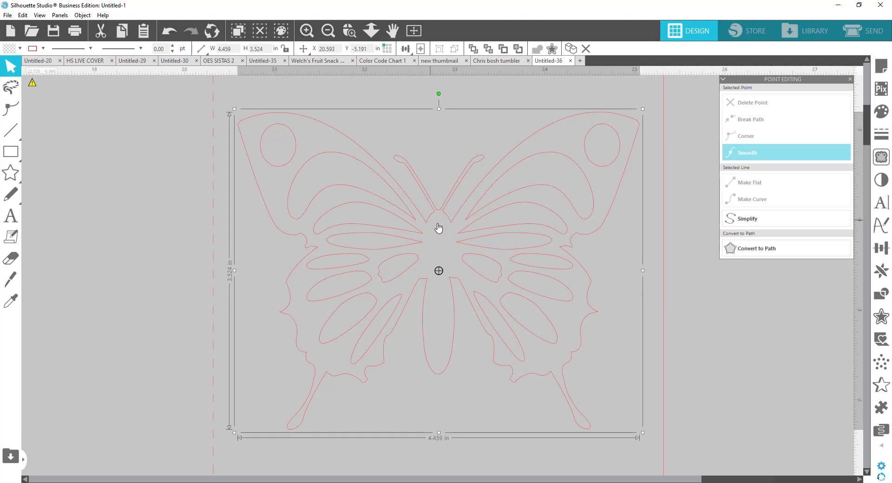
mouse_move(451, 222)
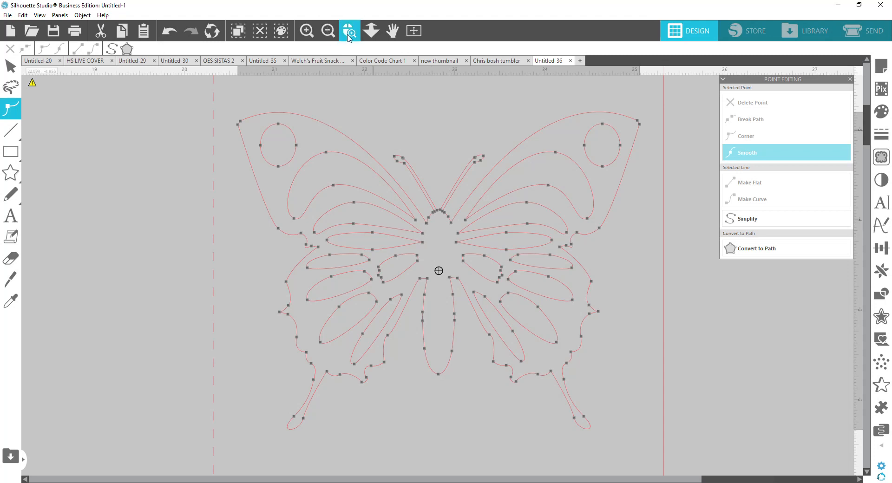
left_click(349, 30)
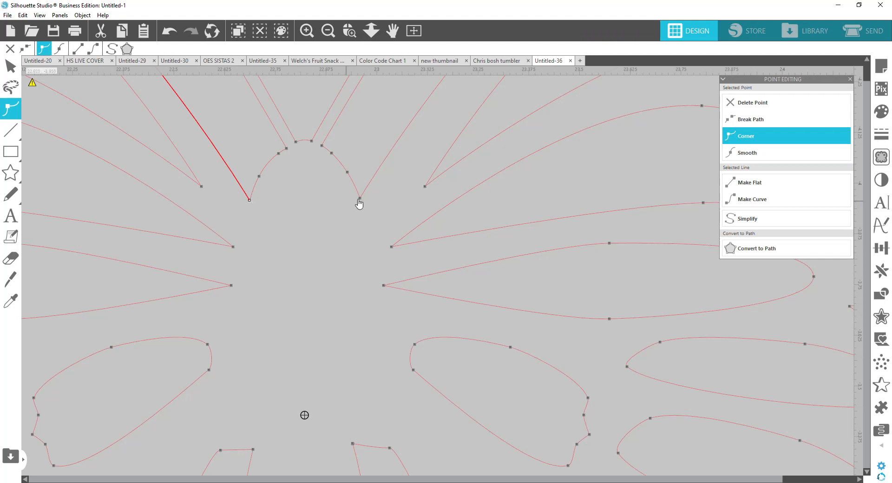
left_click(360, 199)
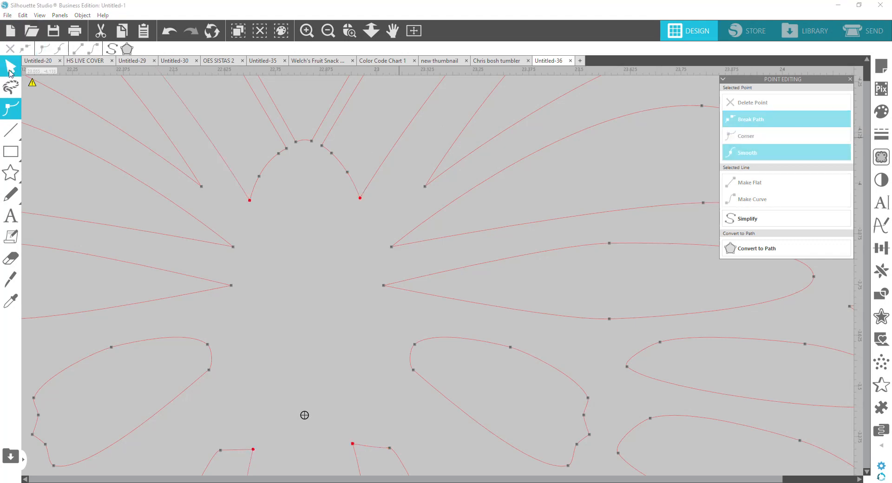
mouse_move(406, 190)
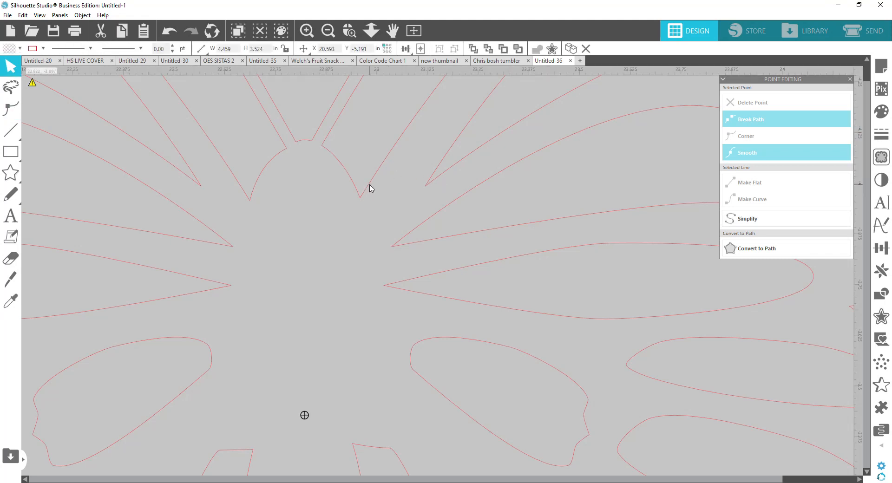
right_click(370, 188)
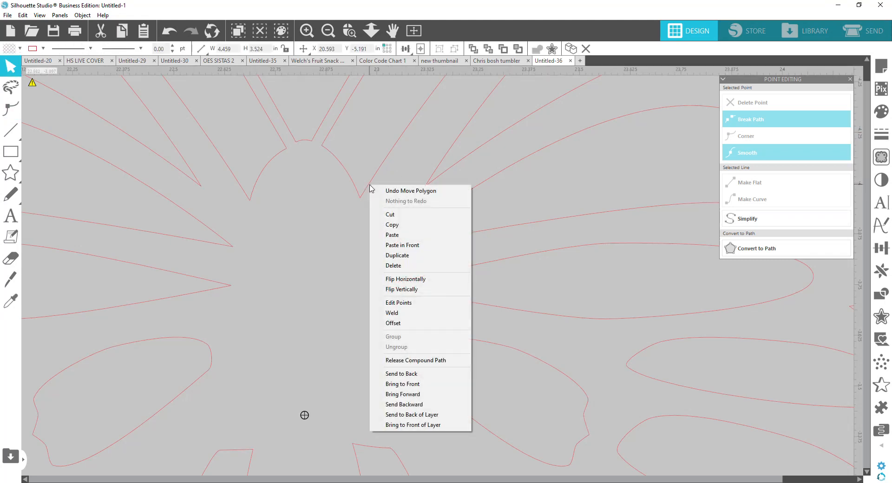
left_click(415, 361)
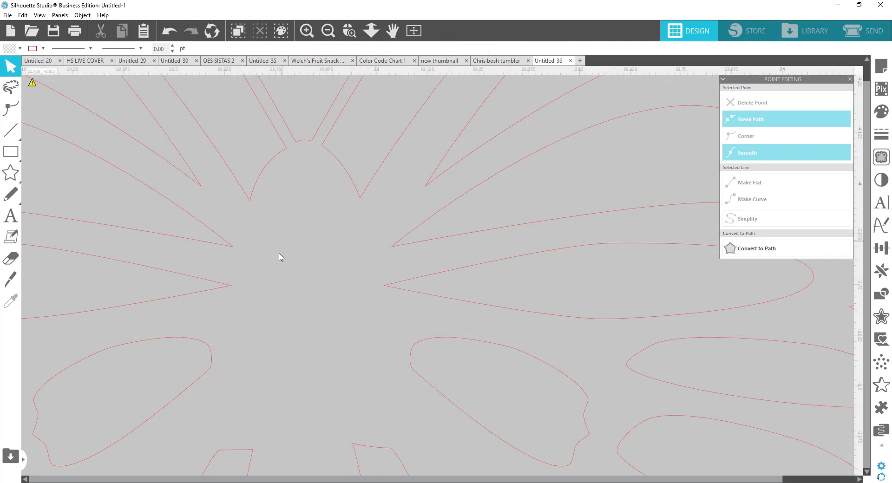
mouse_move(243, 206)
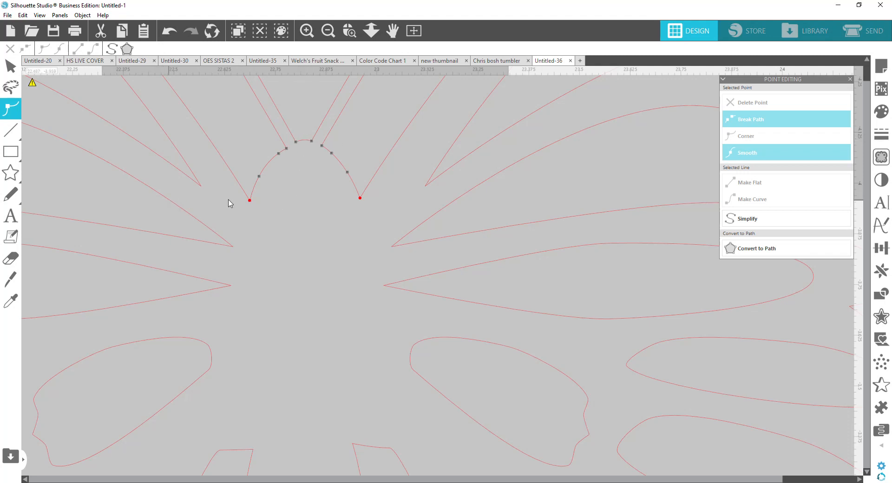
mouse_move(316, 101)
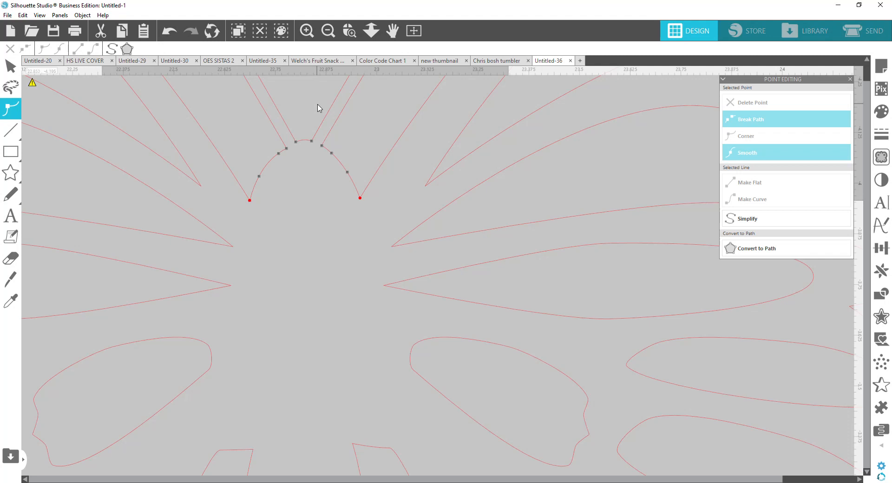
mouse_move(348, 234)
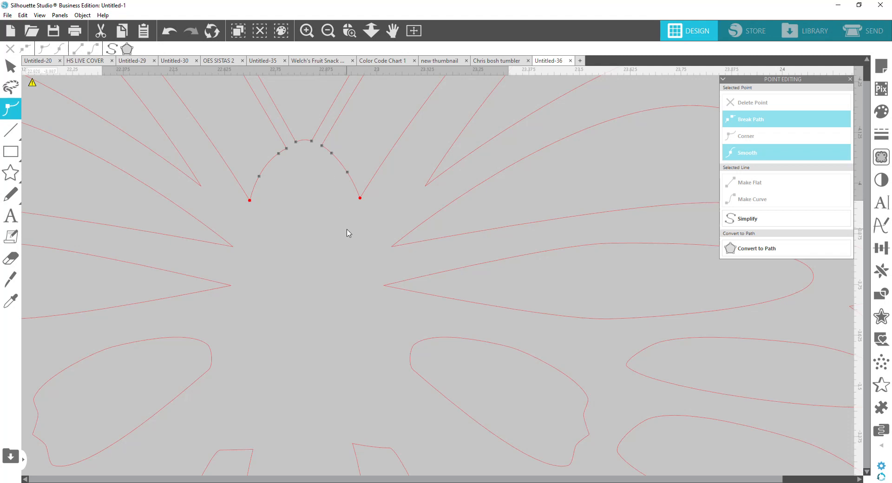
mouse_move(473, 238)
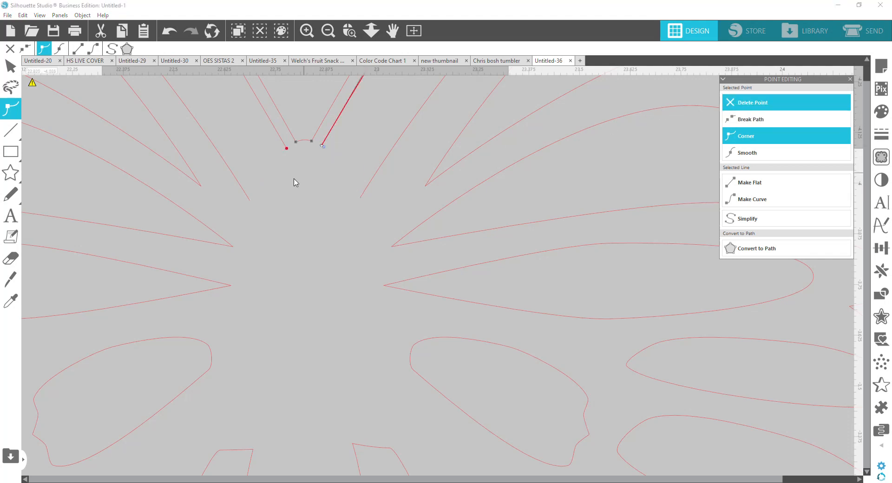
- Delete the leftover head arc between the antennae, leaving the body open at the top
left_click(747, 152)
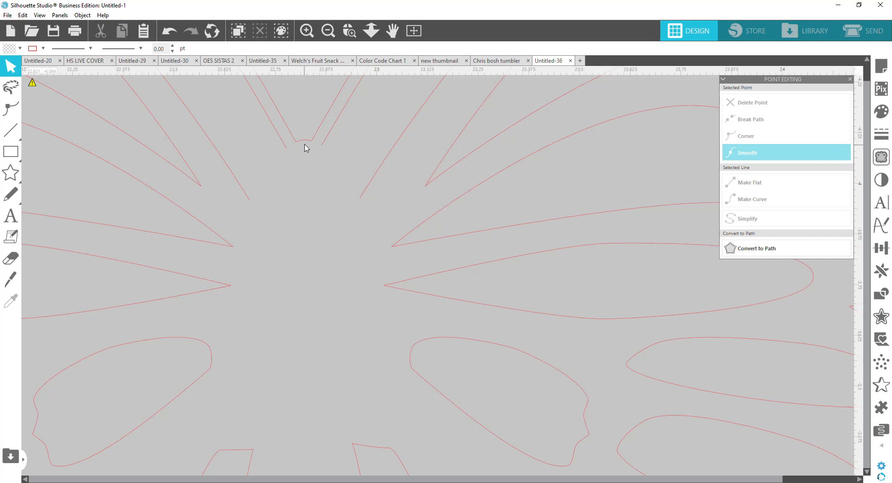
mouse_move(242, 144)
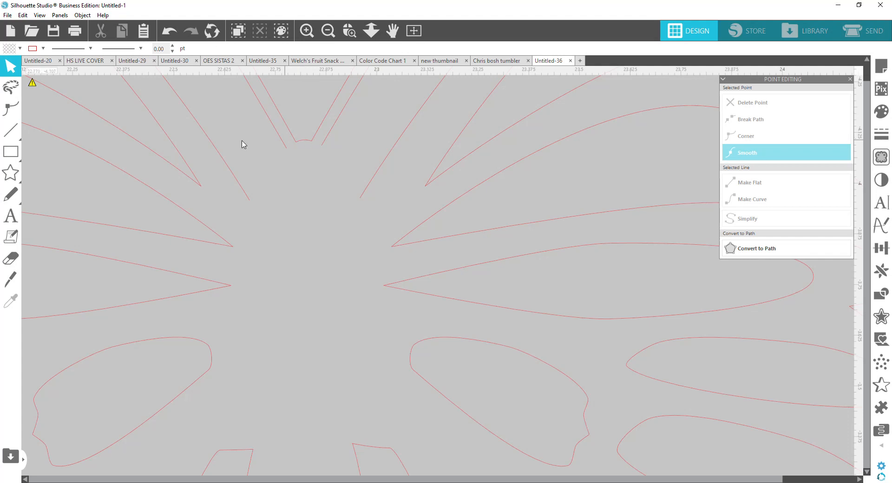
left_click(10, 279)
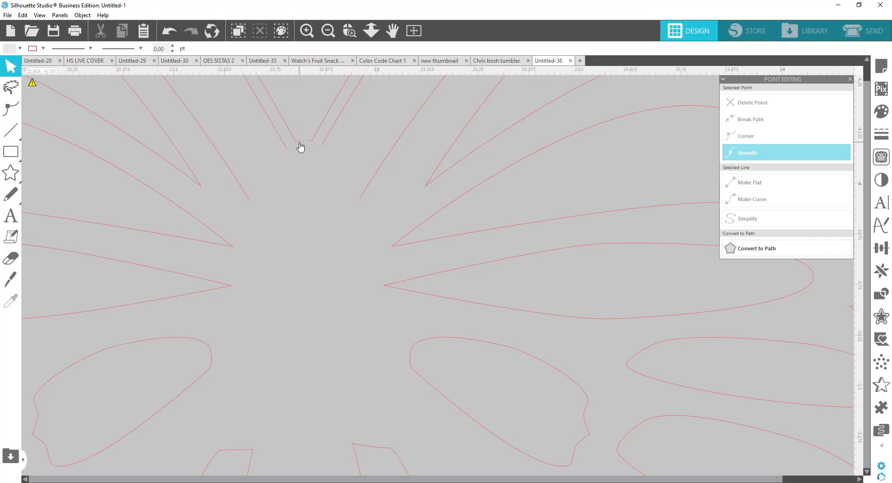
left_click(301, 142)
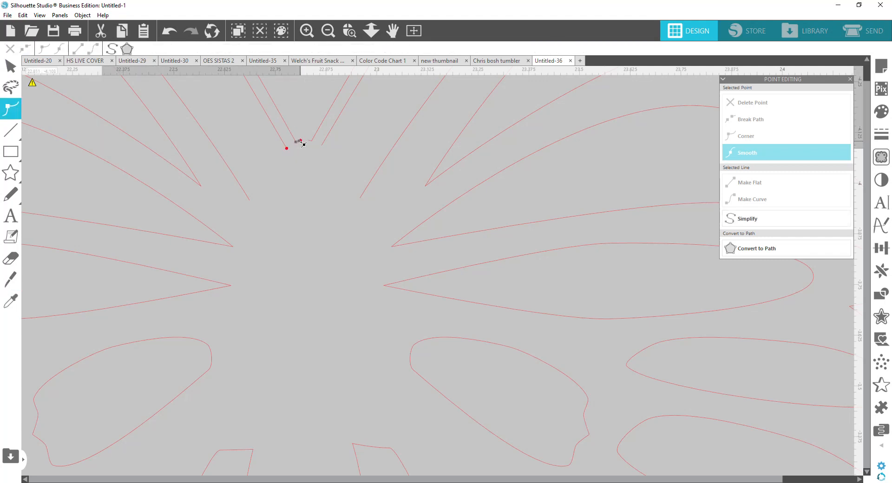
mouse_move(753, 104)
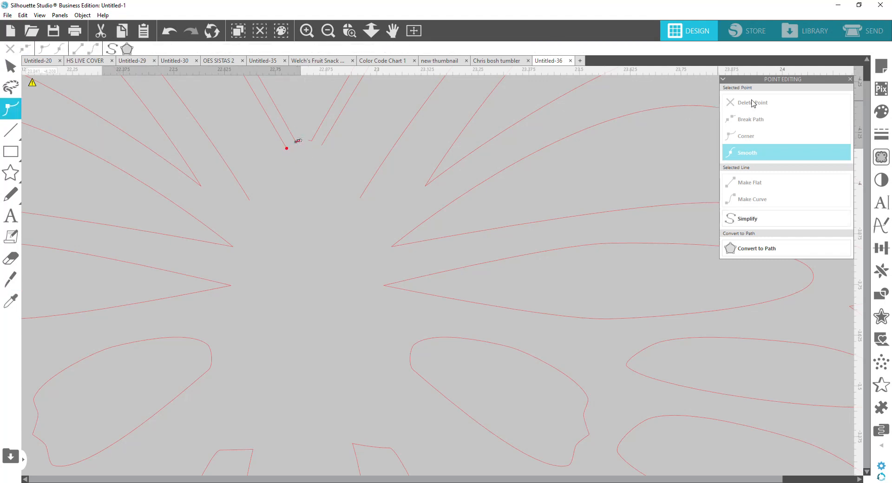
left_click(746, 135)
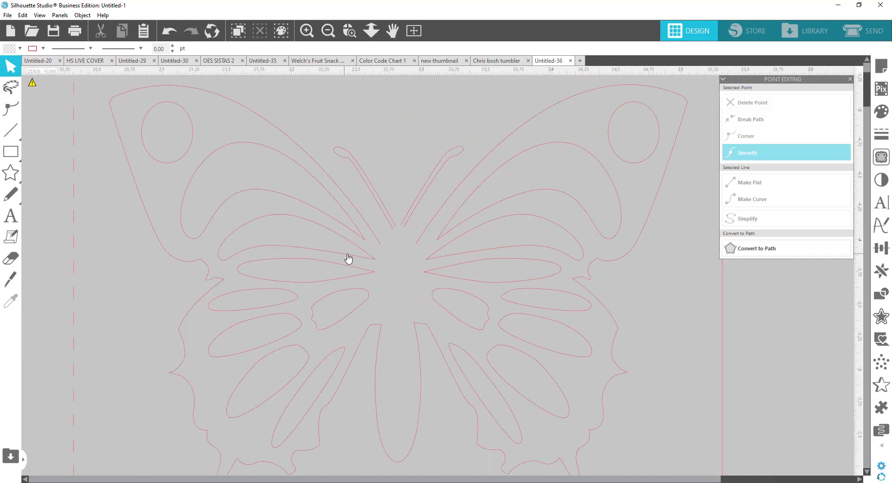
mouse_move(398, 232)
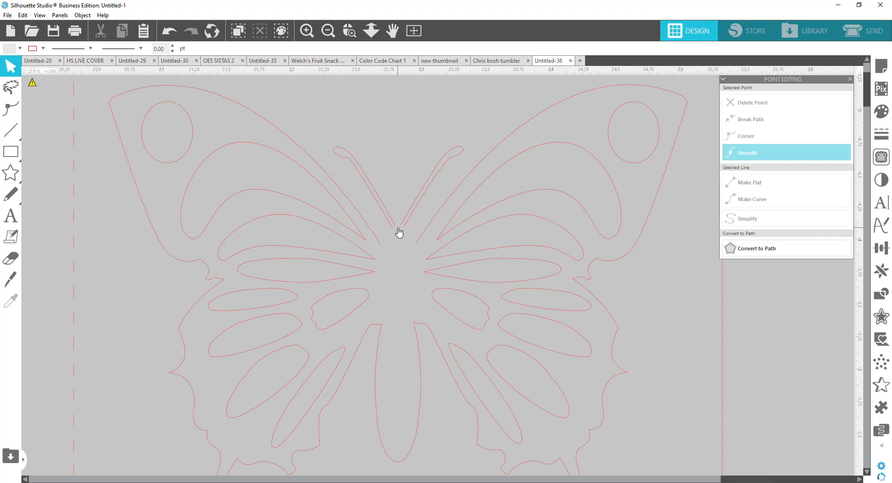
mouse_move(397, 234)
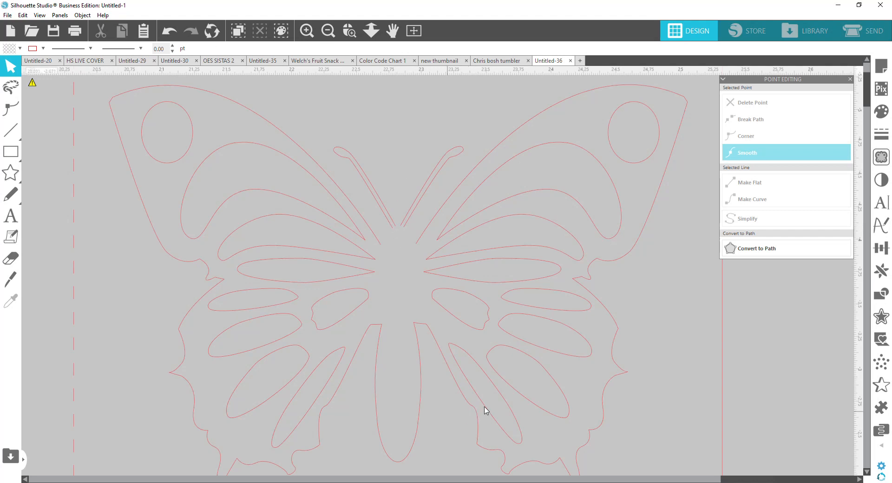
mouse_move(421, 357)
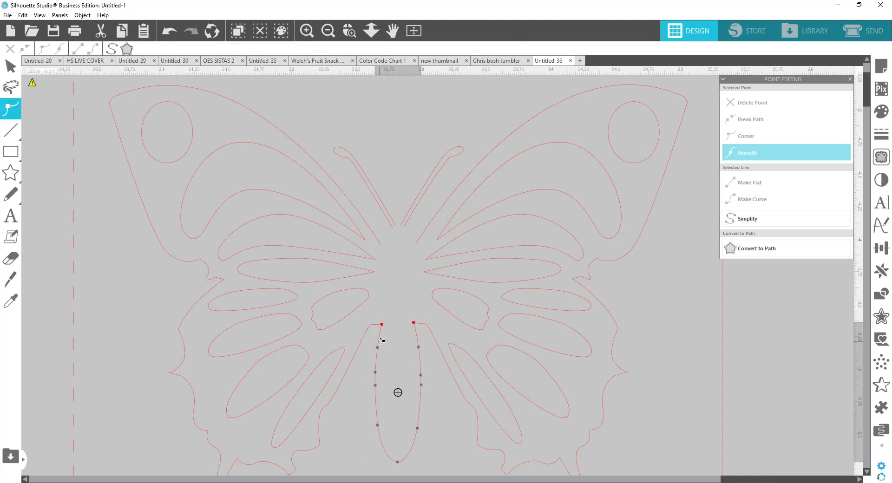
mouse_move(381, 338)
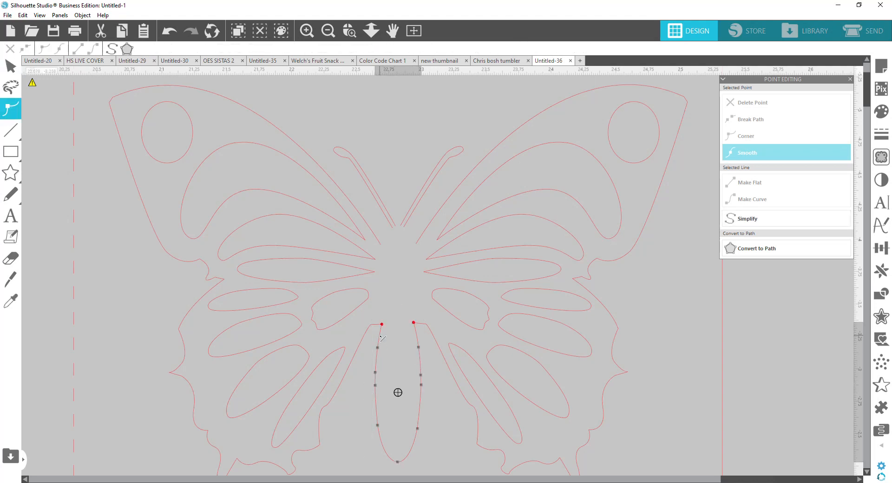
mouse_move(401, 353)
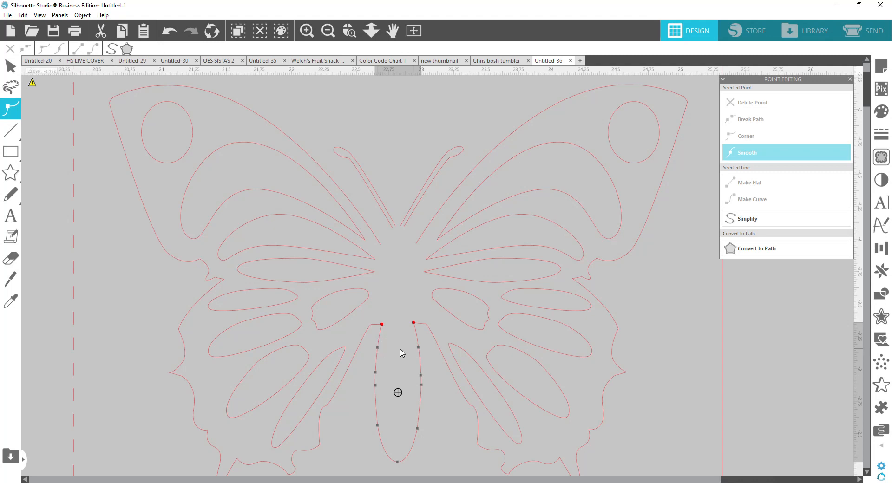
mouse_move(398, 351)
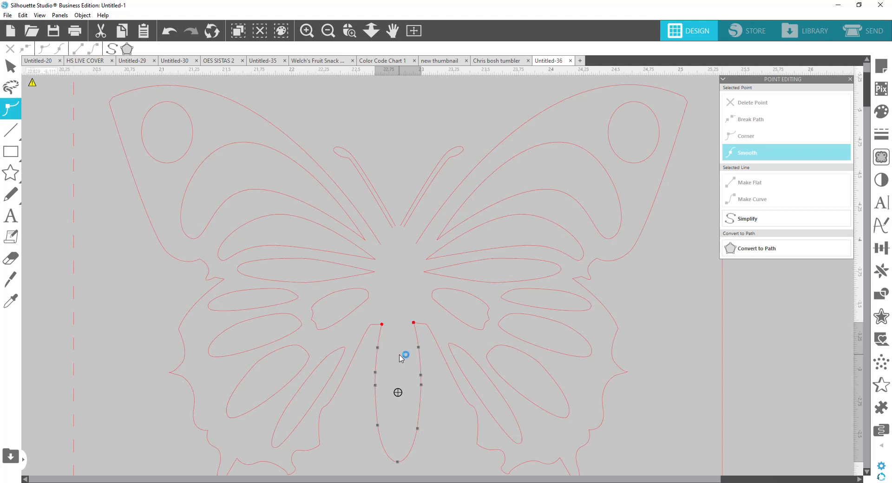
mouse_move(392, 351)
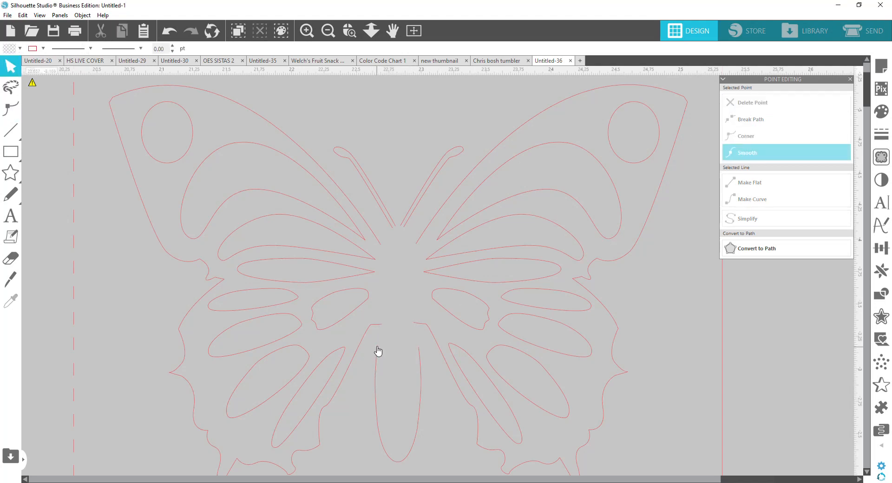
mouse_move(391, 354)
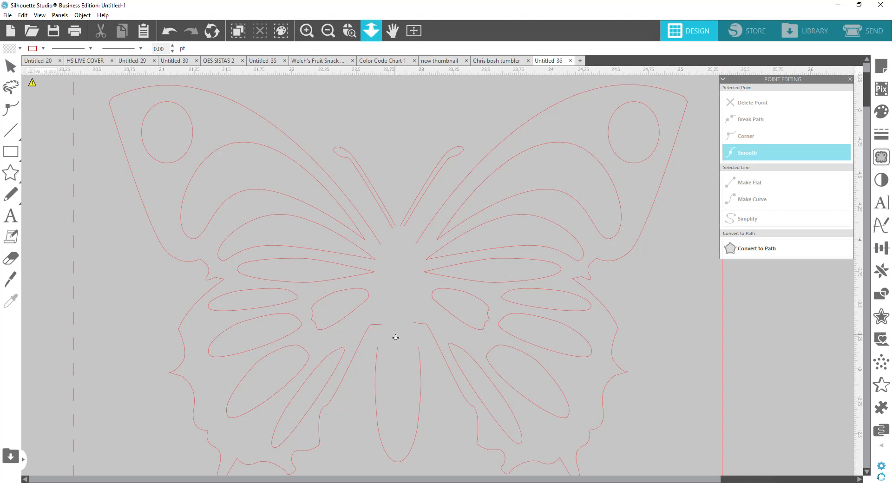
- Fit the card design in view and make the card and butterfly cut lines one compound path
left_click(328, 31)
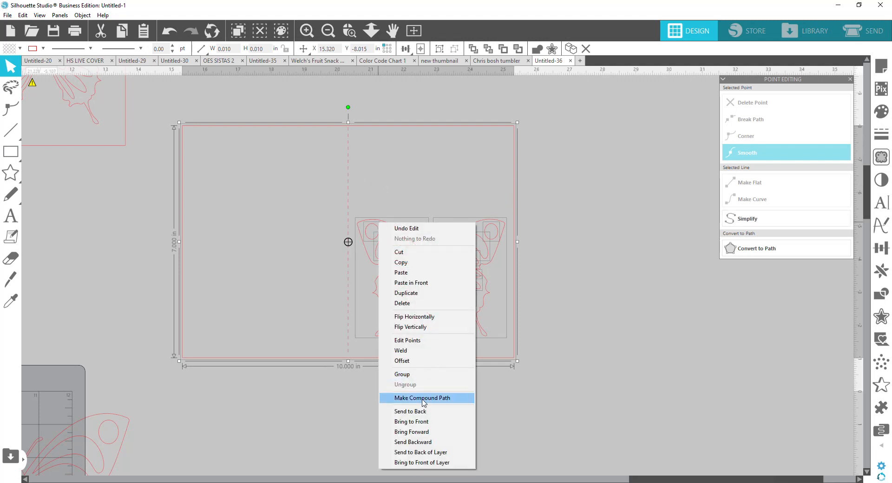
left_click(422, 398)
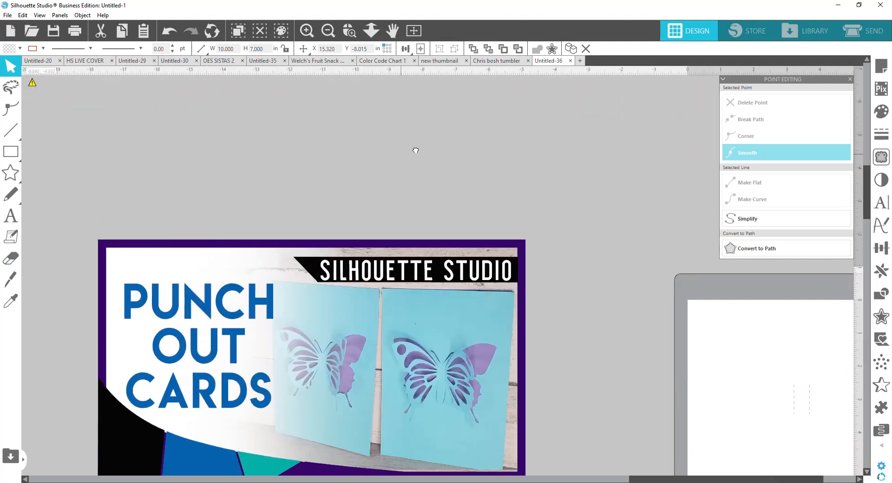
- Zoom the Punch Out Cards photo to fill the workspace and close the Point Editing panel
left_click(350, 31)
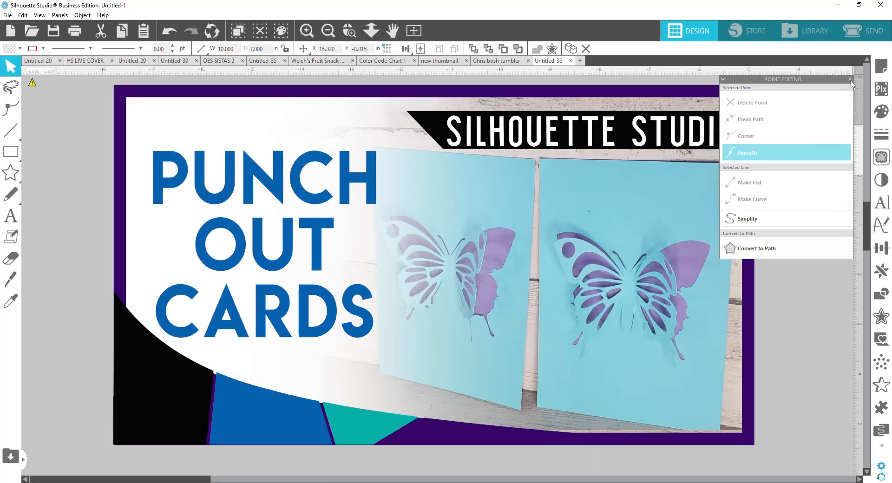
left_click(850, 79)
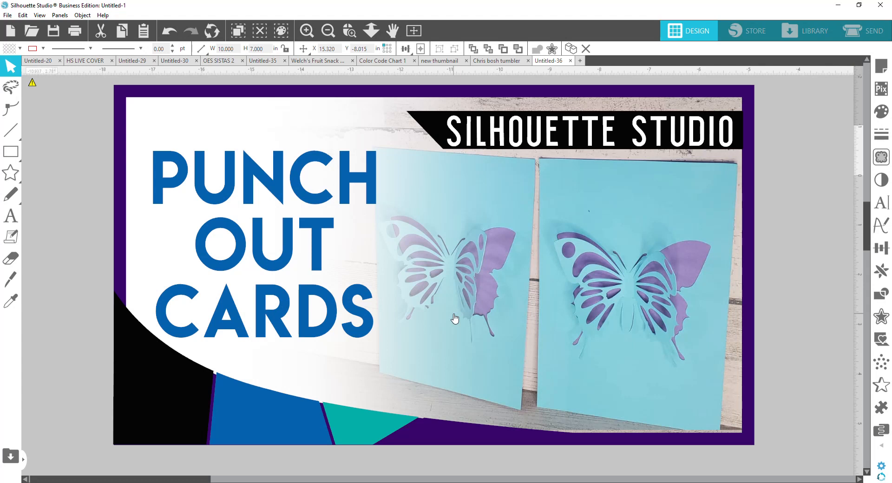